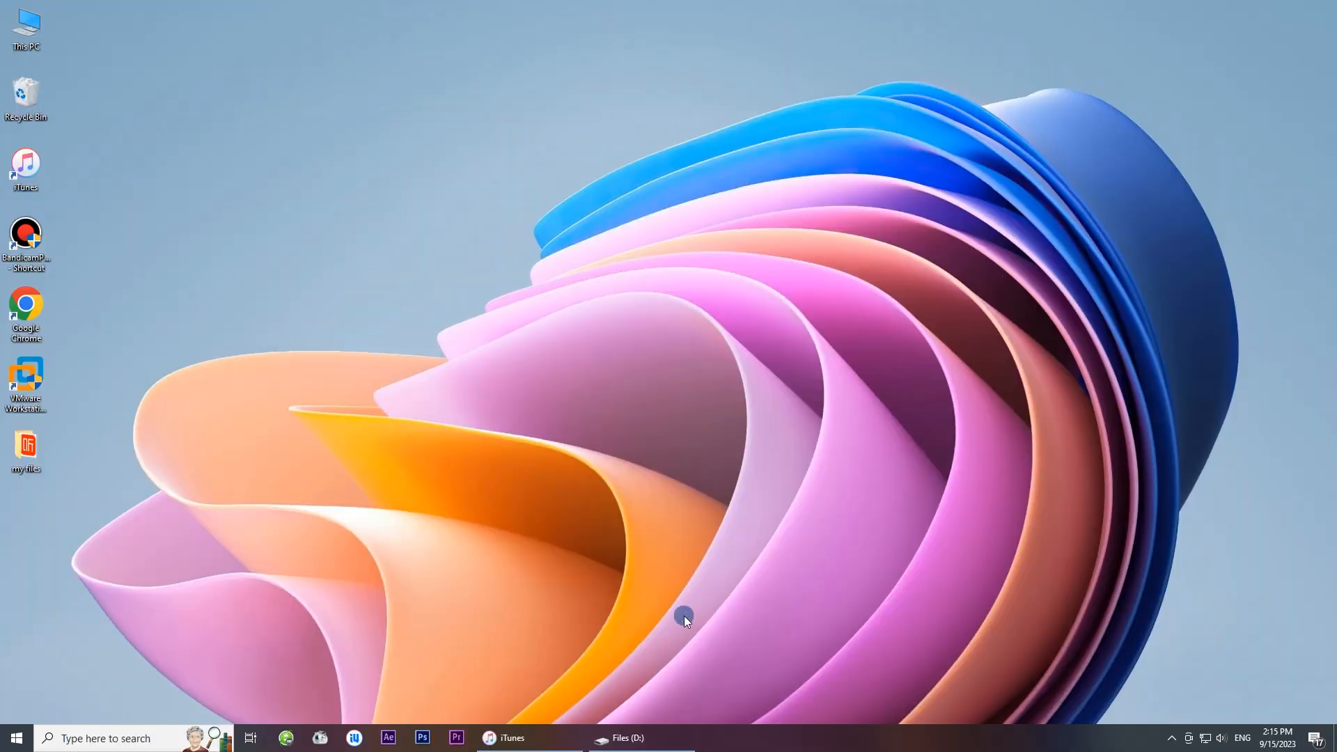
Bring up the Files (D:) window and inspect palen1x-amd64.iso and ventoy-1.0.95-windows.zip.
left_click(625, 737)
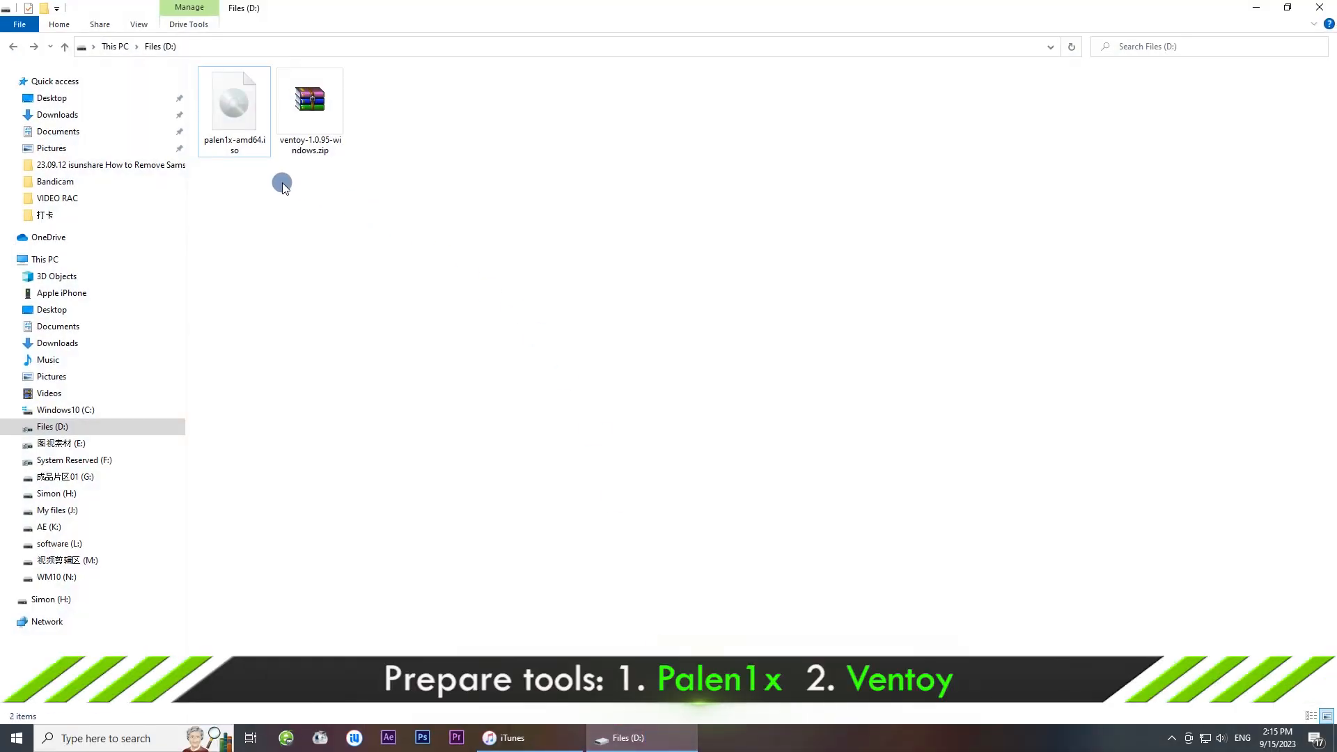
left_click(234, 102)
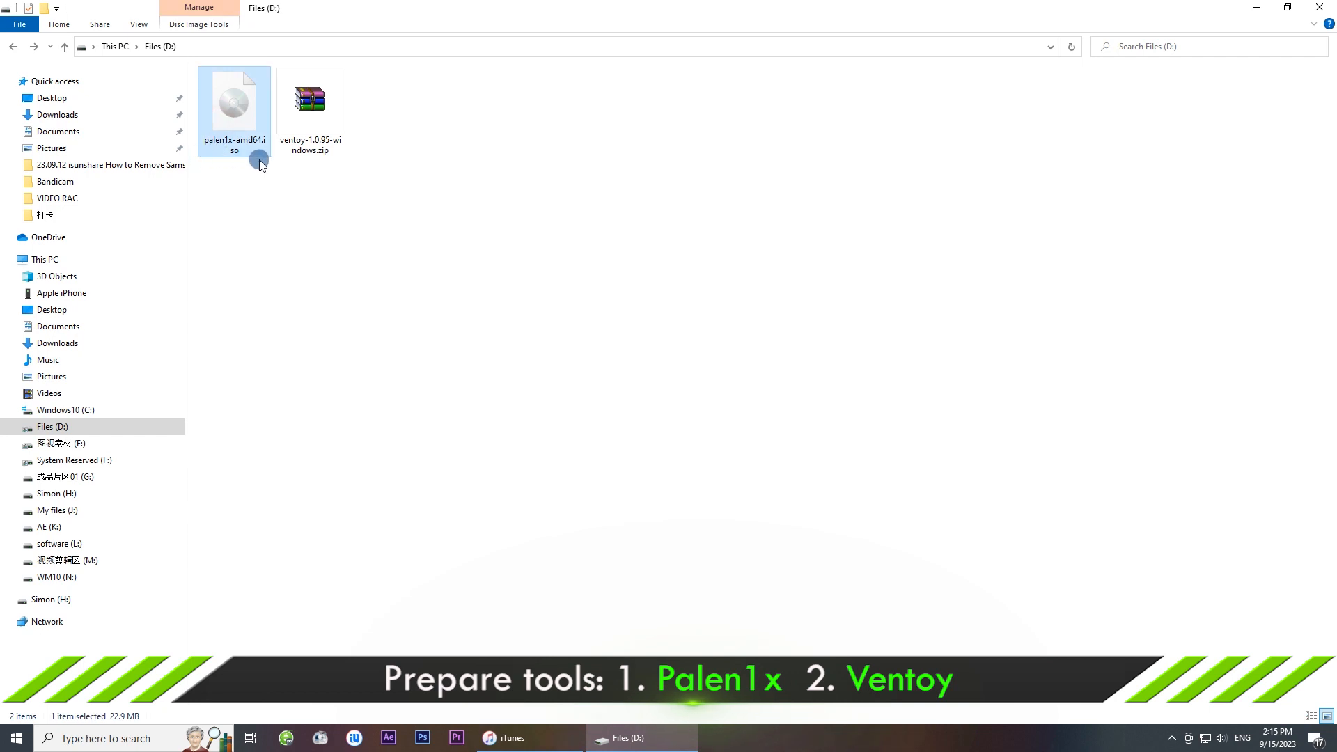
left_click(310, 101)
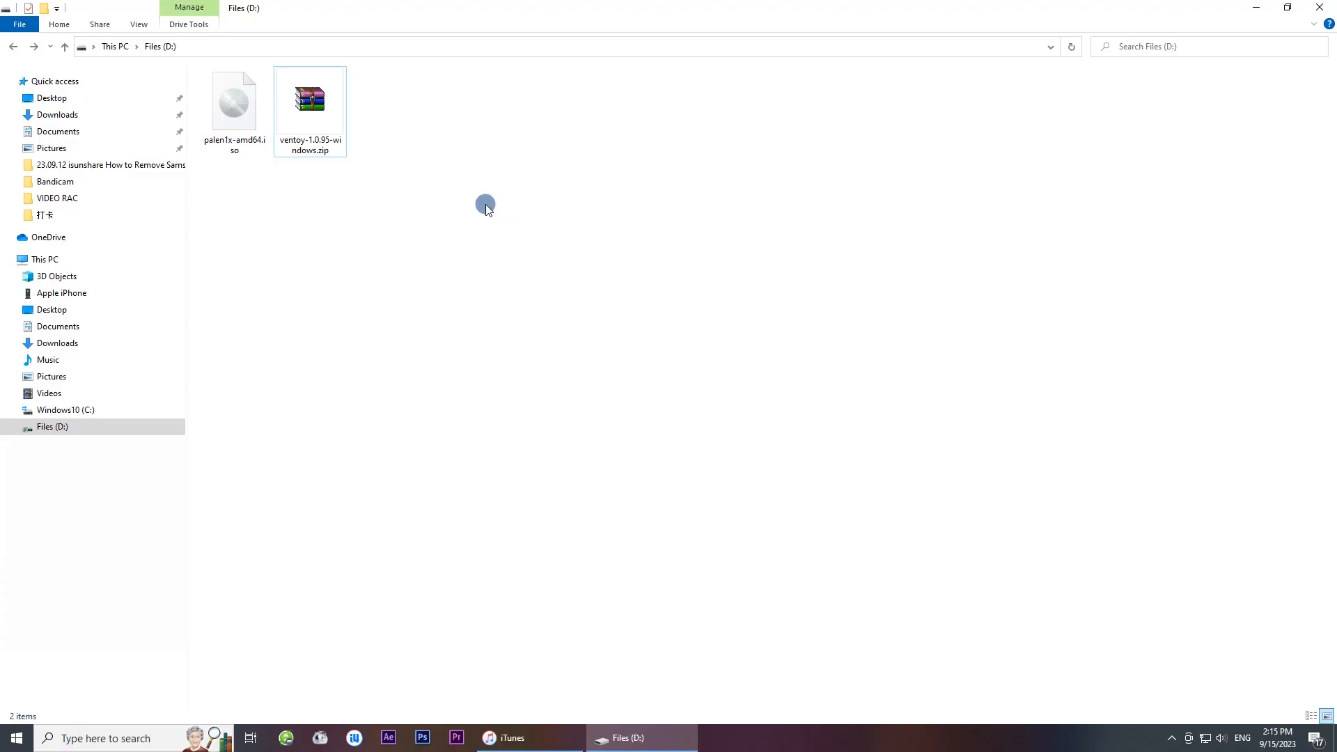
Extract ventoy-1.0.95-windows.zip with WinRAR into its suggested folder, then close WinRAR.
double_click(309, 98)
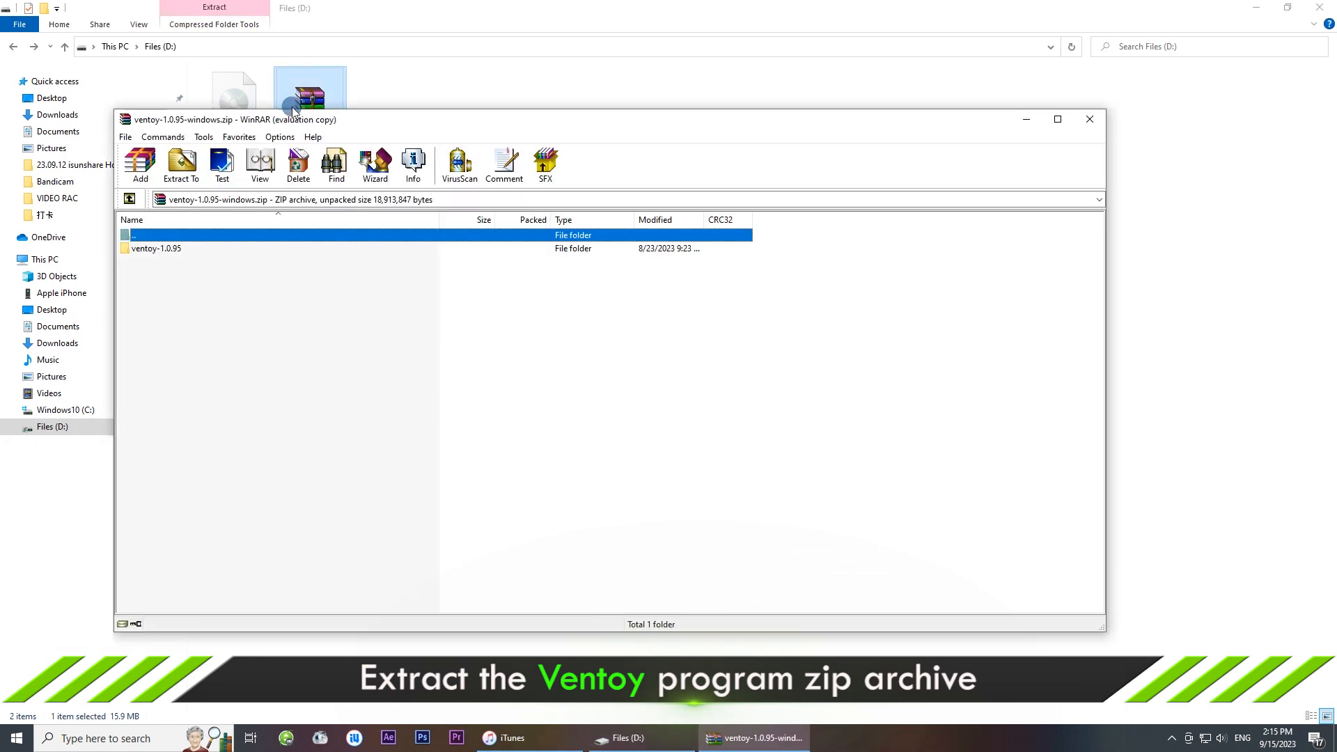
left_click(180, 165)
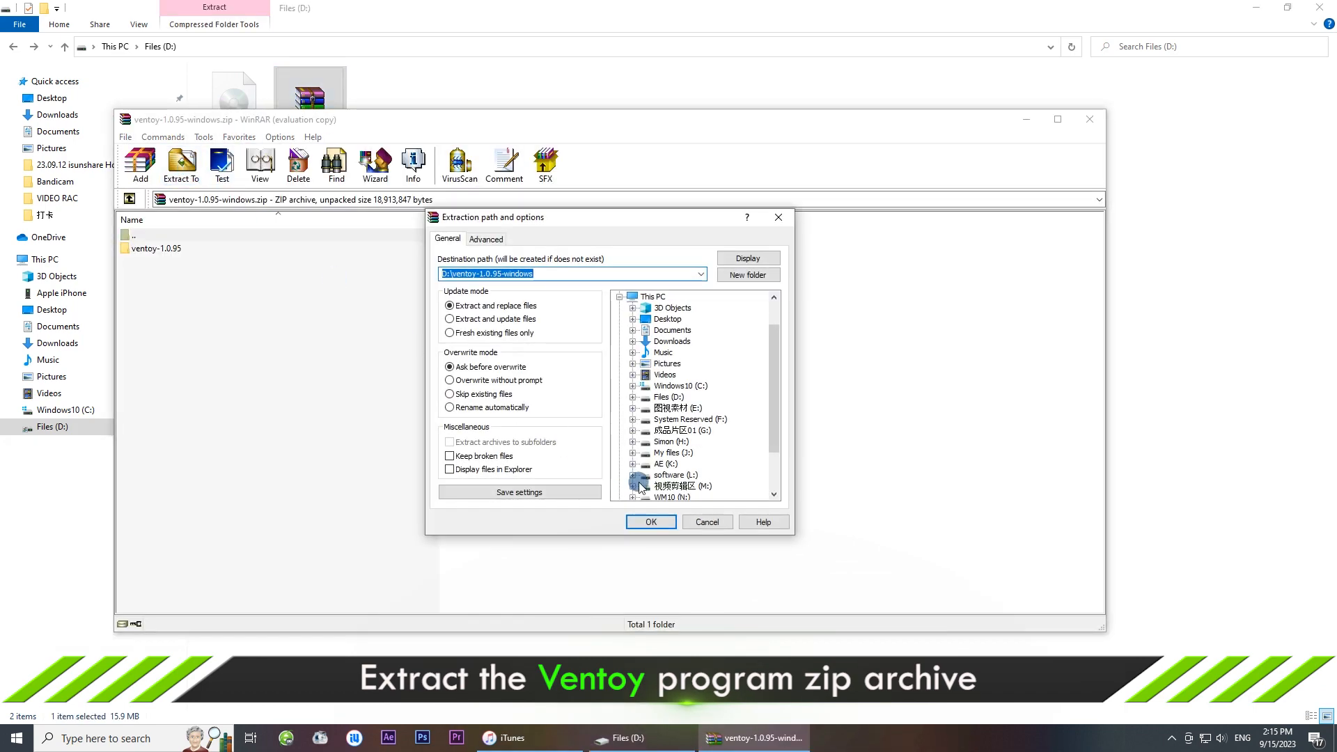
left_click(650, 521)
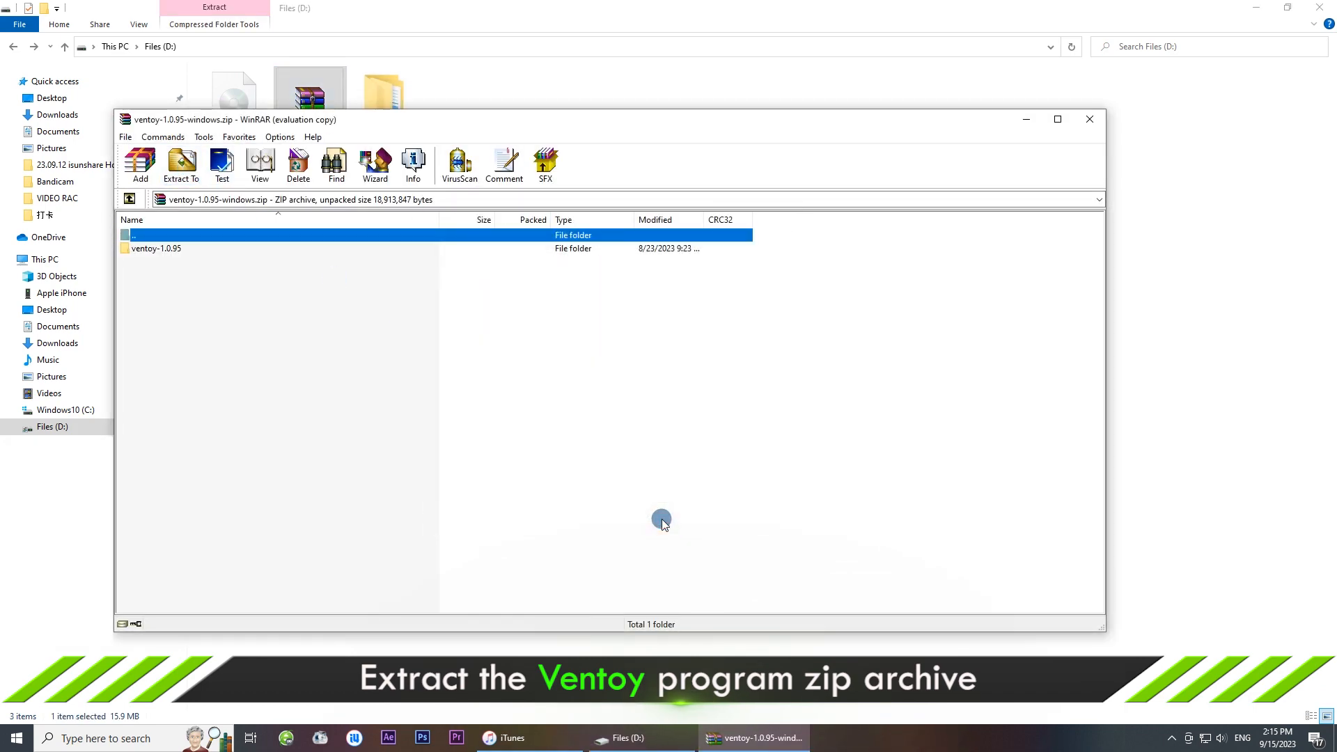
left_click(1089, 118)
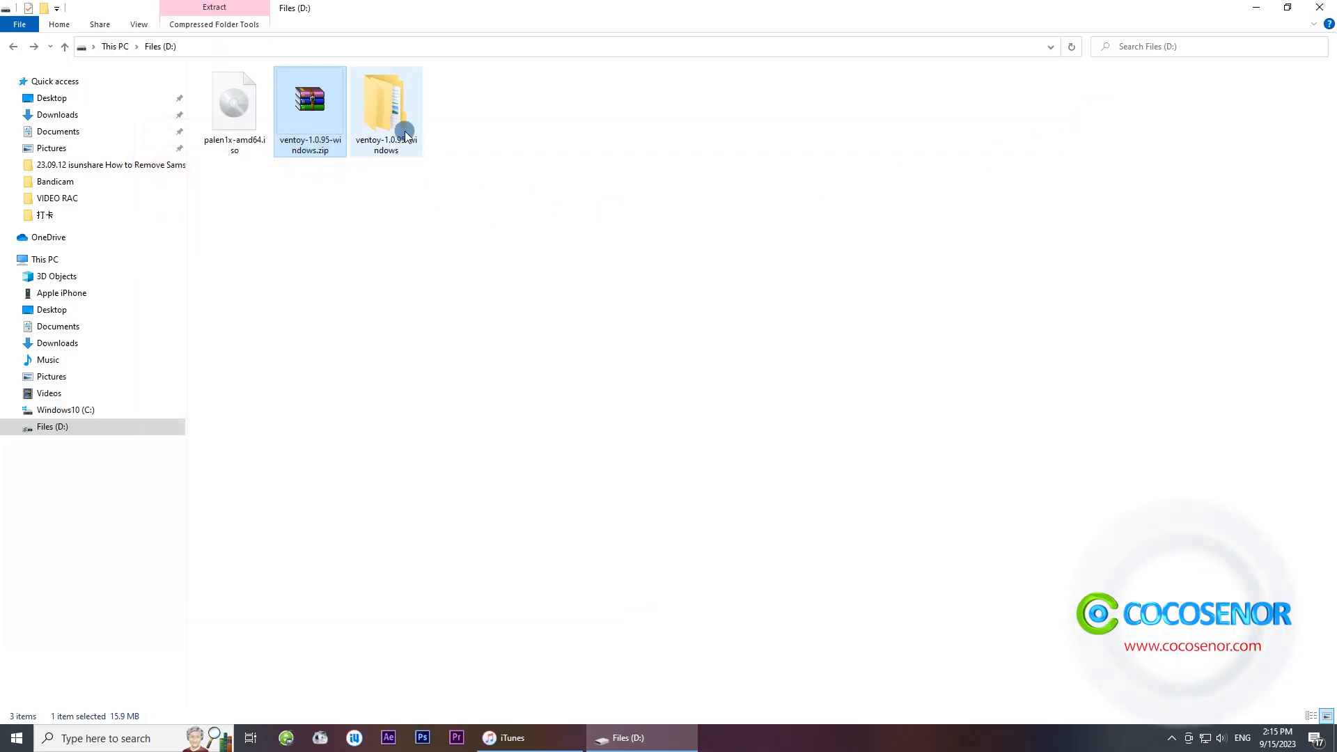
Browse into ventoy-1.0.95-windows\ventoy-1.0.95 and select Ventoy2Disk.exe.
double_click(386, 103)
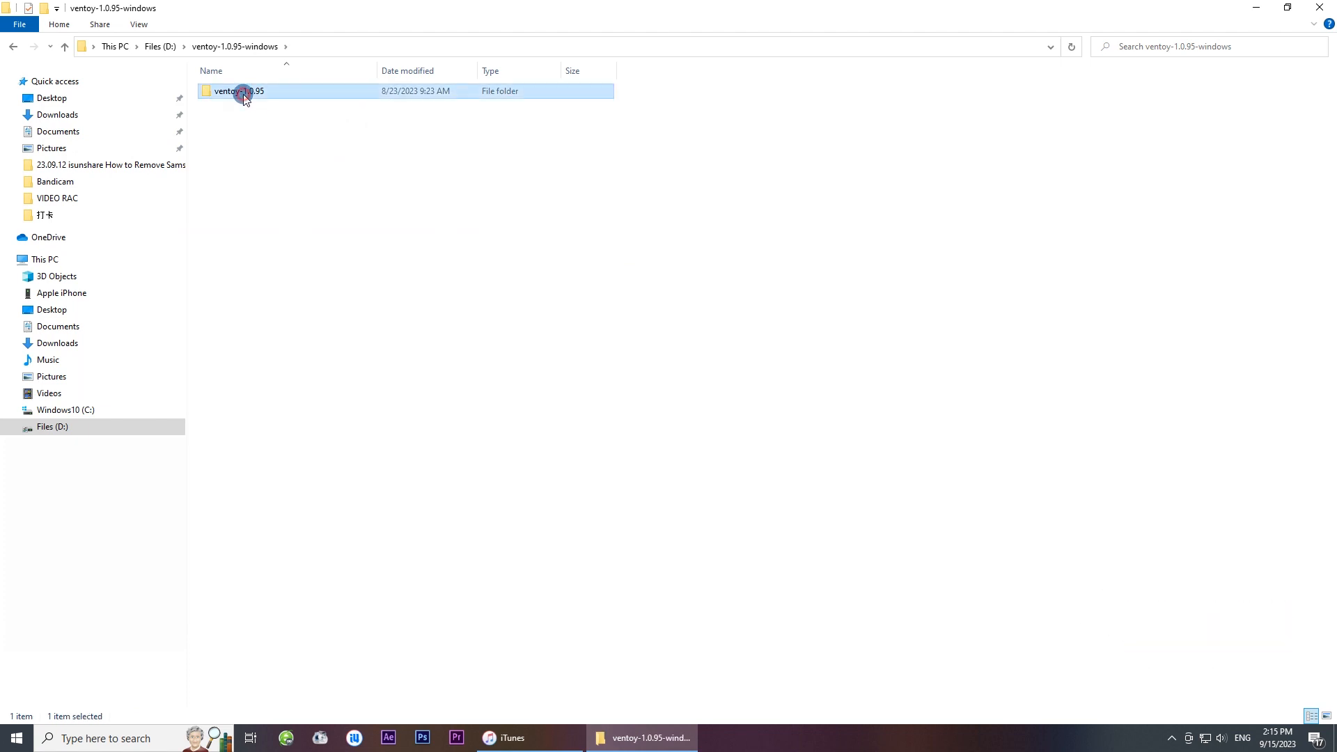
double_click(240, 91)
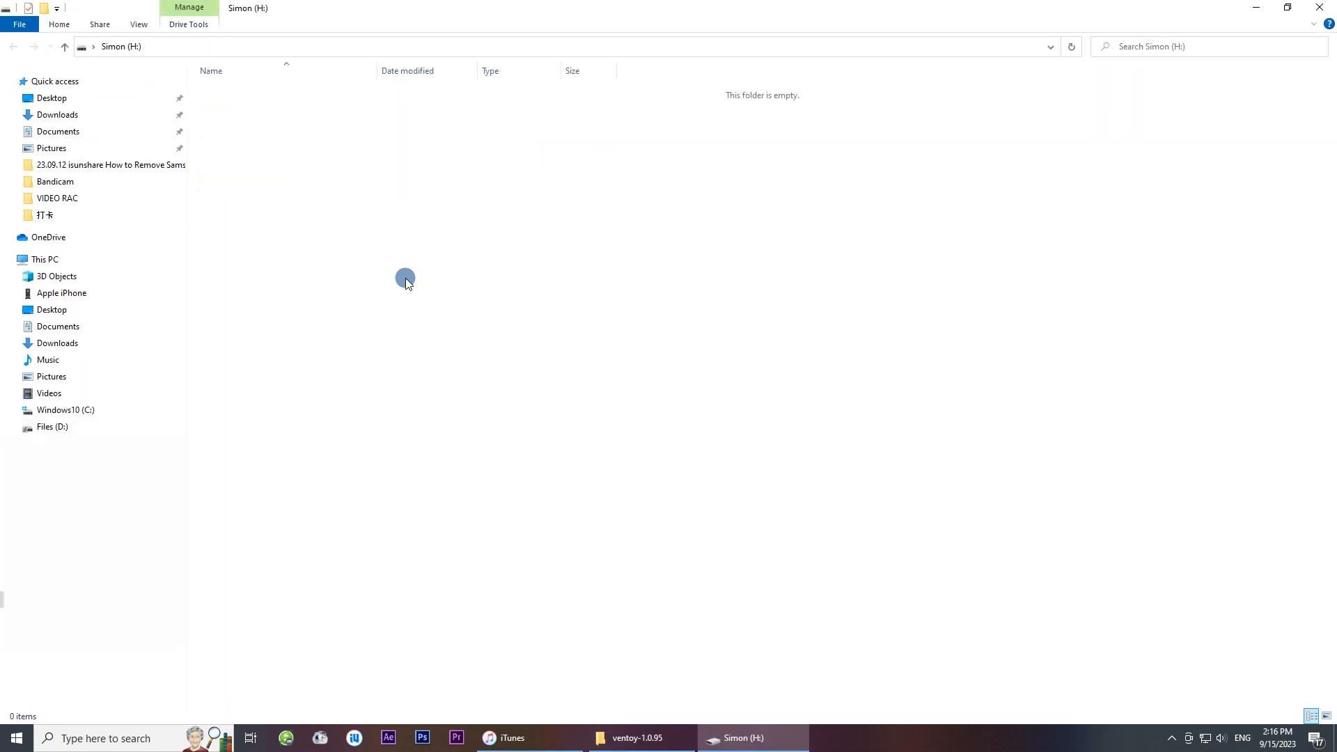
mouse_move(1320, 7)
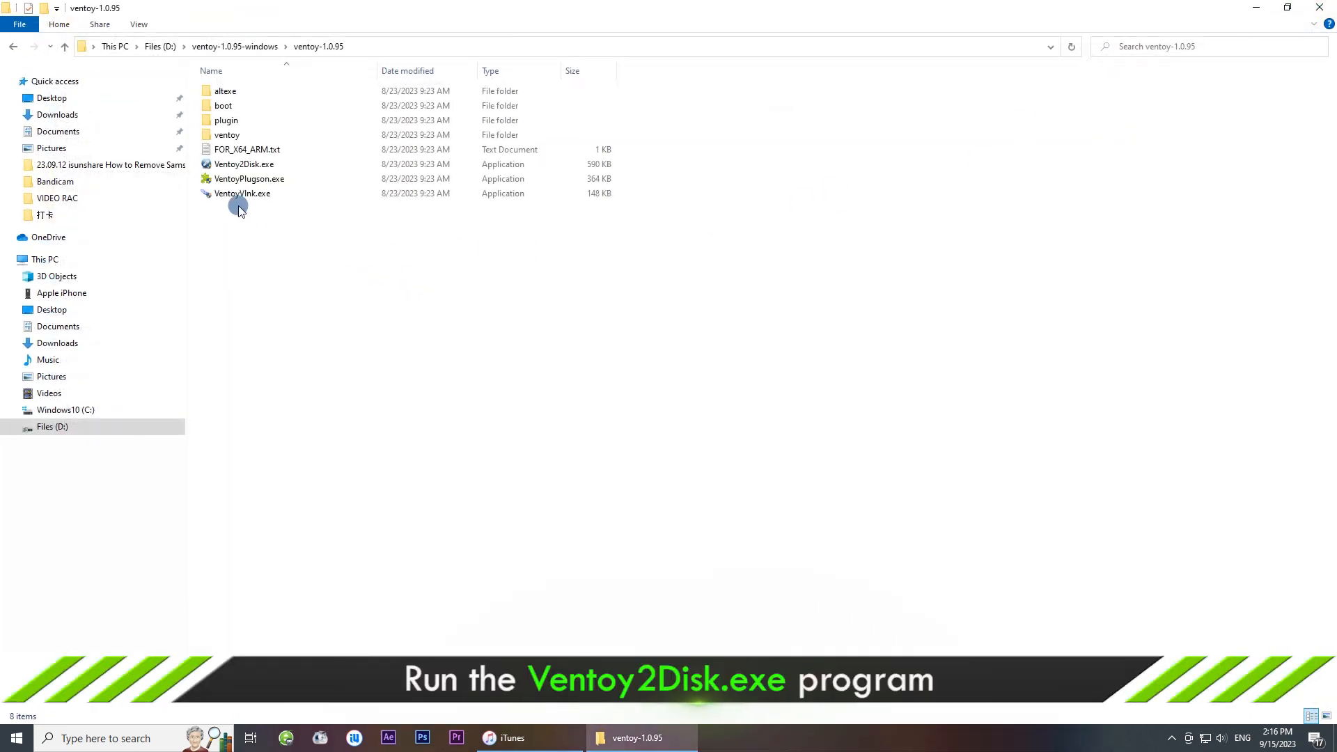
left_click(244, 164)
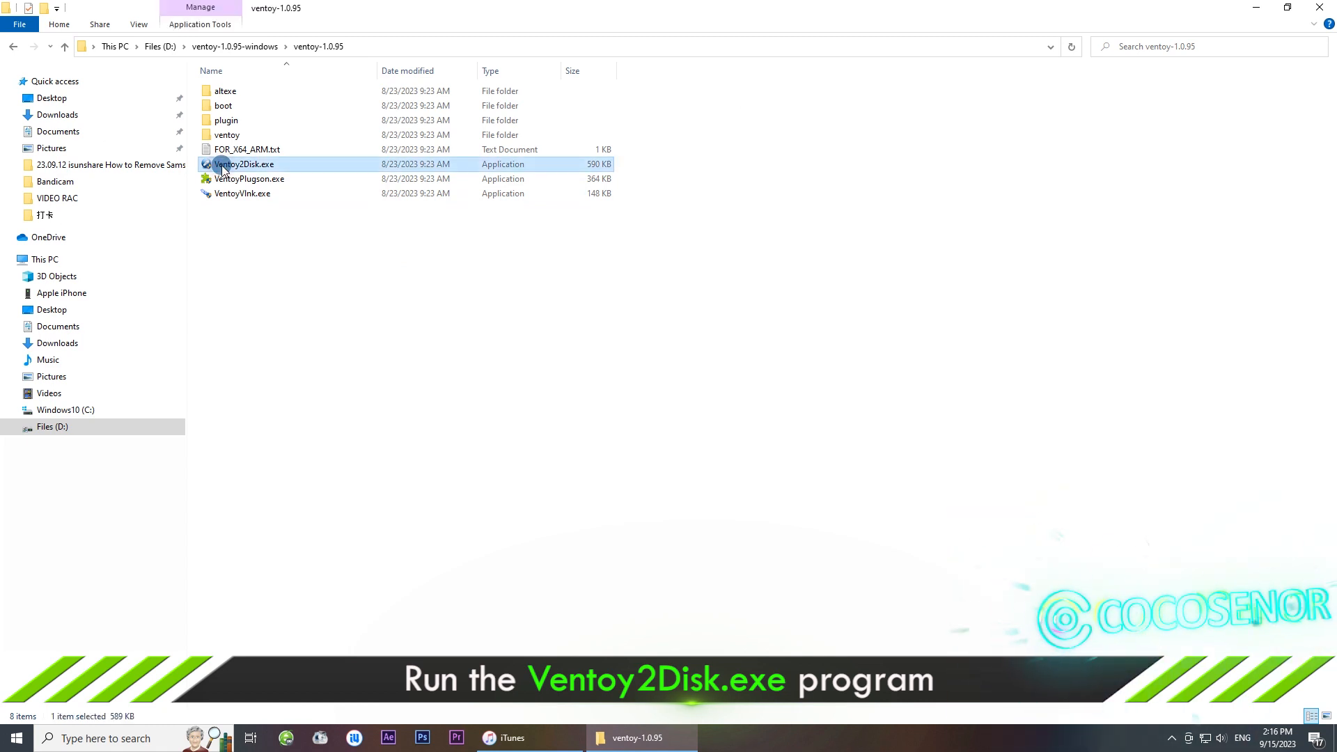
Launch Ventoy2Disk and target the H: 128GB Samsung Flash Drive.
double_click(244, 164)
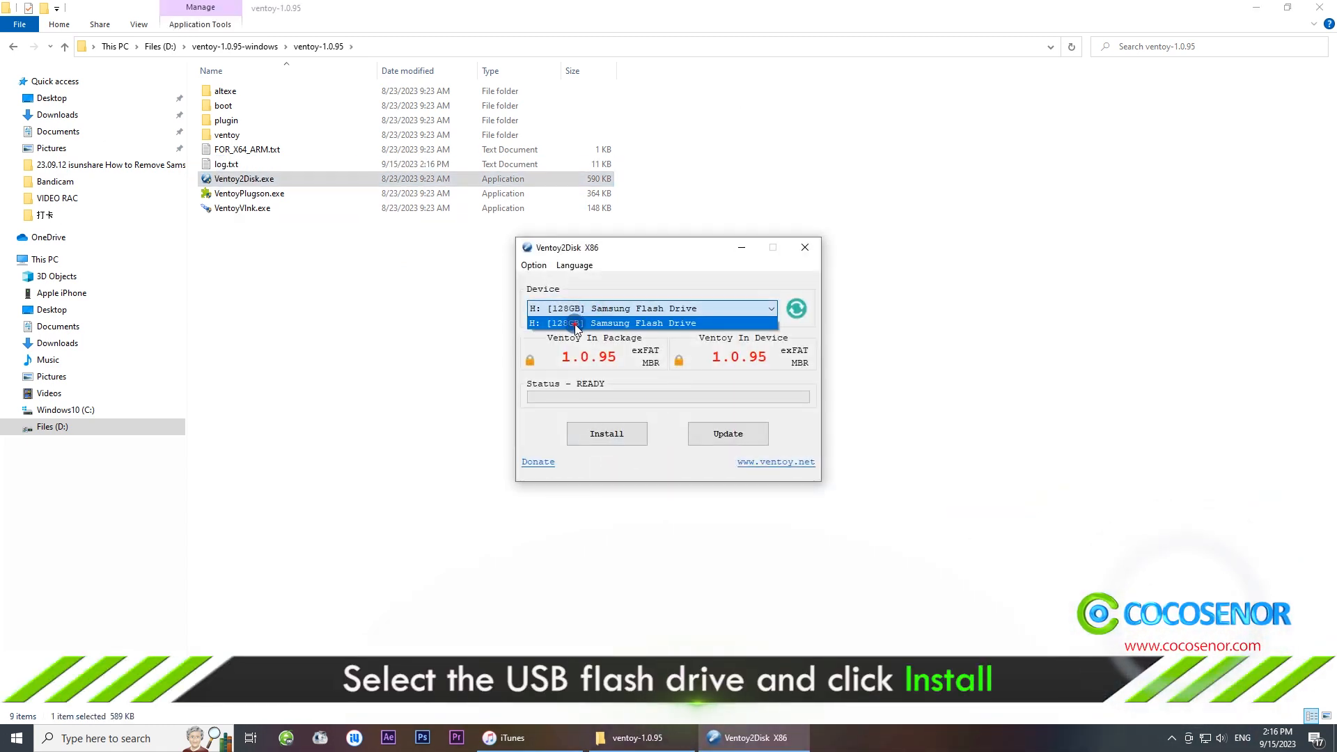
left_click(648, 323)
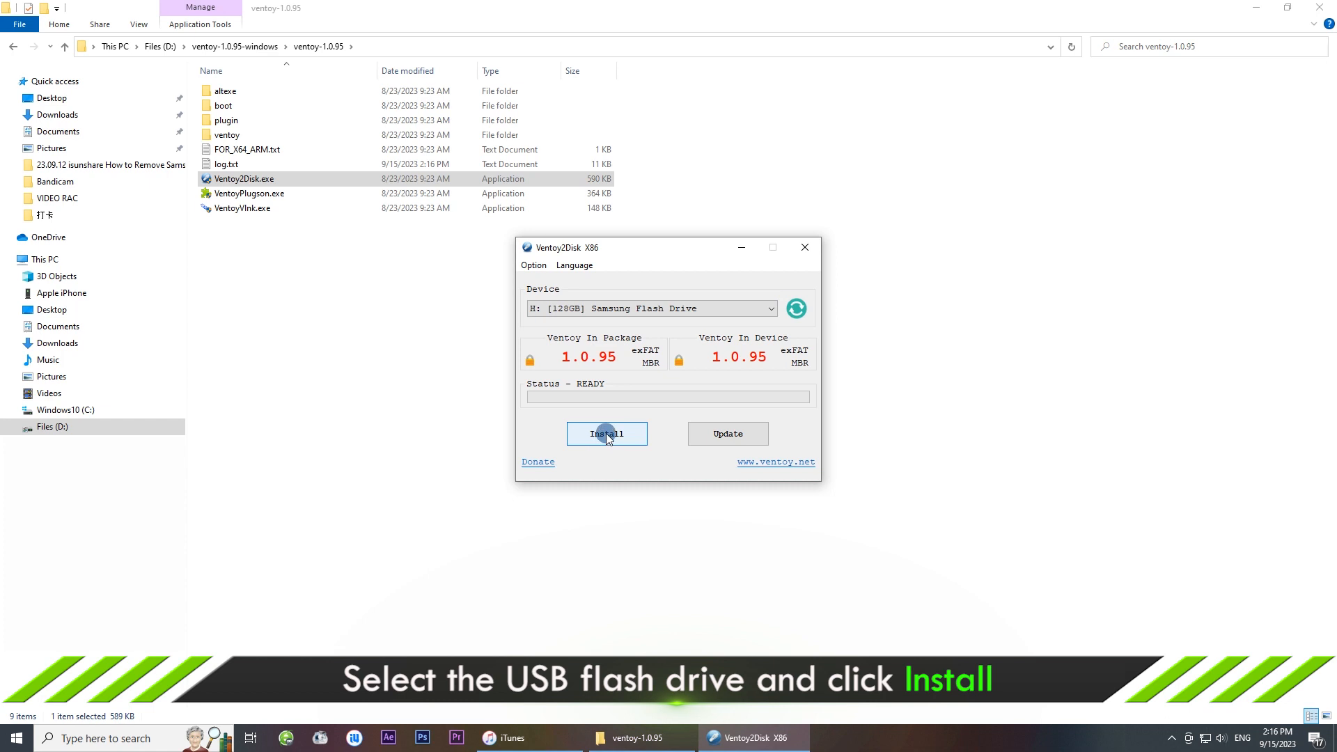
Install Ventoy on the Samsung drive, confirming with YES and both format warnings.
left_click(606, 433)
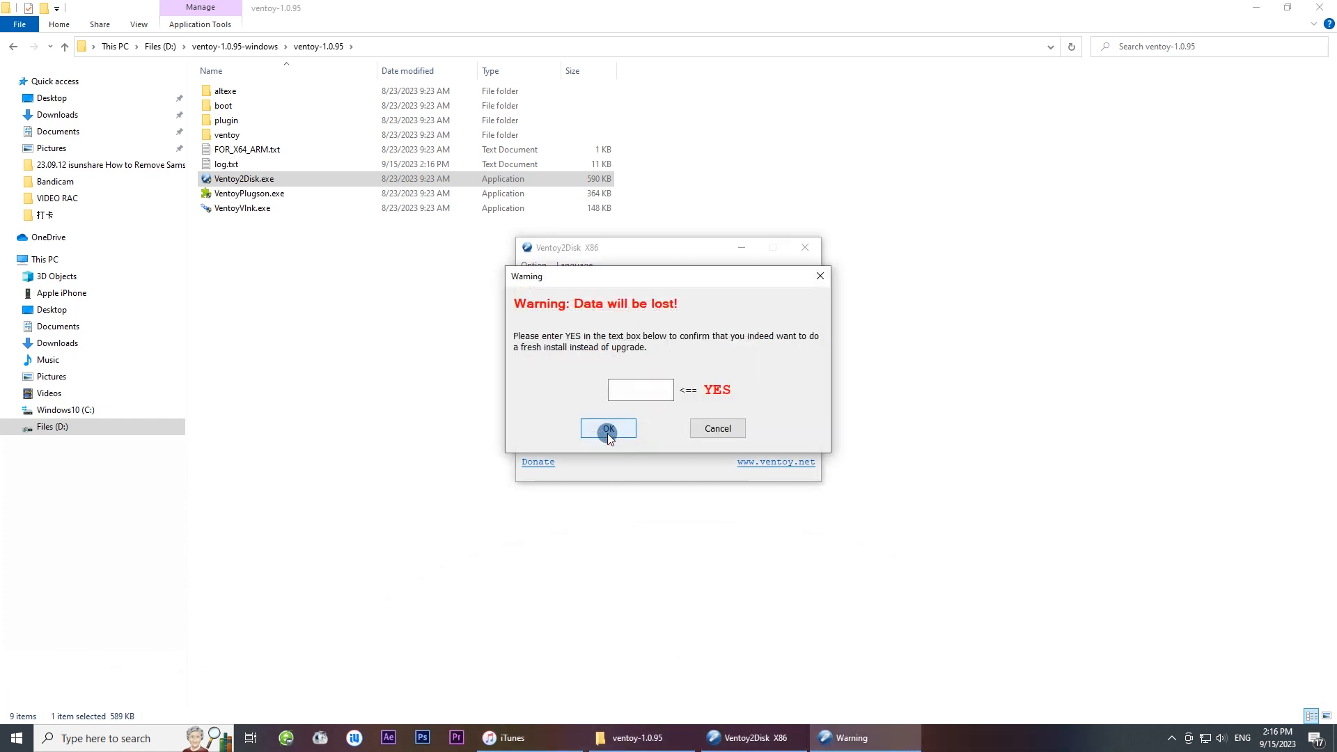
type("Y")
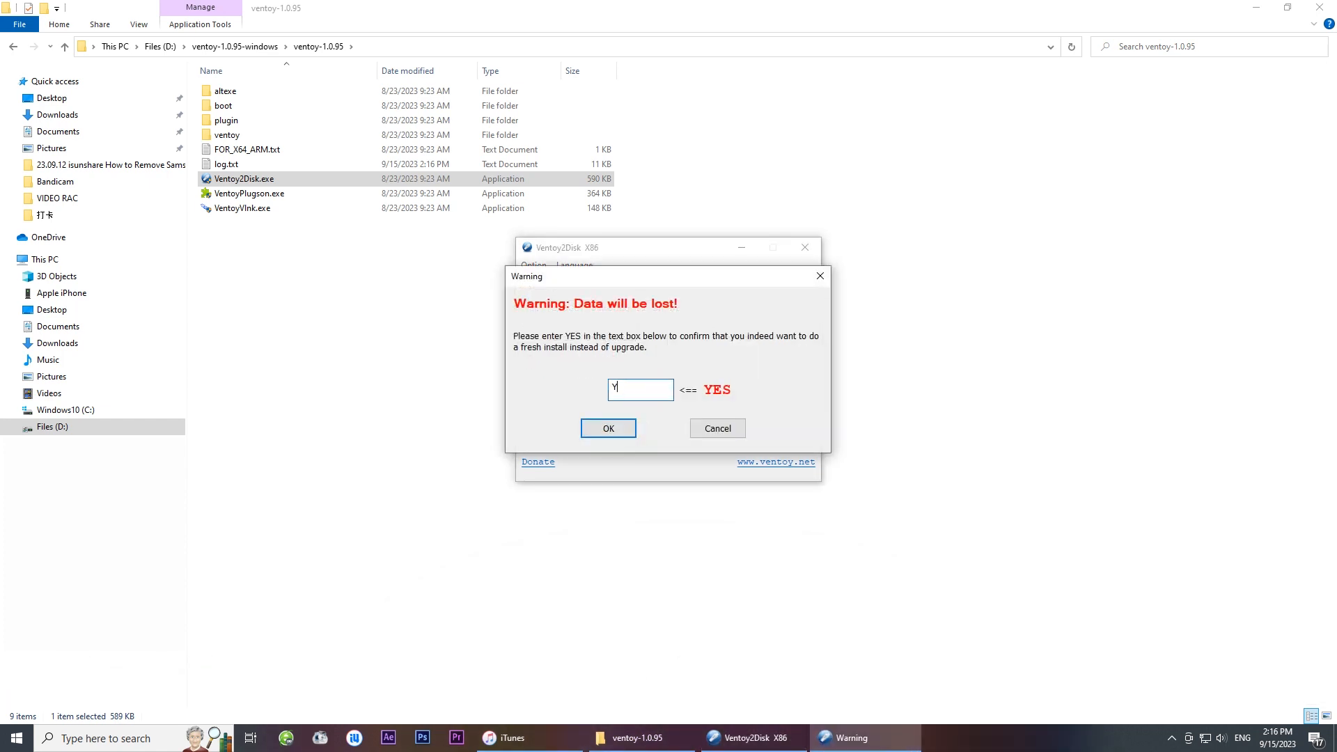
type("ES")
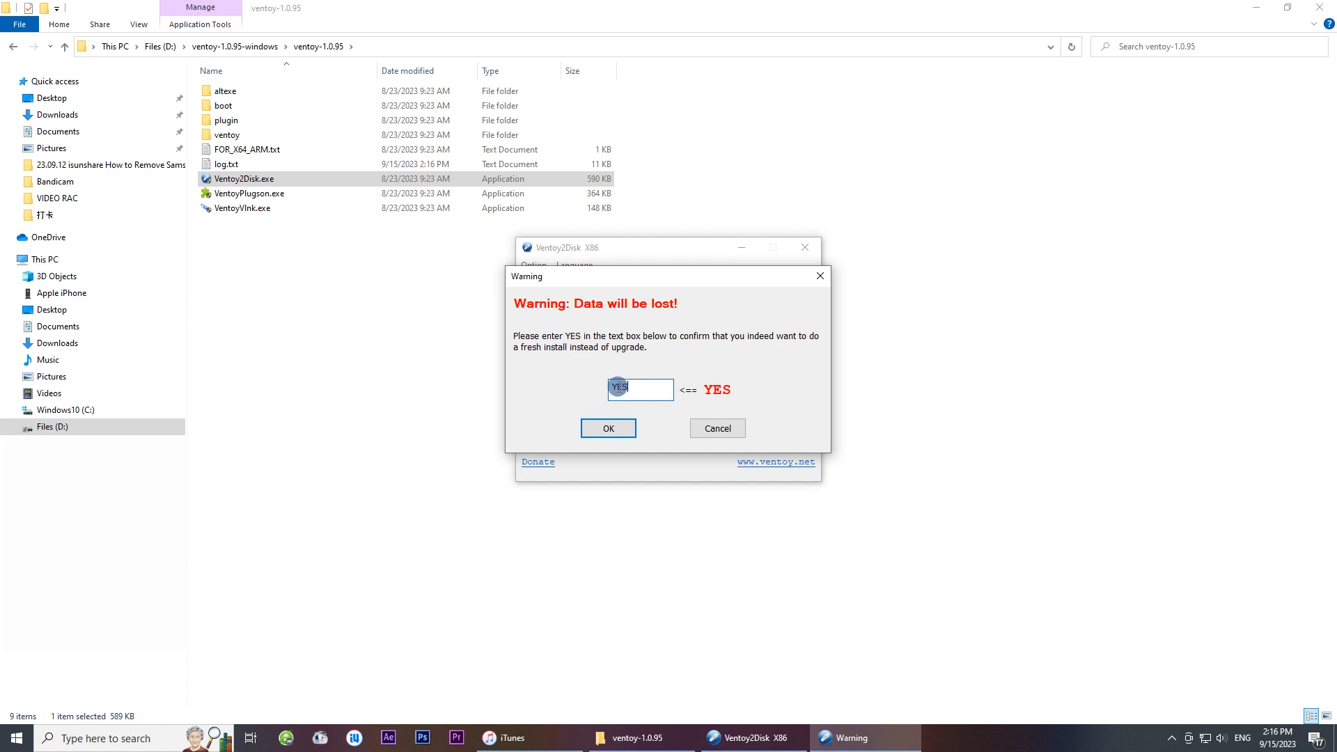
left_click(607, 428)
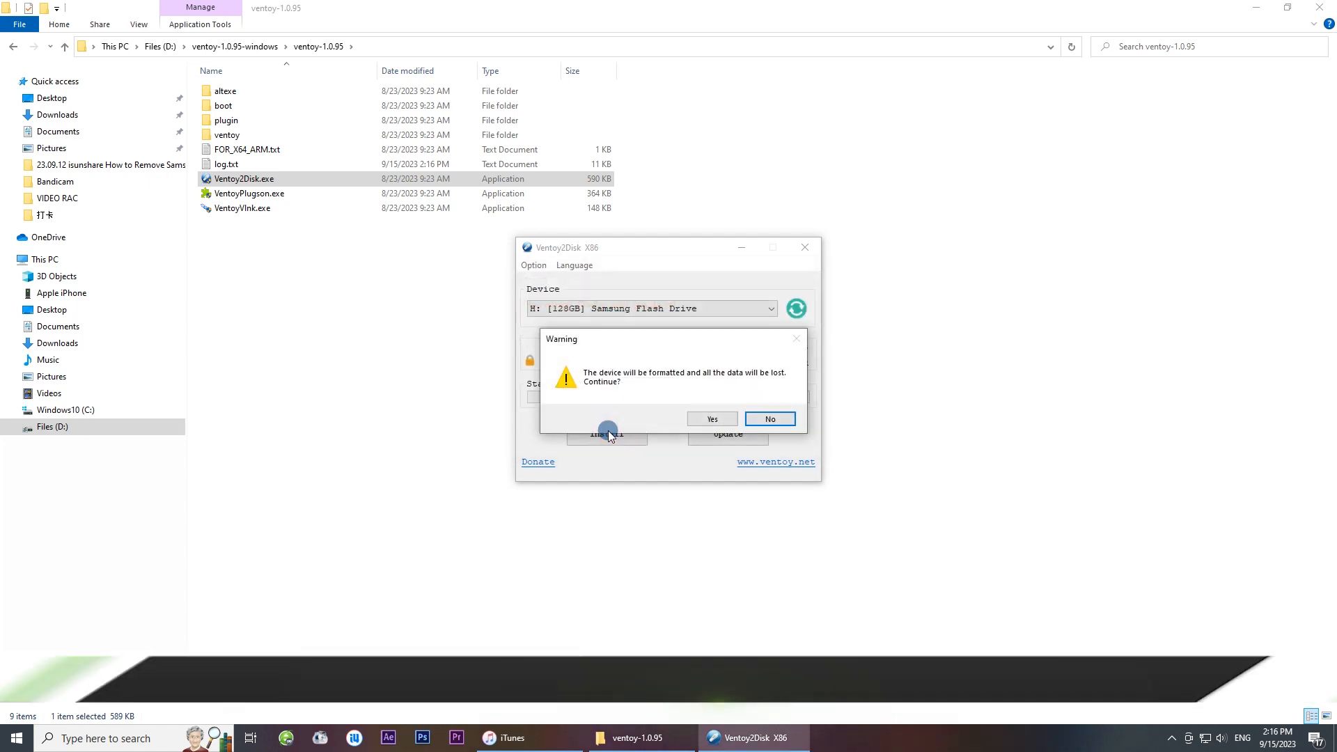
left_click(711, 418)
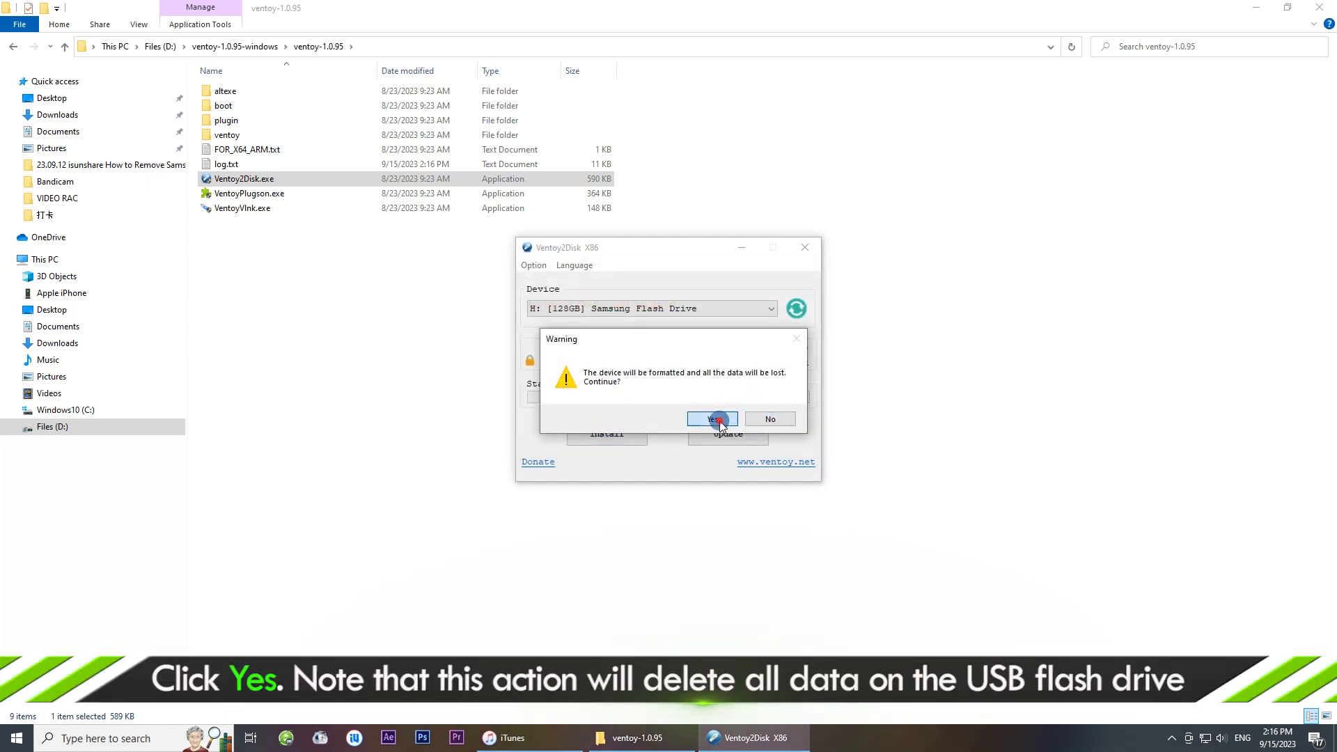
left_click(711, 418)
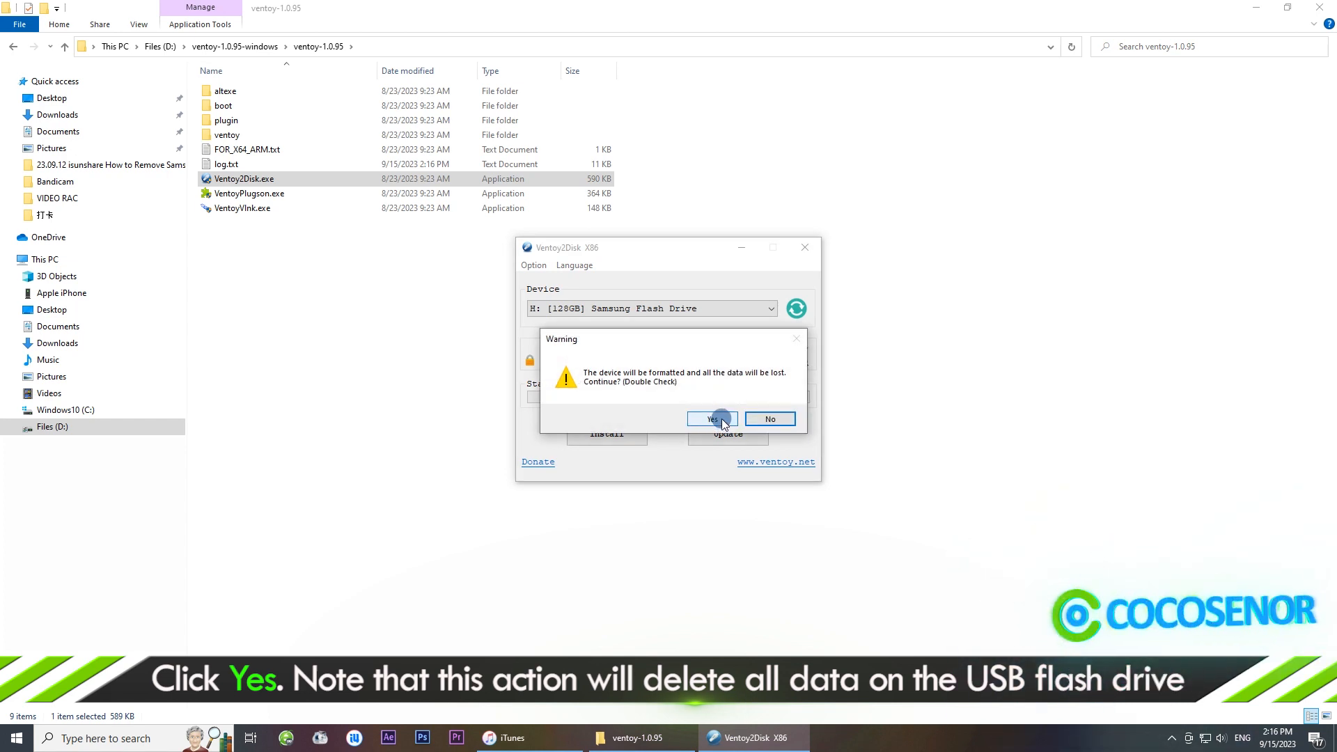
left_click(710, 418)
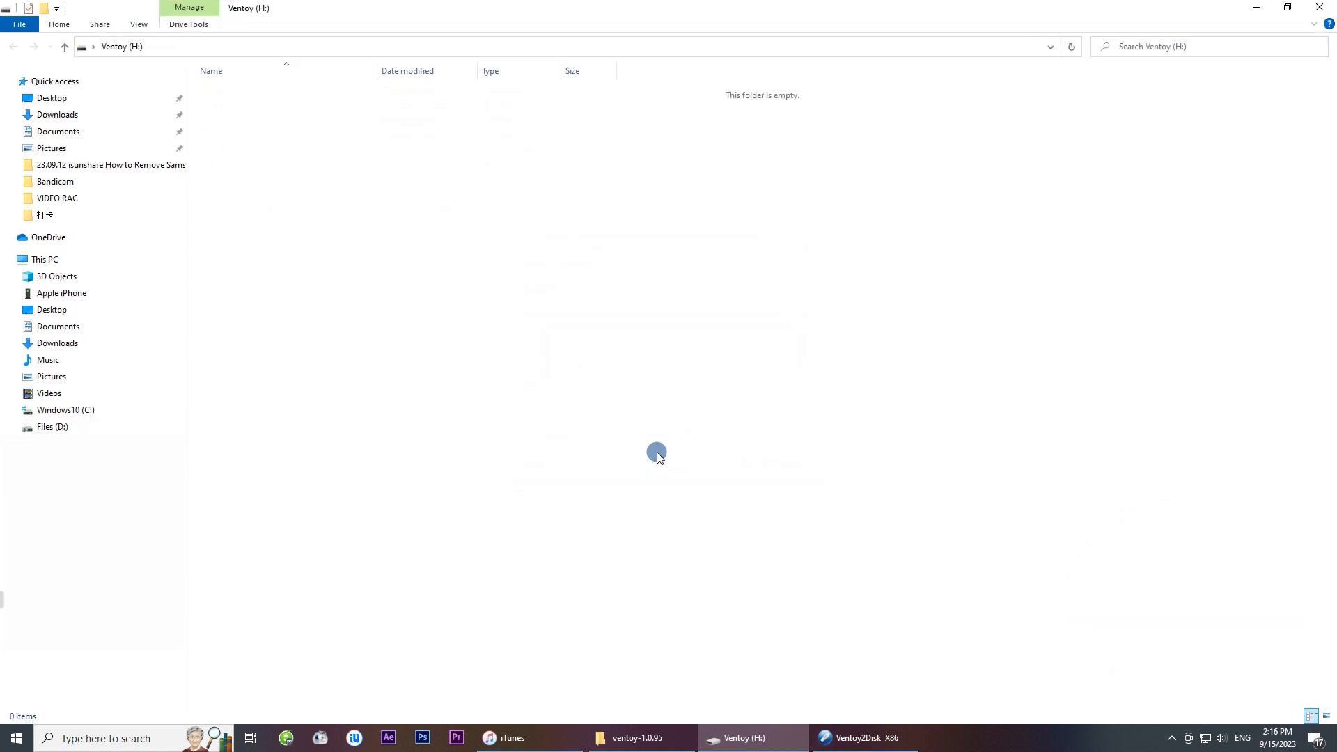
mouse_move(1026, 277)
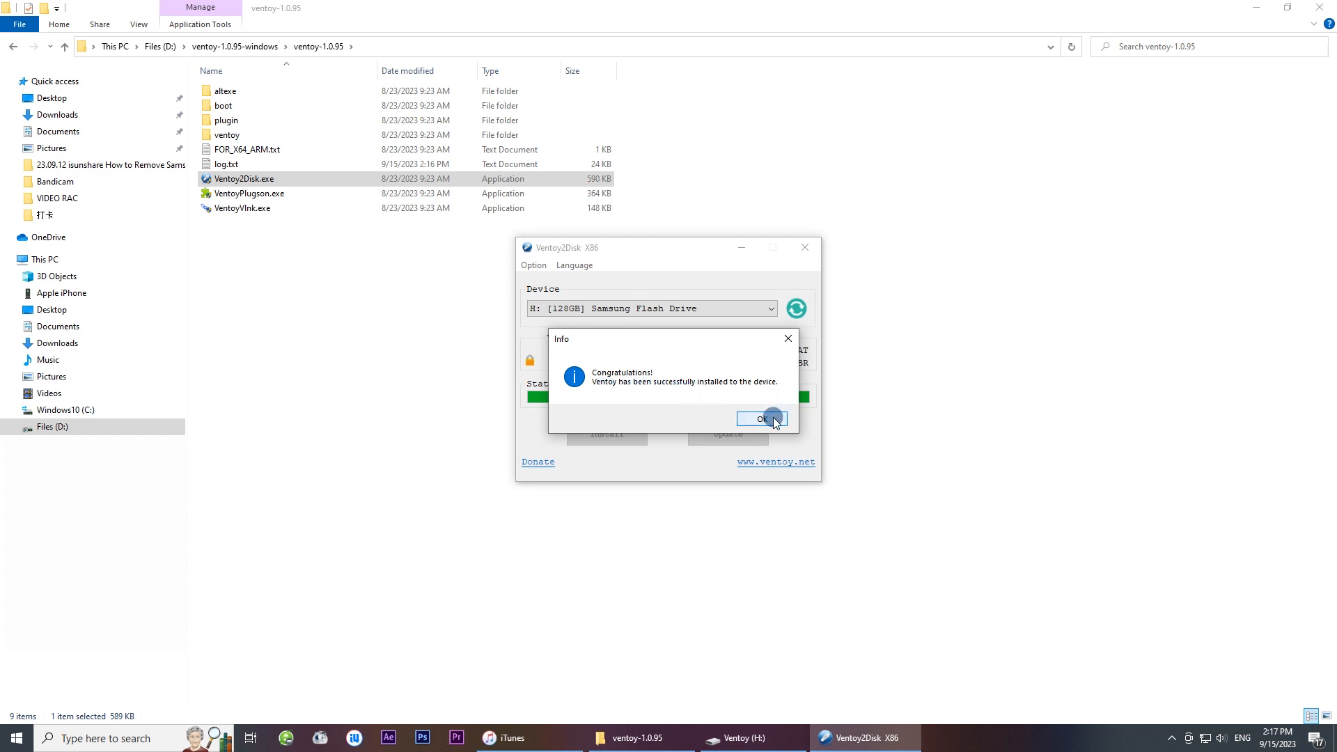
left_click(759, 418)
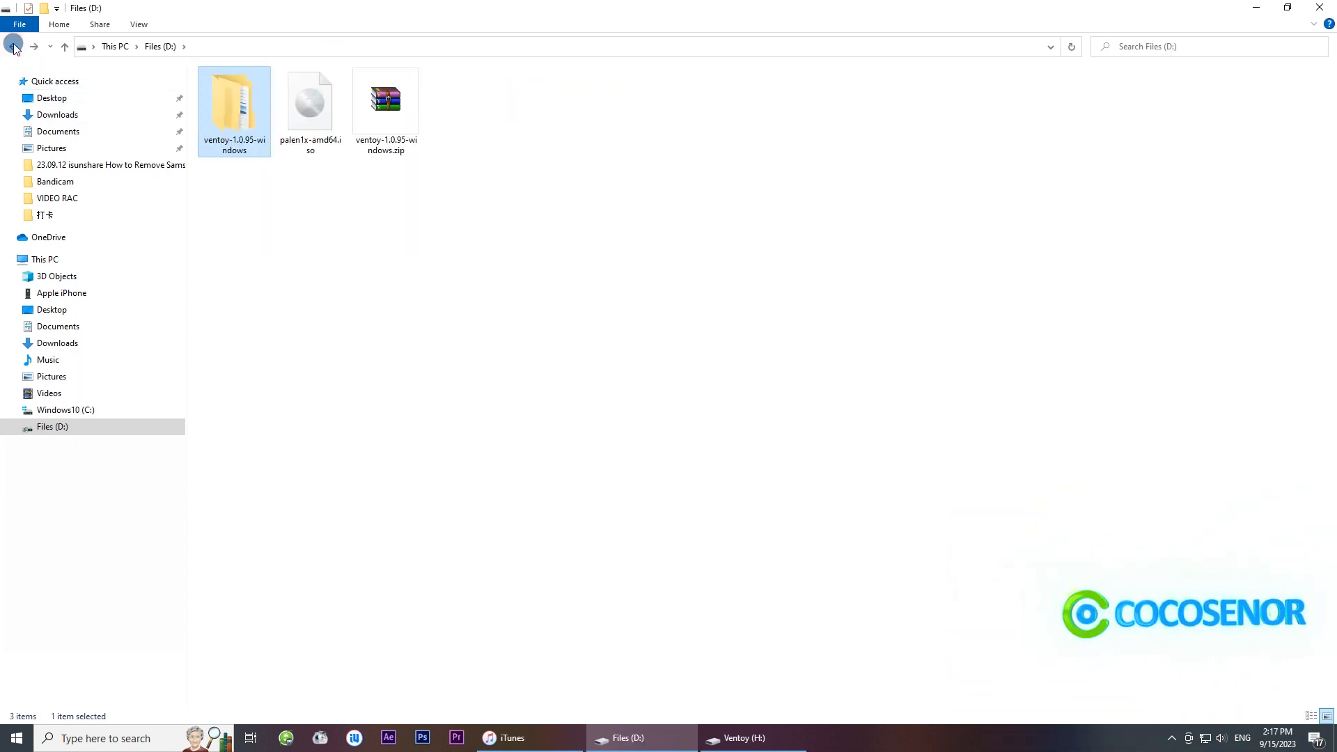
Copy palen1x-amd64.iso onto Ventoy (H:) and close the drive window.
left_click(309, 107)
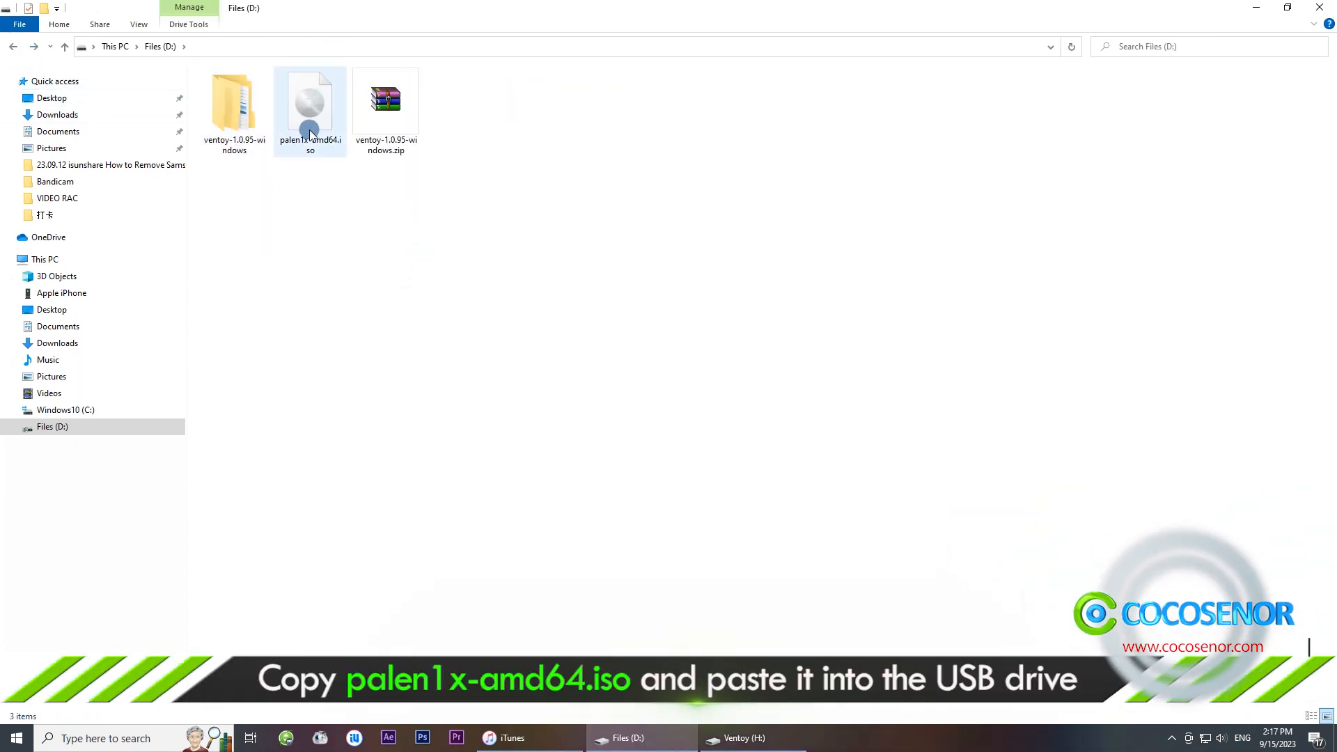
right_click(309, 107)
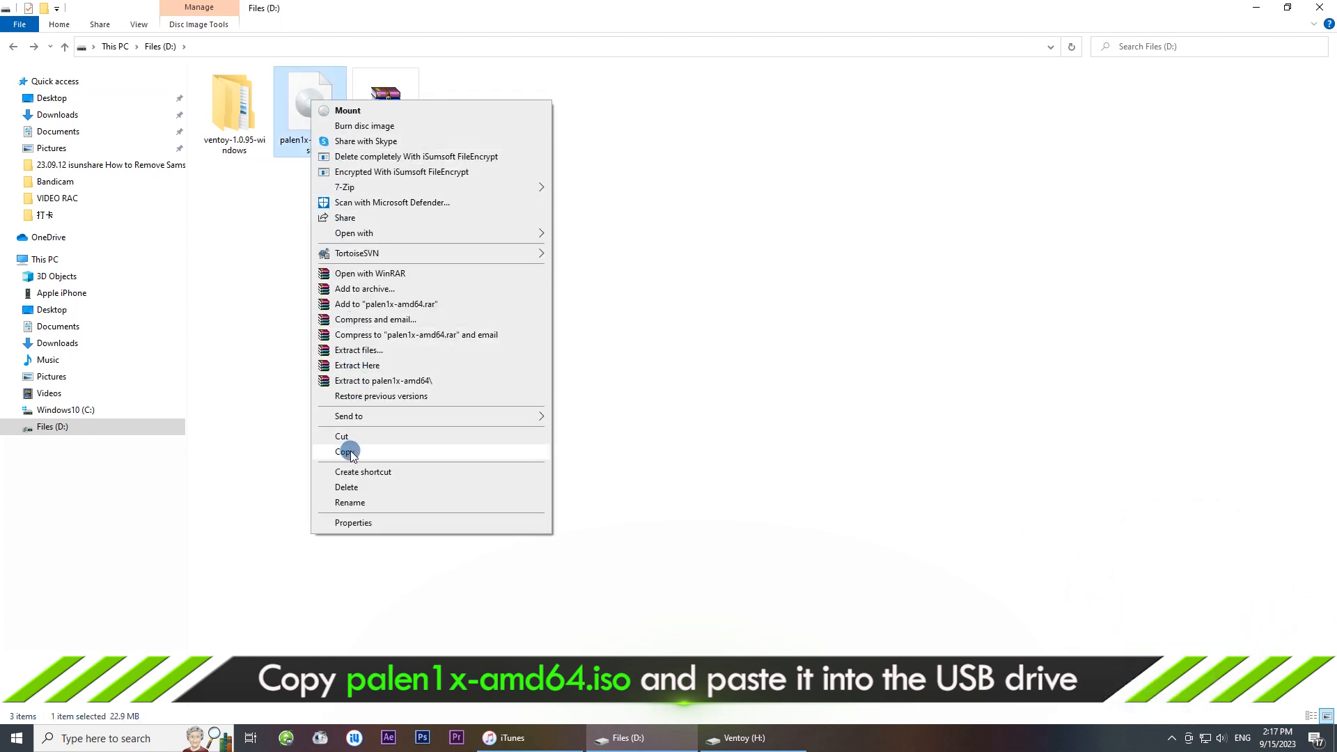
left_click(346, 451)
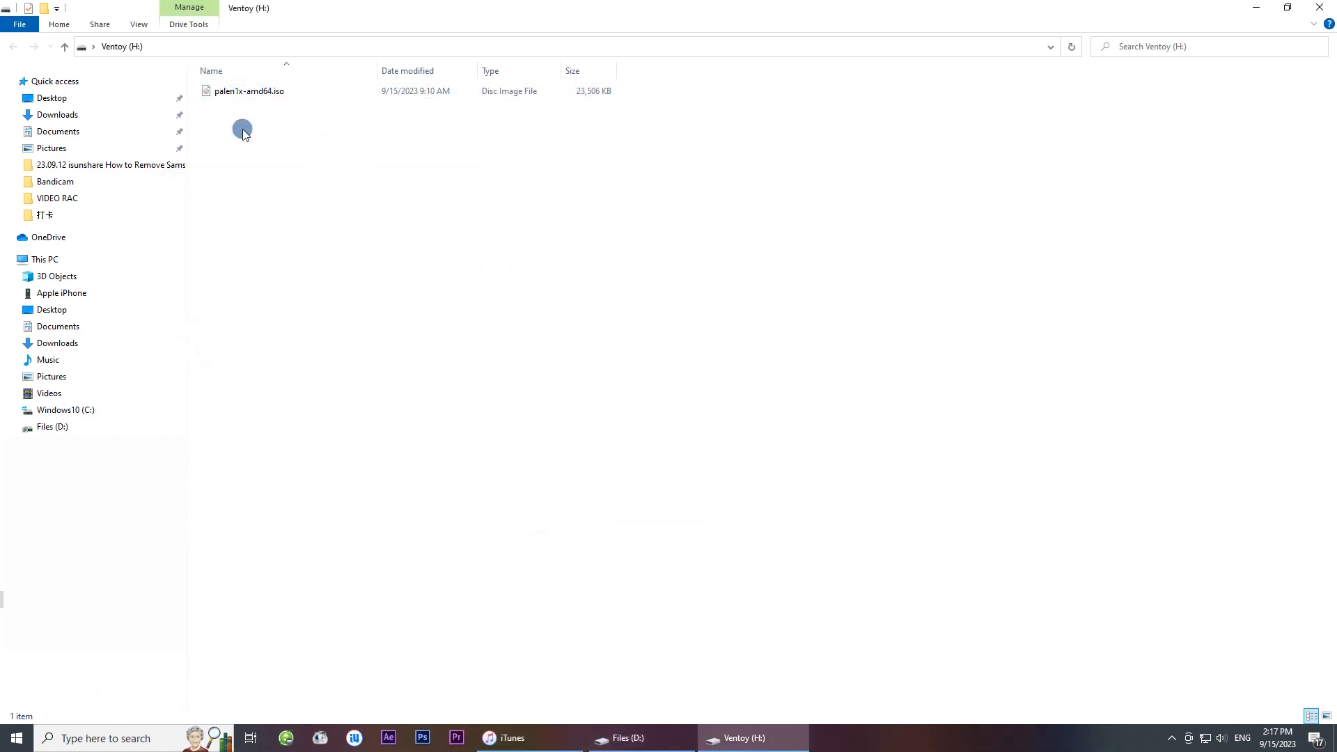
mouse_move(799, 231)
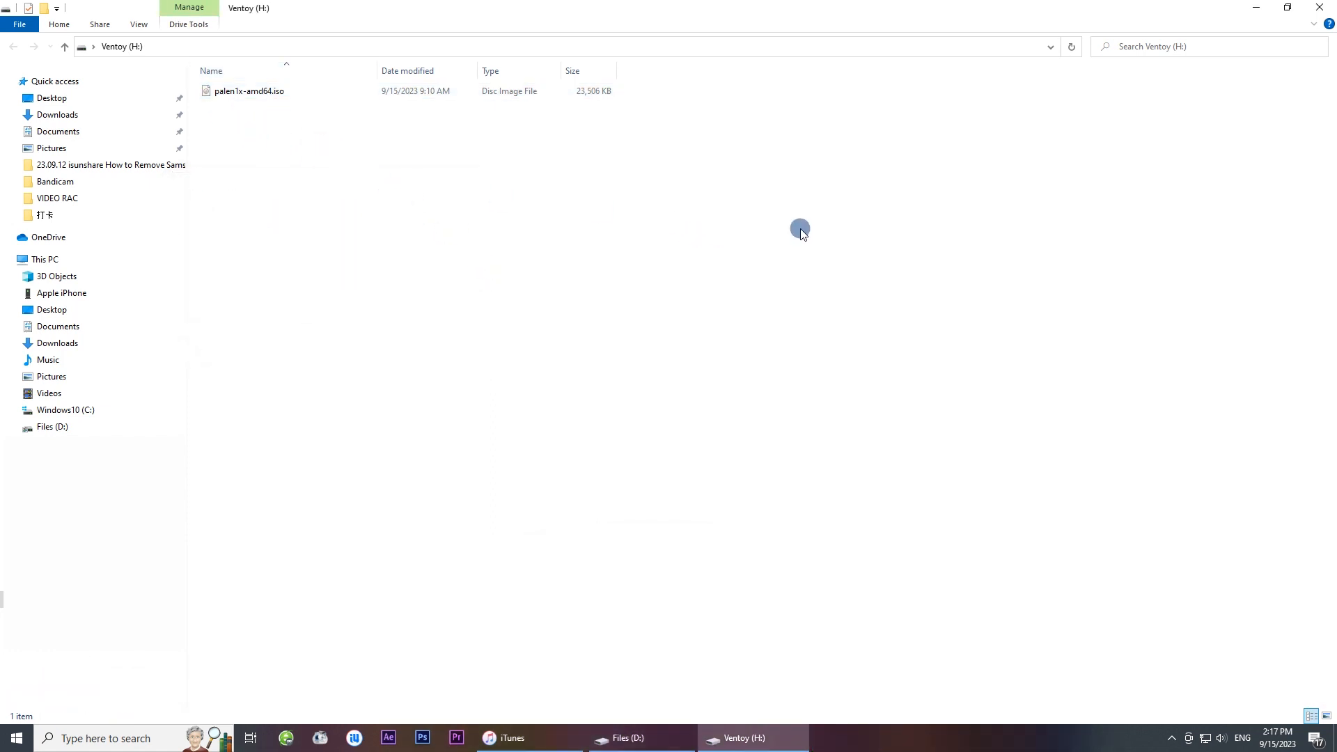
left_click(641, 737)
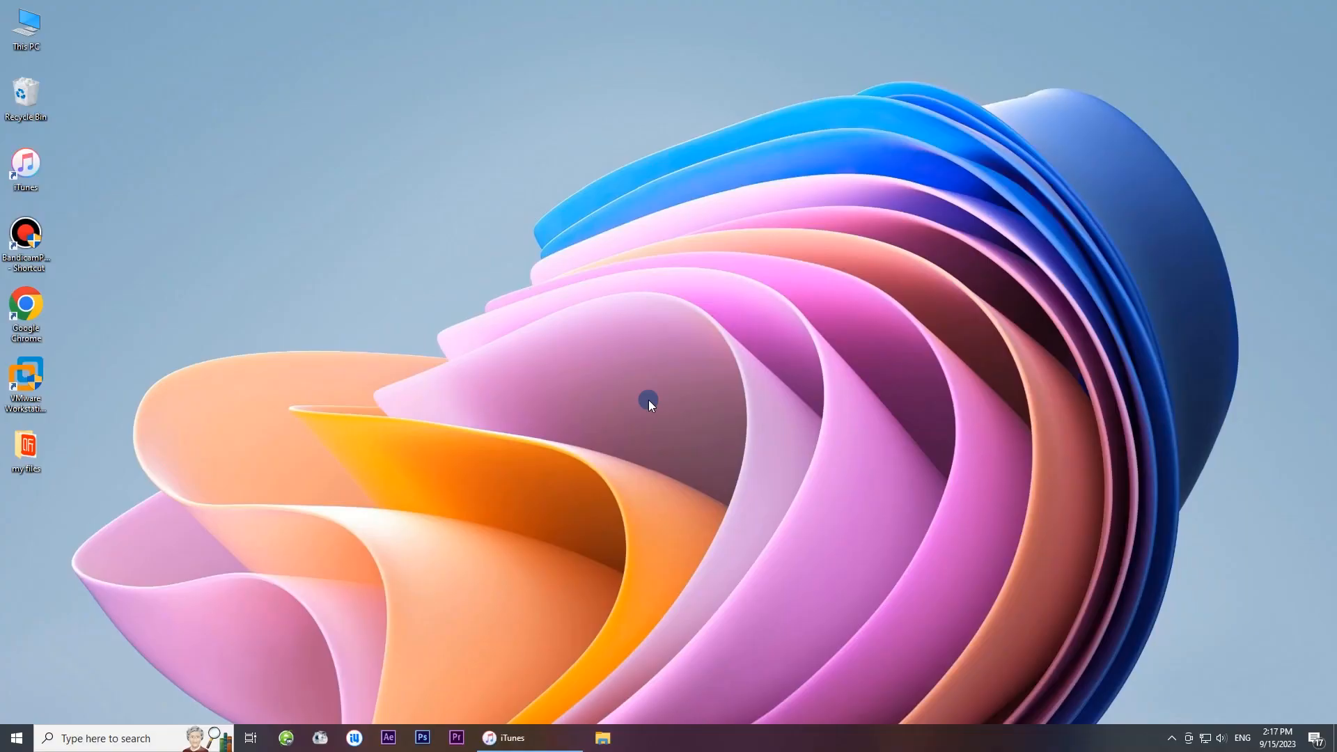
Restart the computer to reach the boot device menu.
left_click(15, 737)
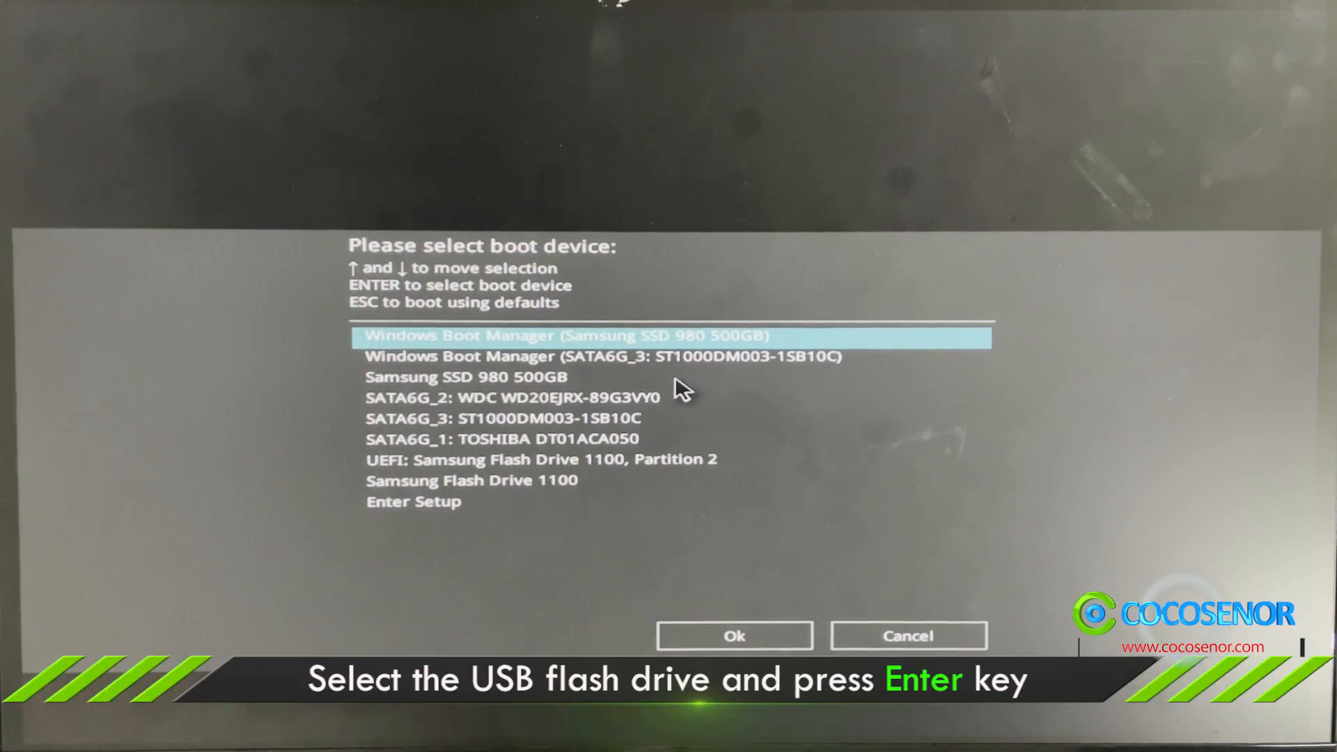
Boot the Samsung USB drive, select palen1x-amd64.iso and start it in grub2 mode.
key("down")
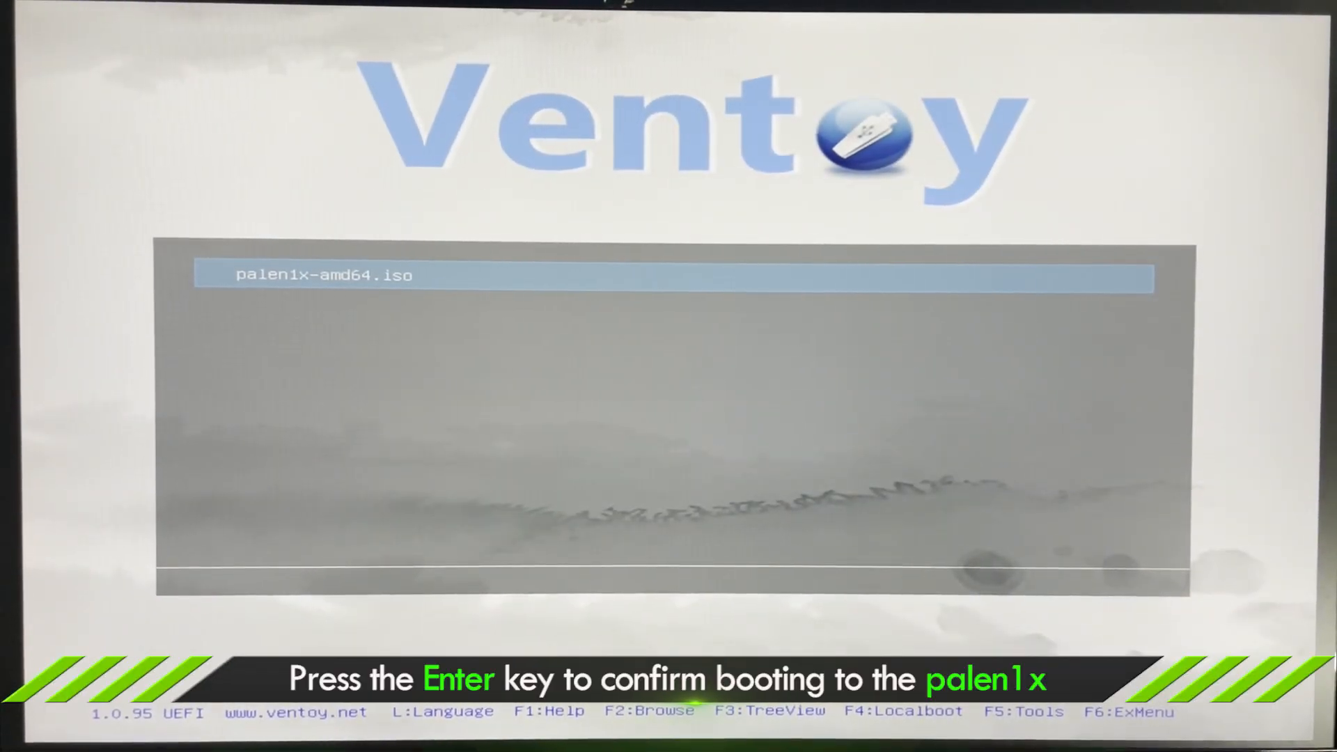
key("enter")
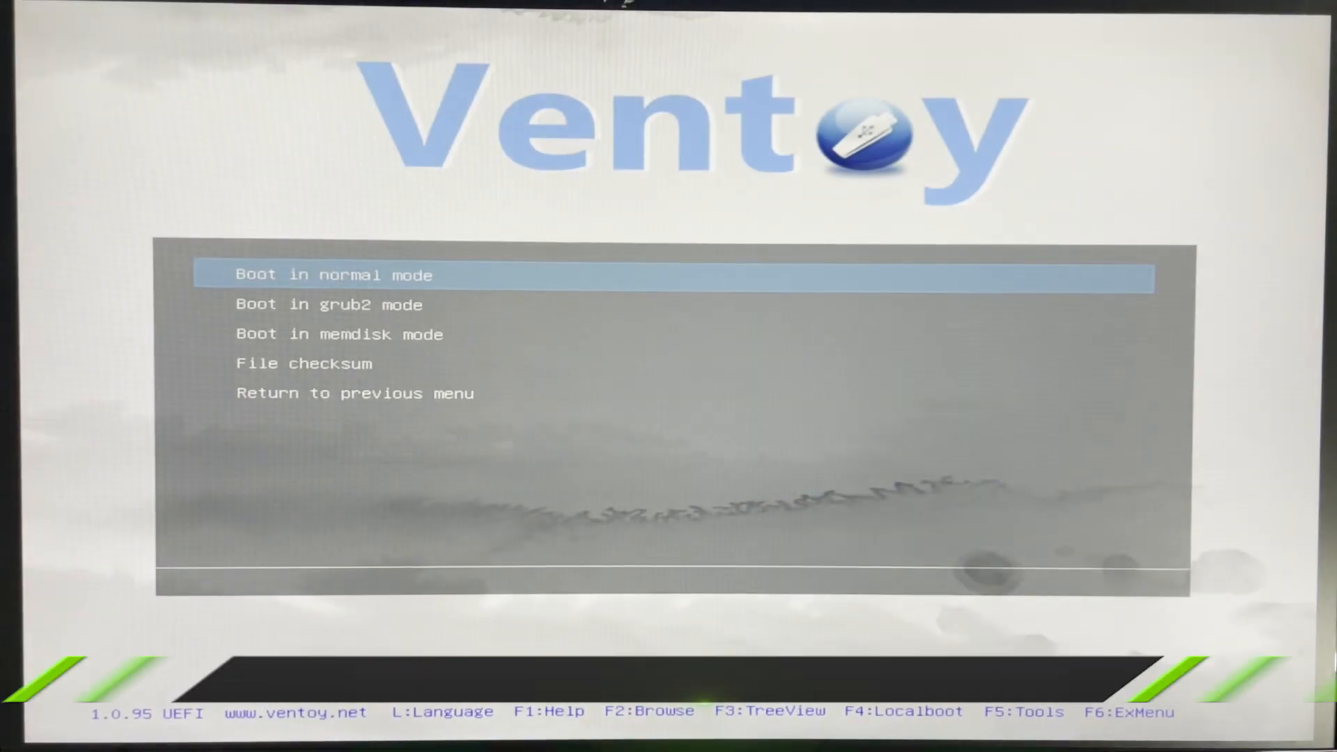
key("down")
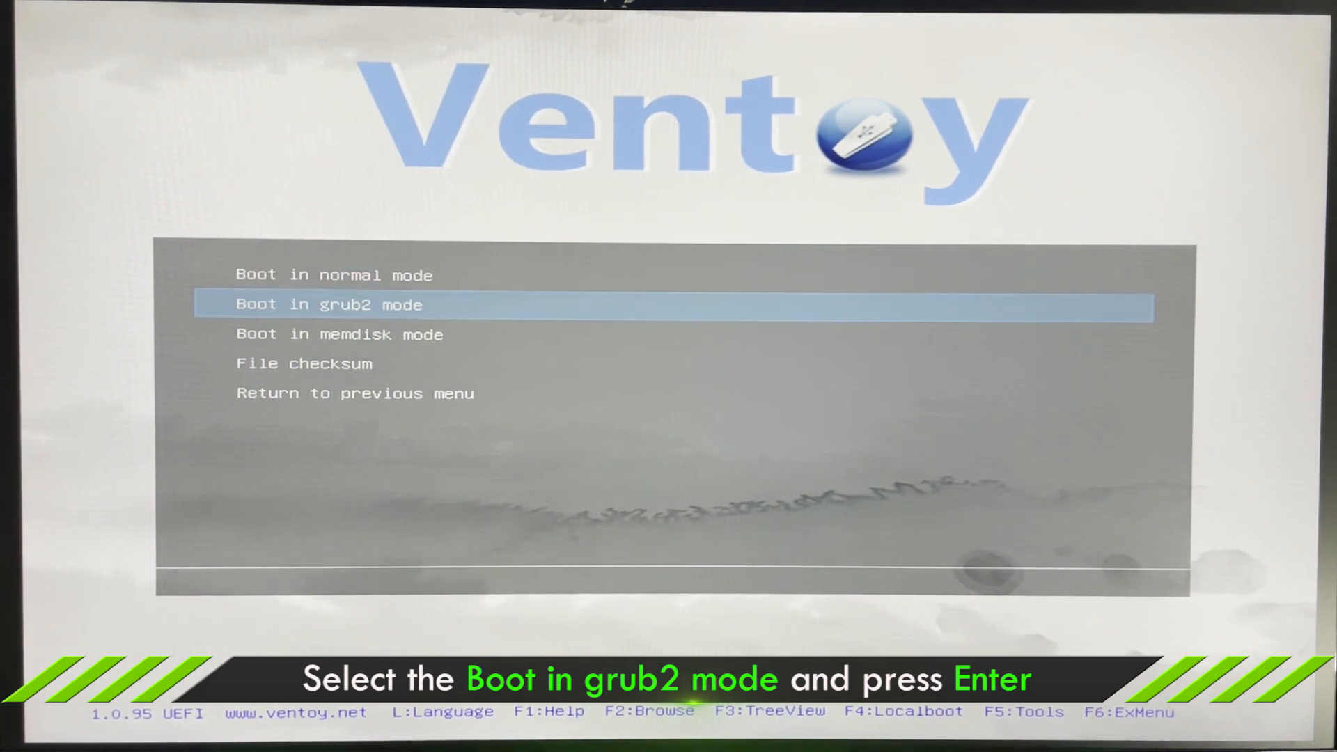
key("Enter")
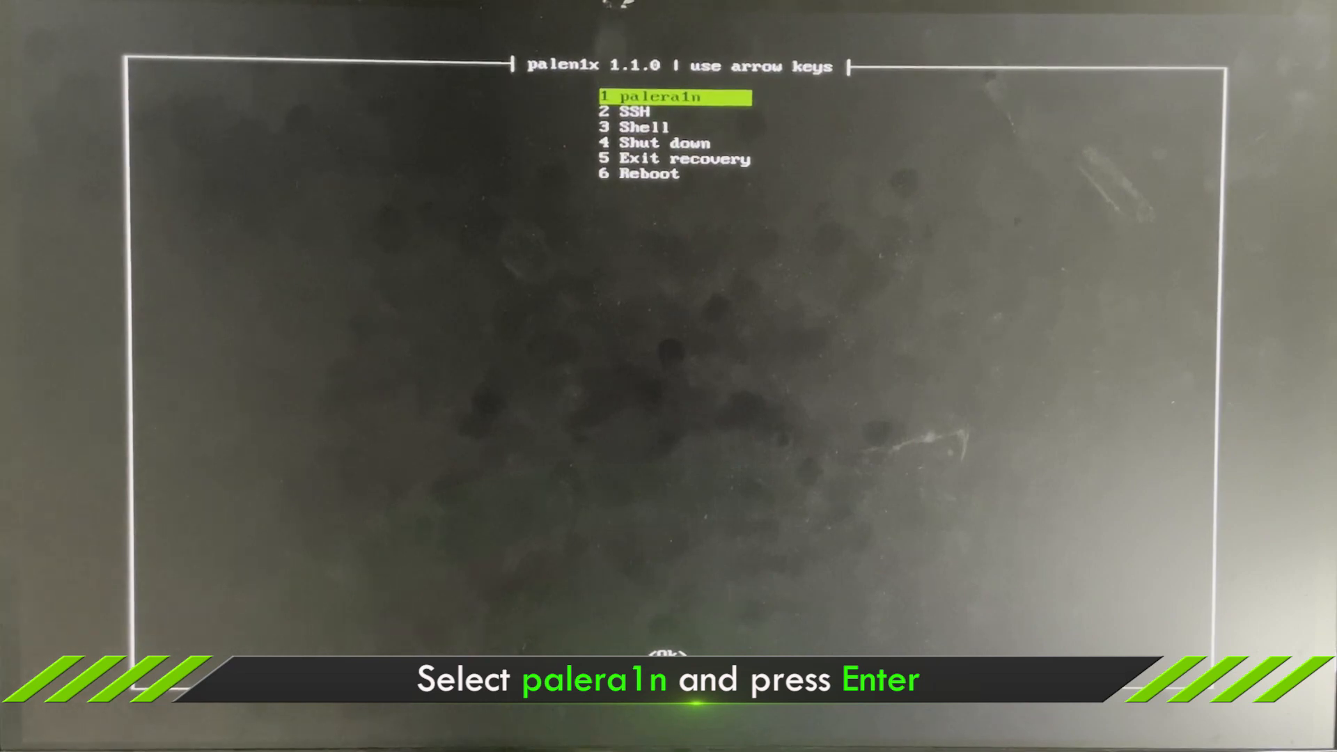
Run palera1n from the palen1x menu with Create FakeFS ticked.
key("enter")
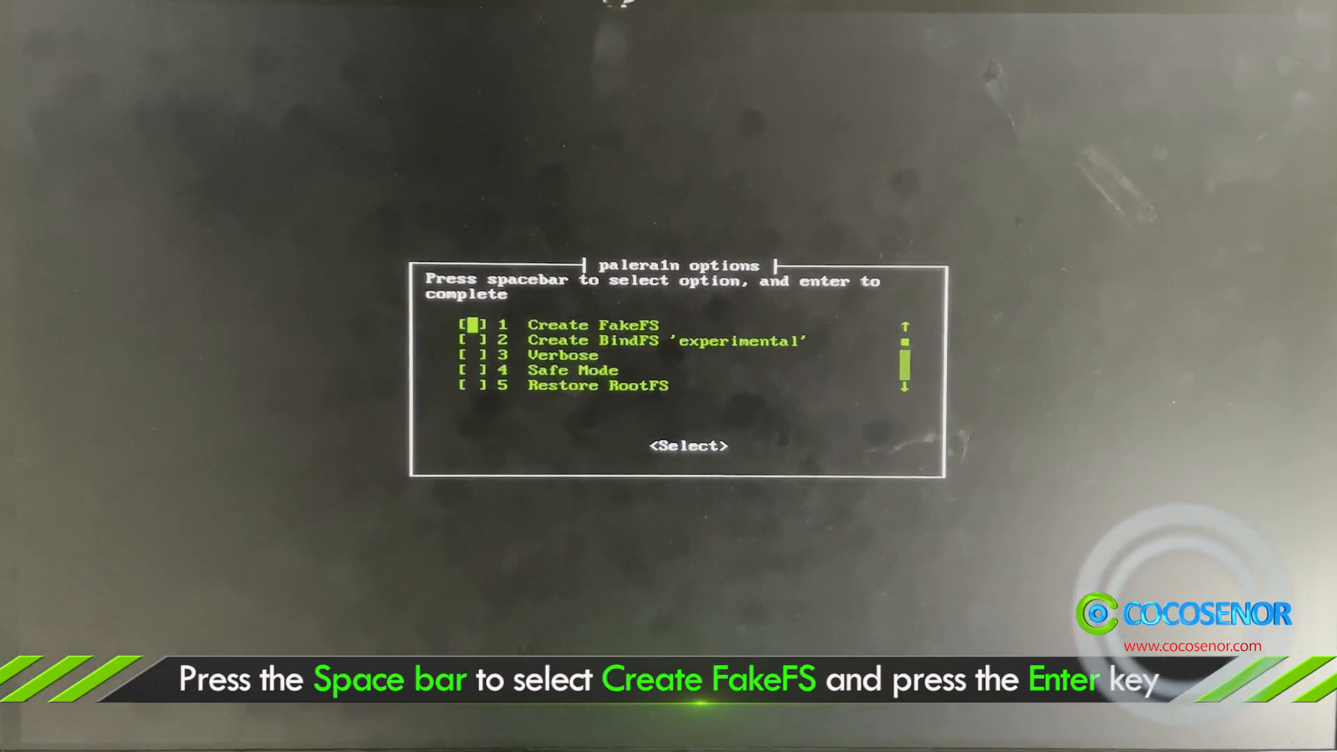
key("space")
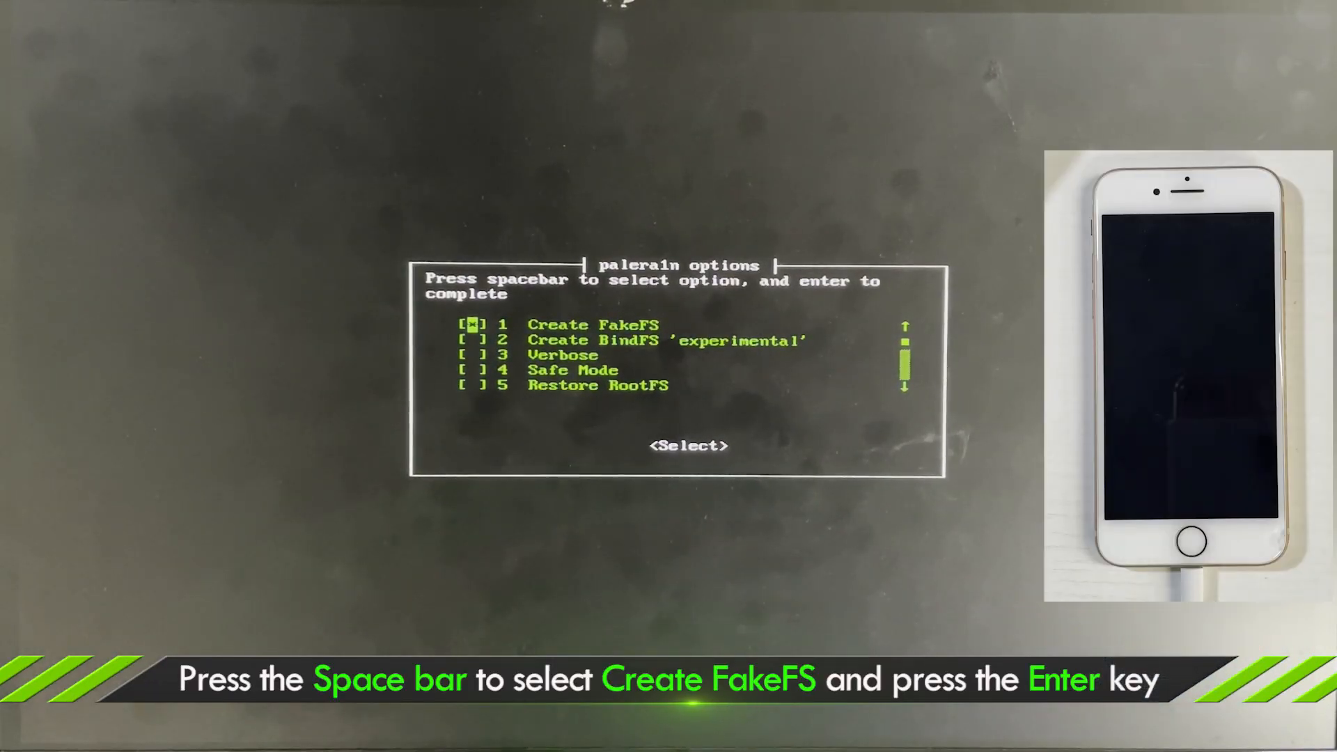
key("Return")
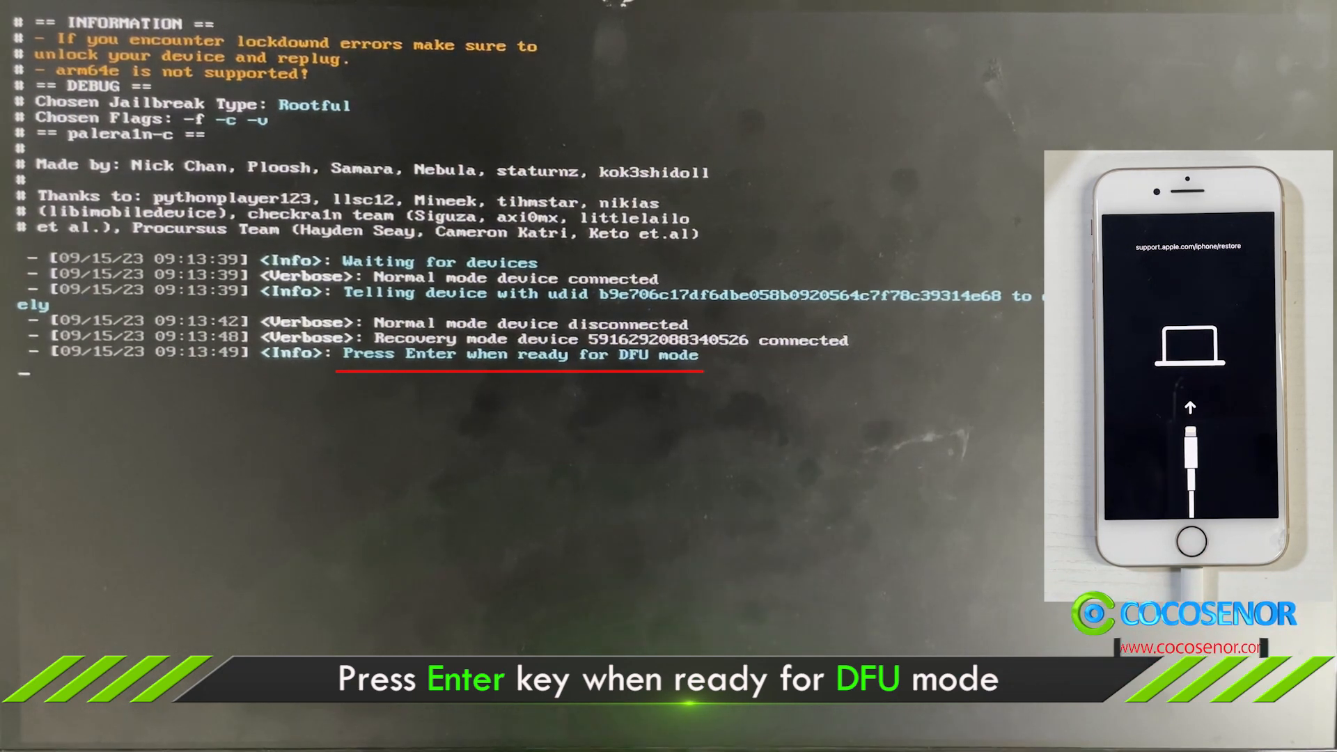
Confirm readiness so palera1n can guide the iPhone into DFU mode.
key("enter")
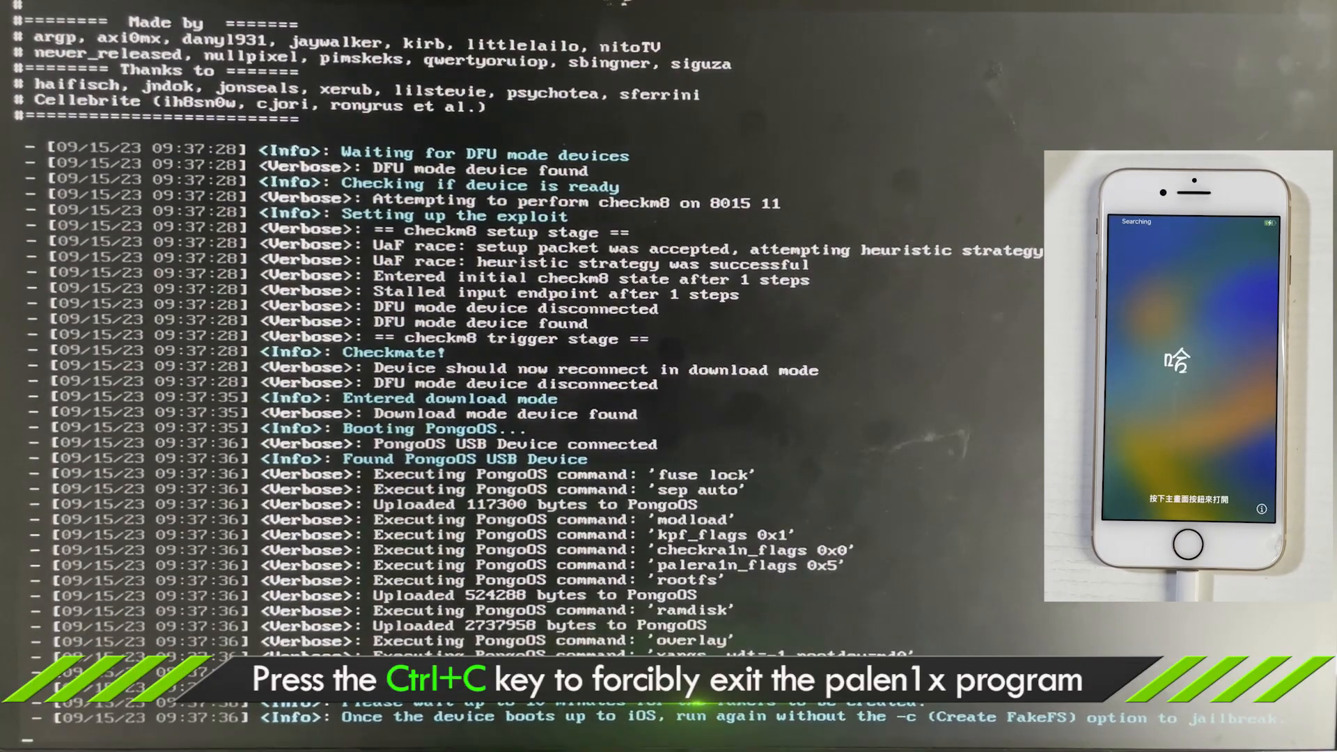
Force-quit the running palera1n session in palen1x with Ctrl+C.
key("ctrl+c")
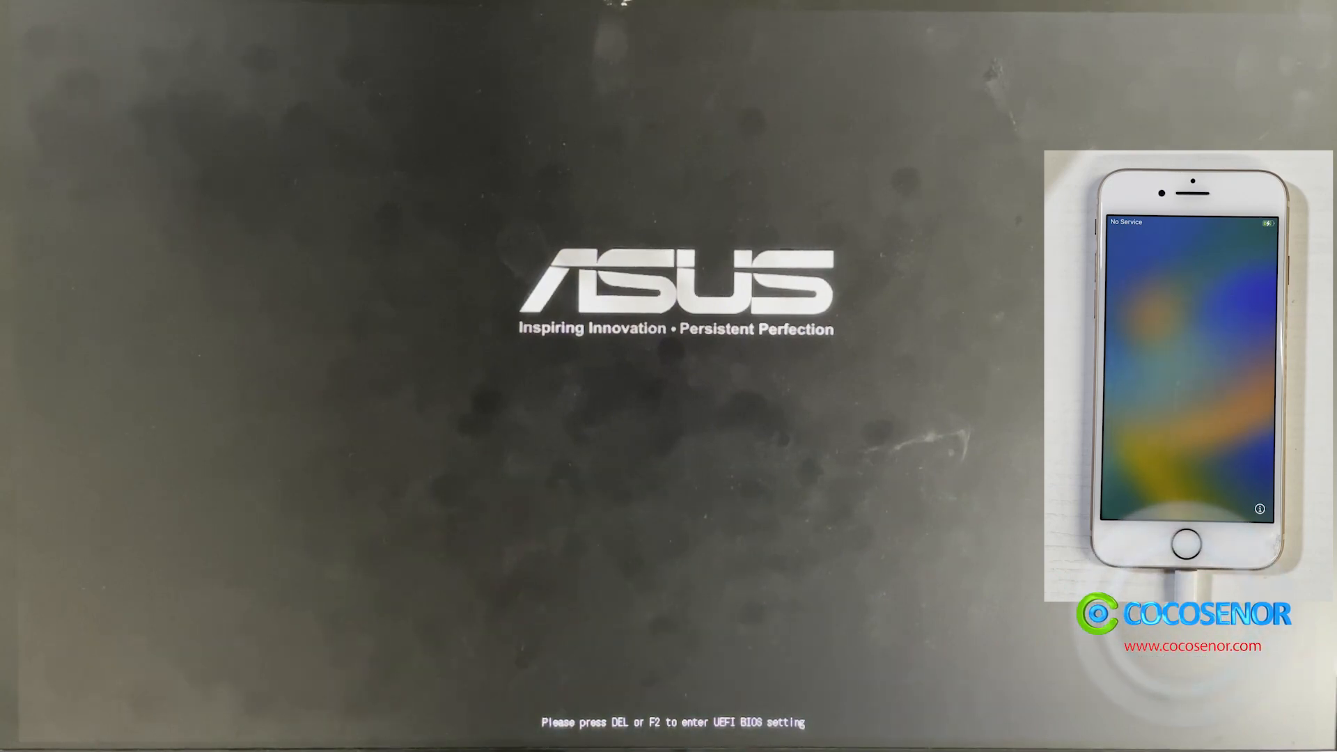
Reboot the PC from the Ventoy USB drive via the F8 boot menu.
key("f8")
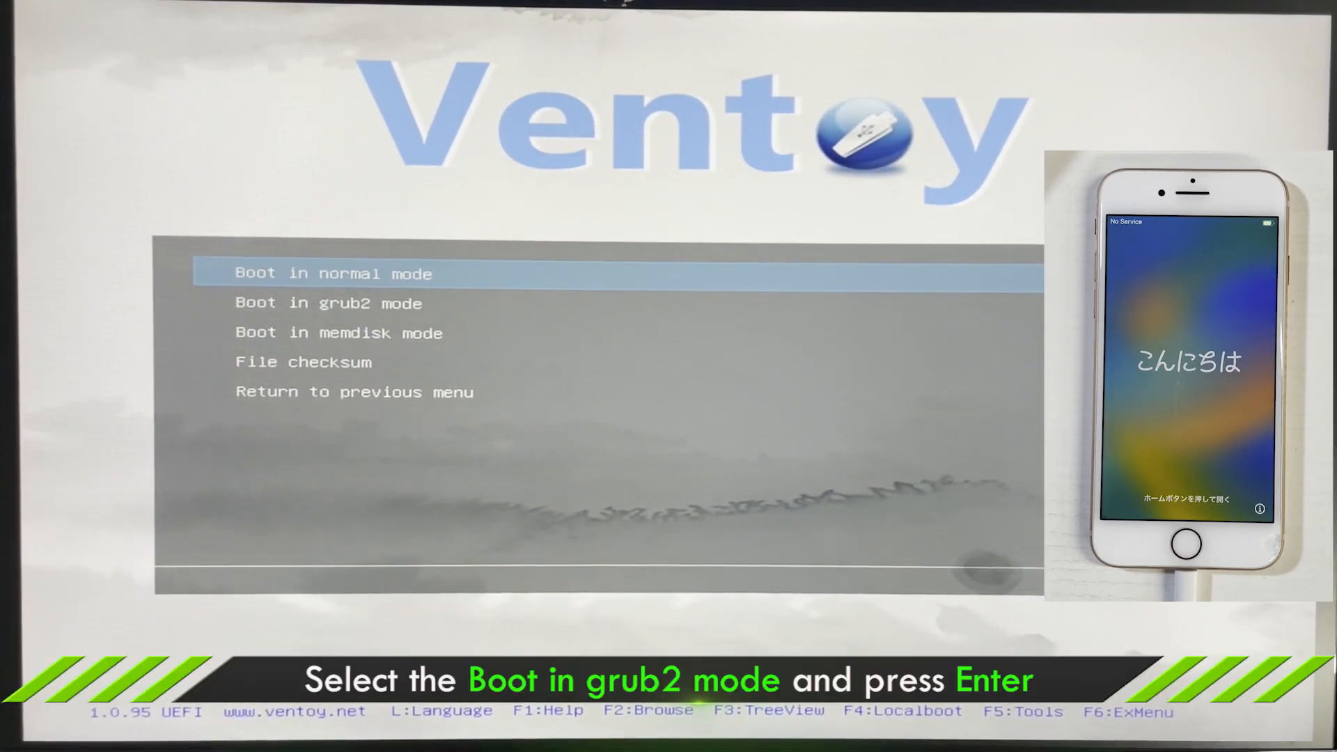
key("down")
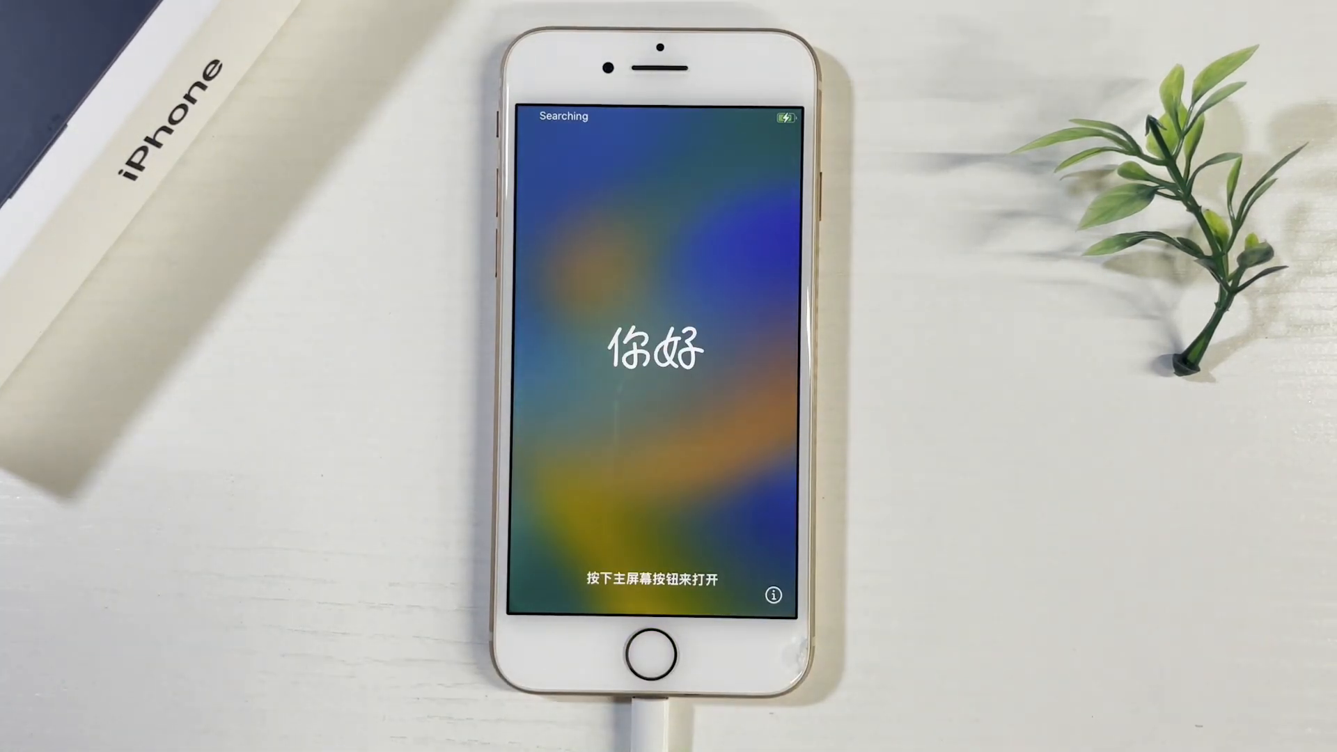
Start iPhone setup, pick a language, continue past Touch ID, and decline App Analytics sharing.
left_click(654, 653)
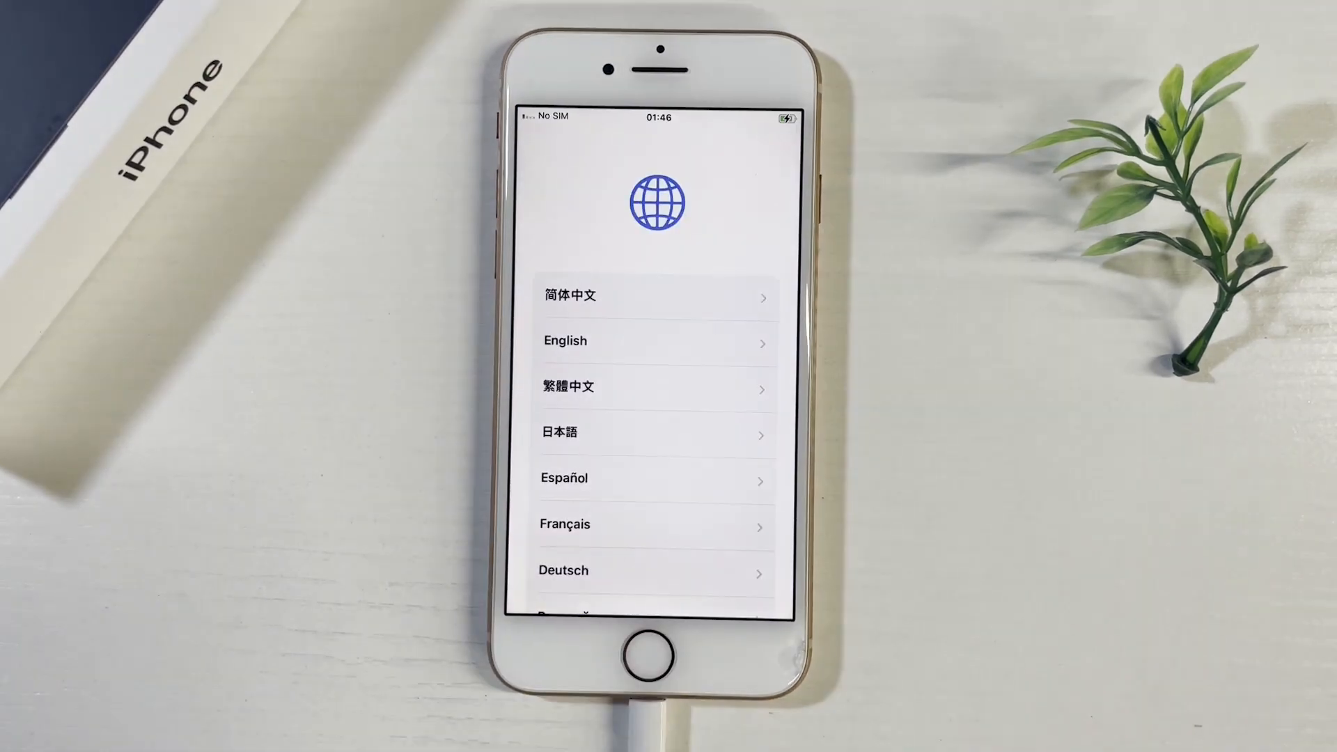
left_click(566, 341)
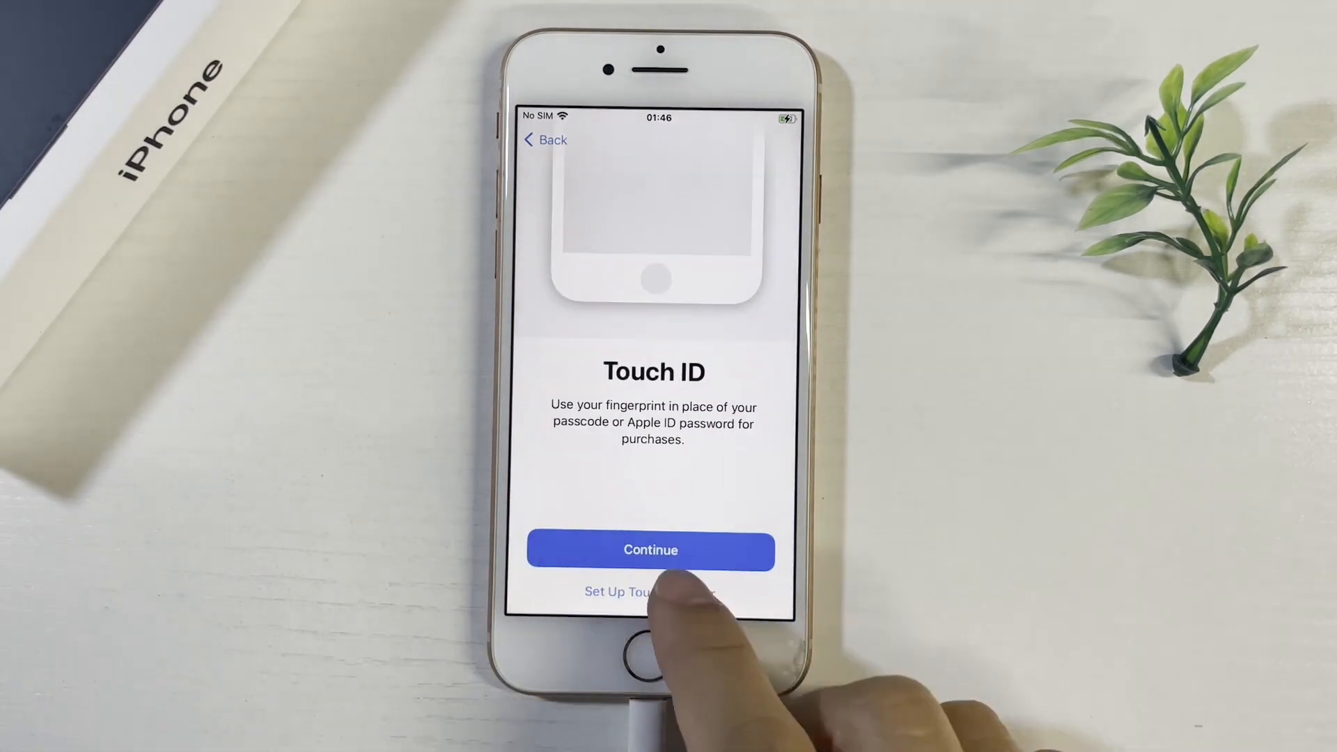
left_click(650, 550)
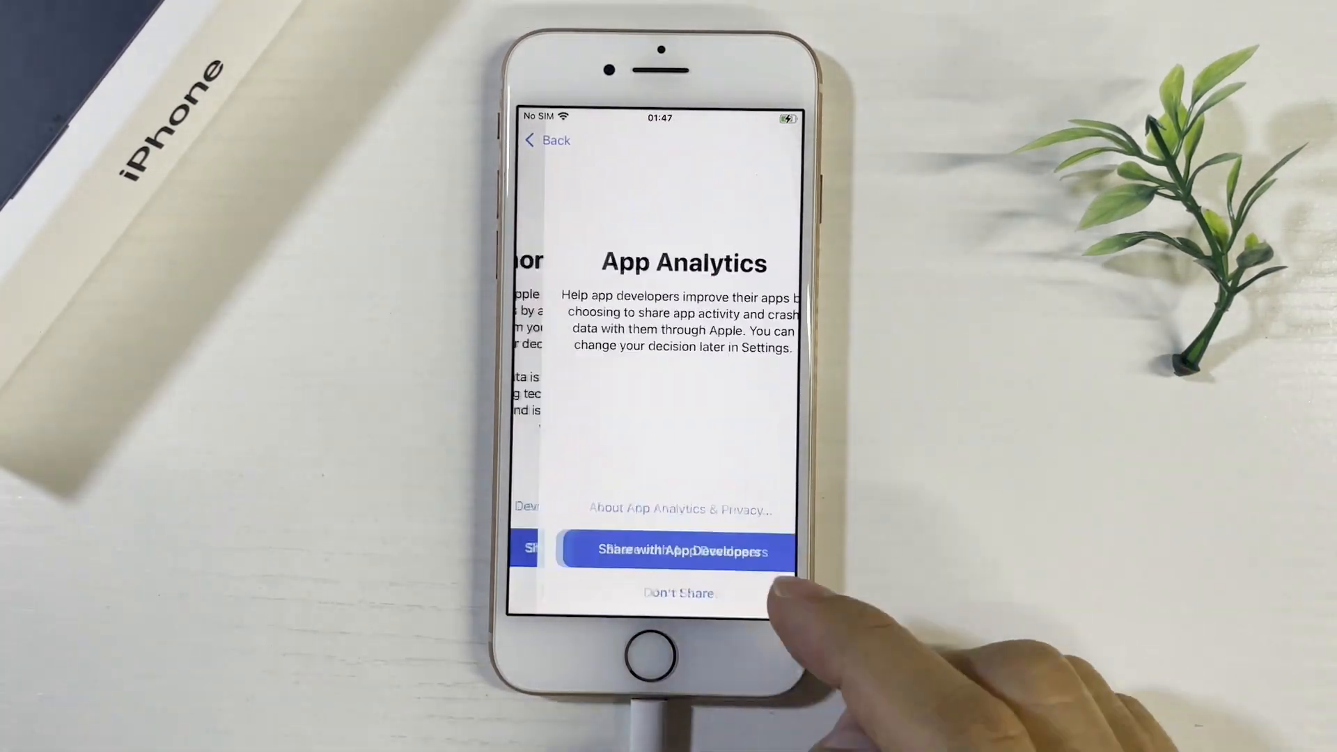
left_click(677, 550)
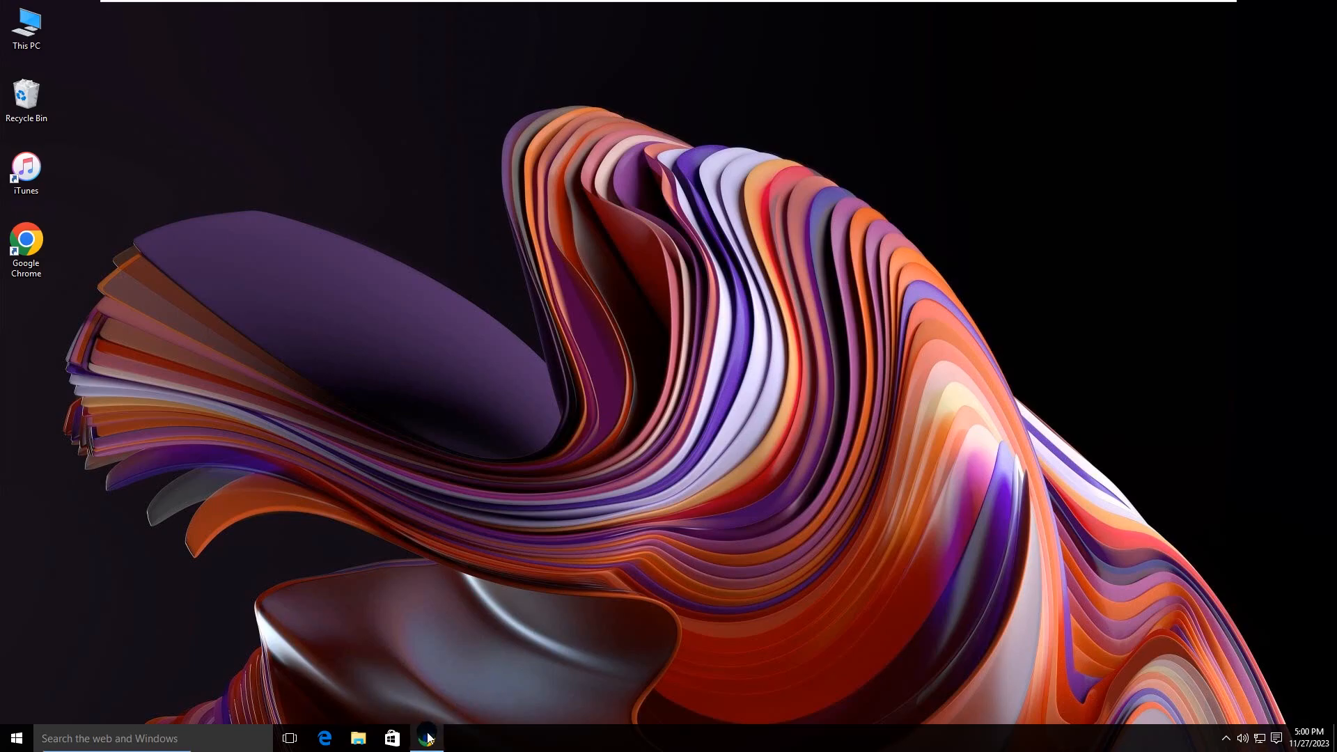
Open the web browser and enter the Cocosenor website address.
left_click(426, 738)
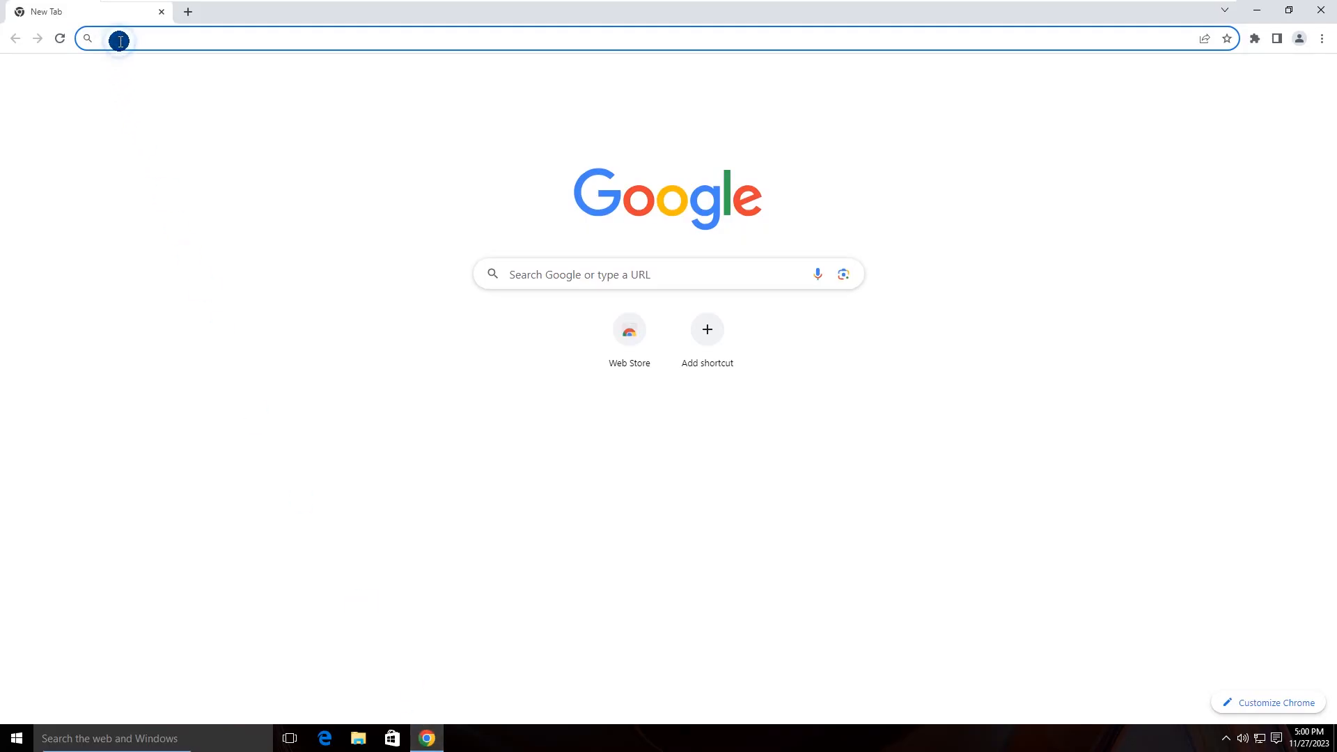
type("www.")
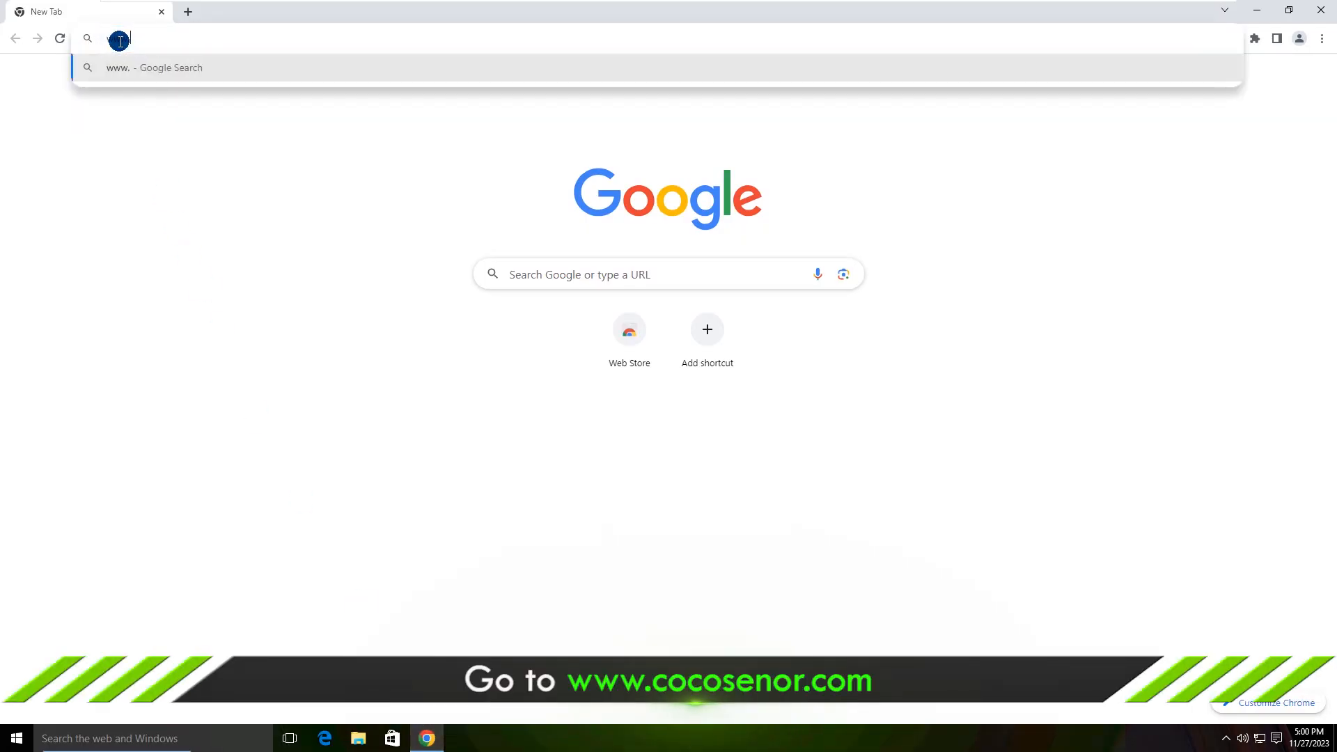
type("cocosenor.com")
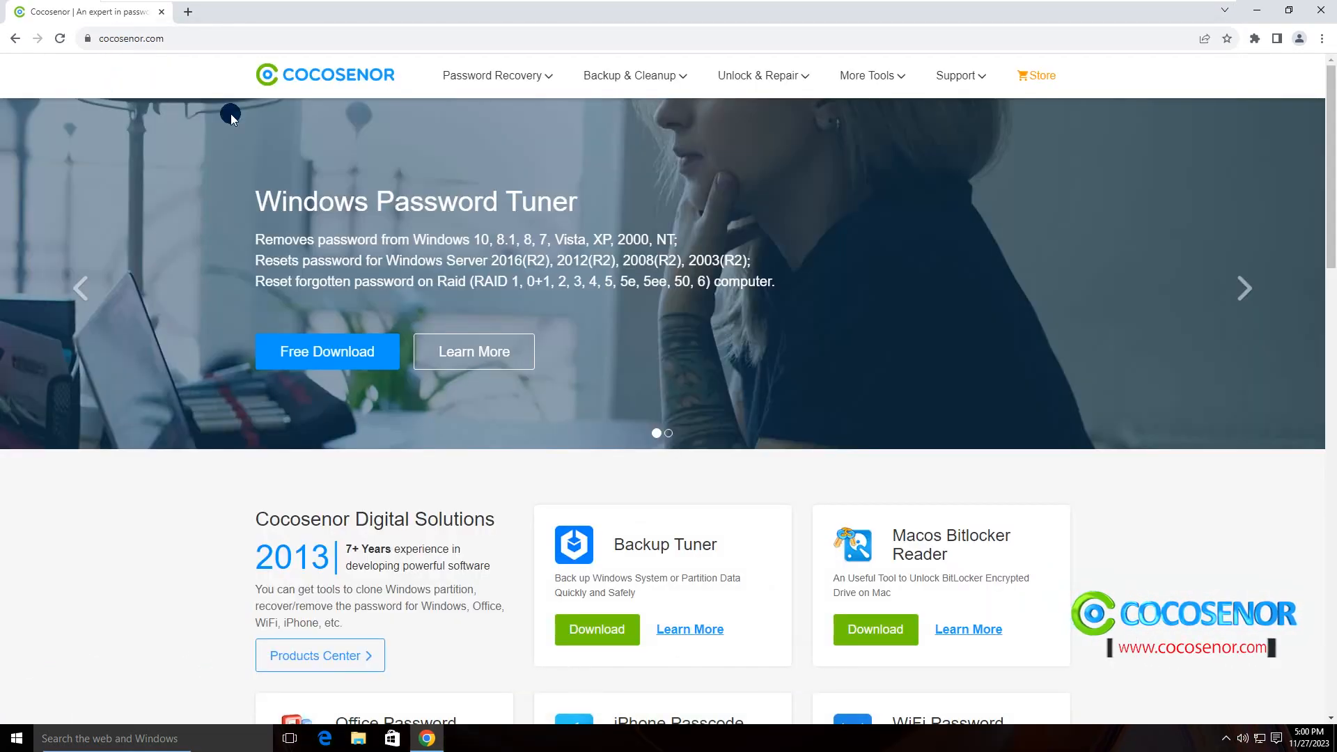
Go to the iBypass Tuner product page, download the free trial installer and run it.
left_click(757, 76)
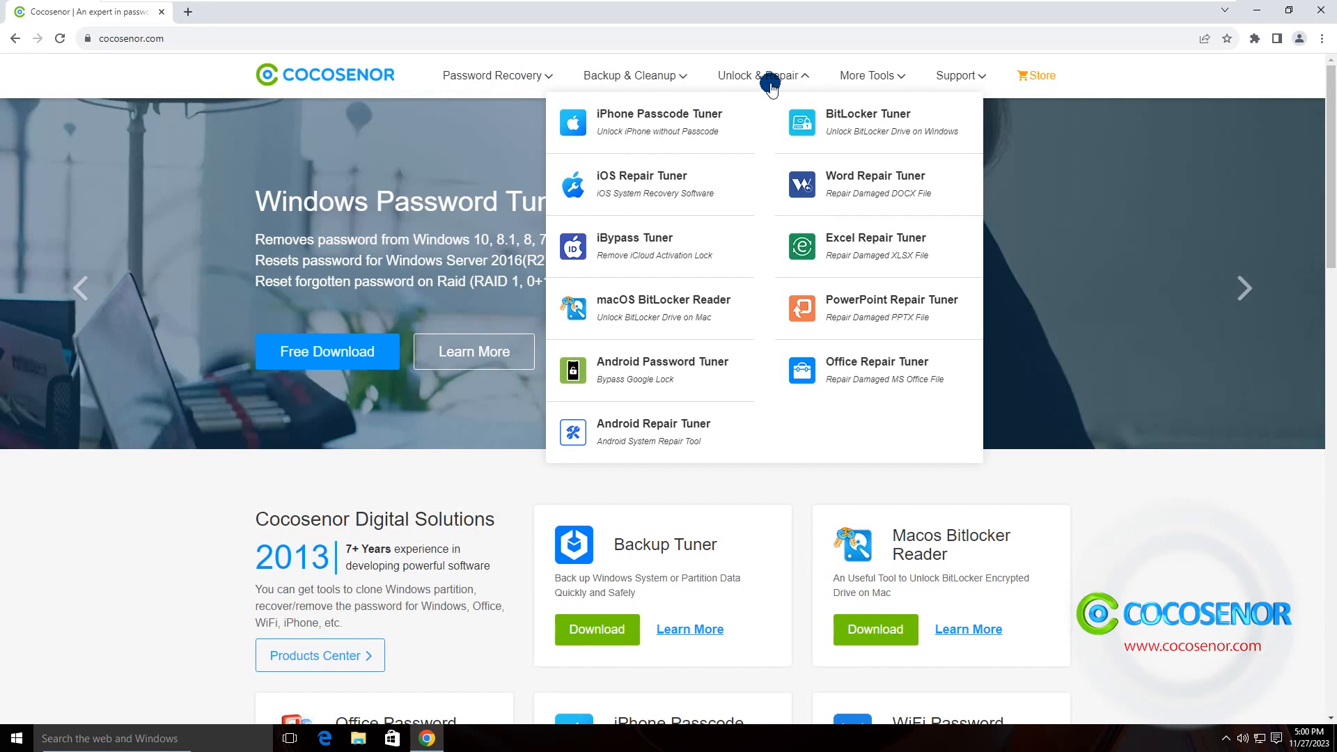
mouse_move(618, 257)
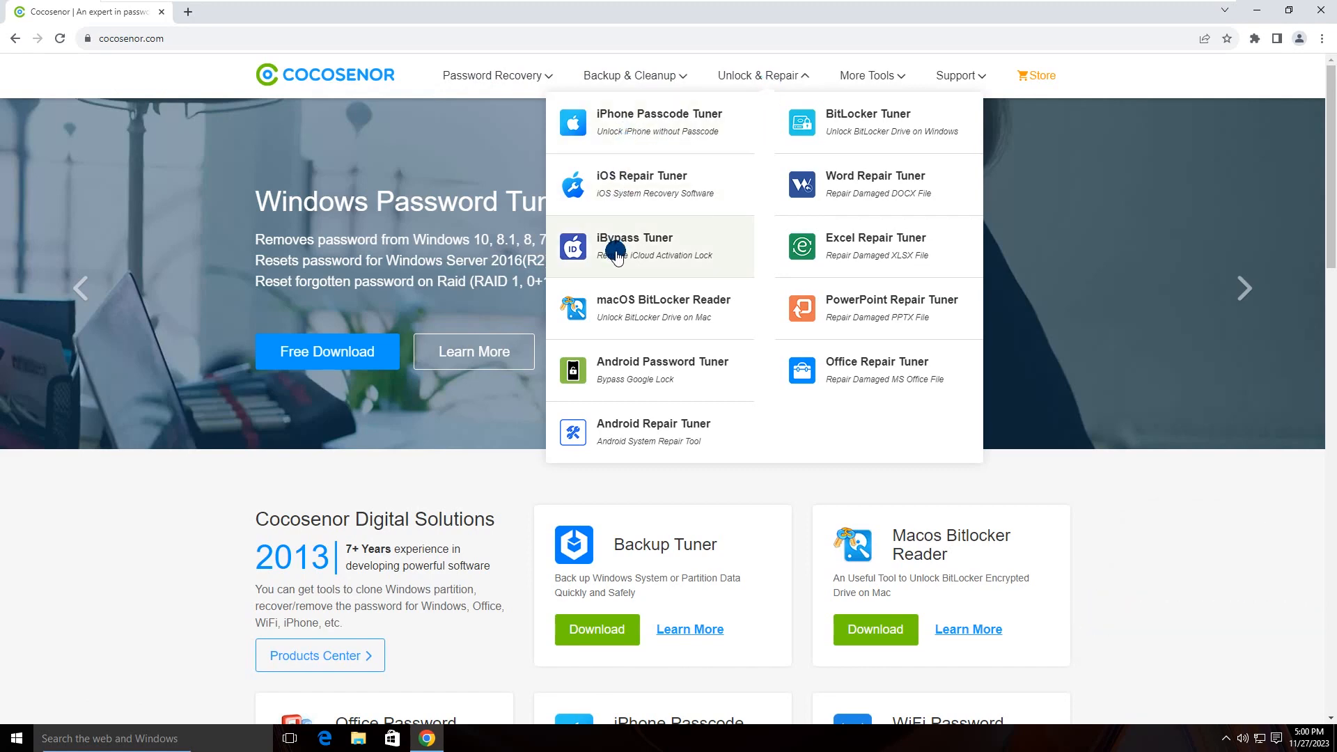
left_click(634, 247)
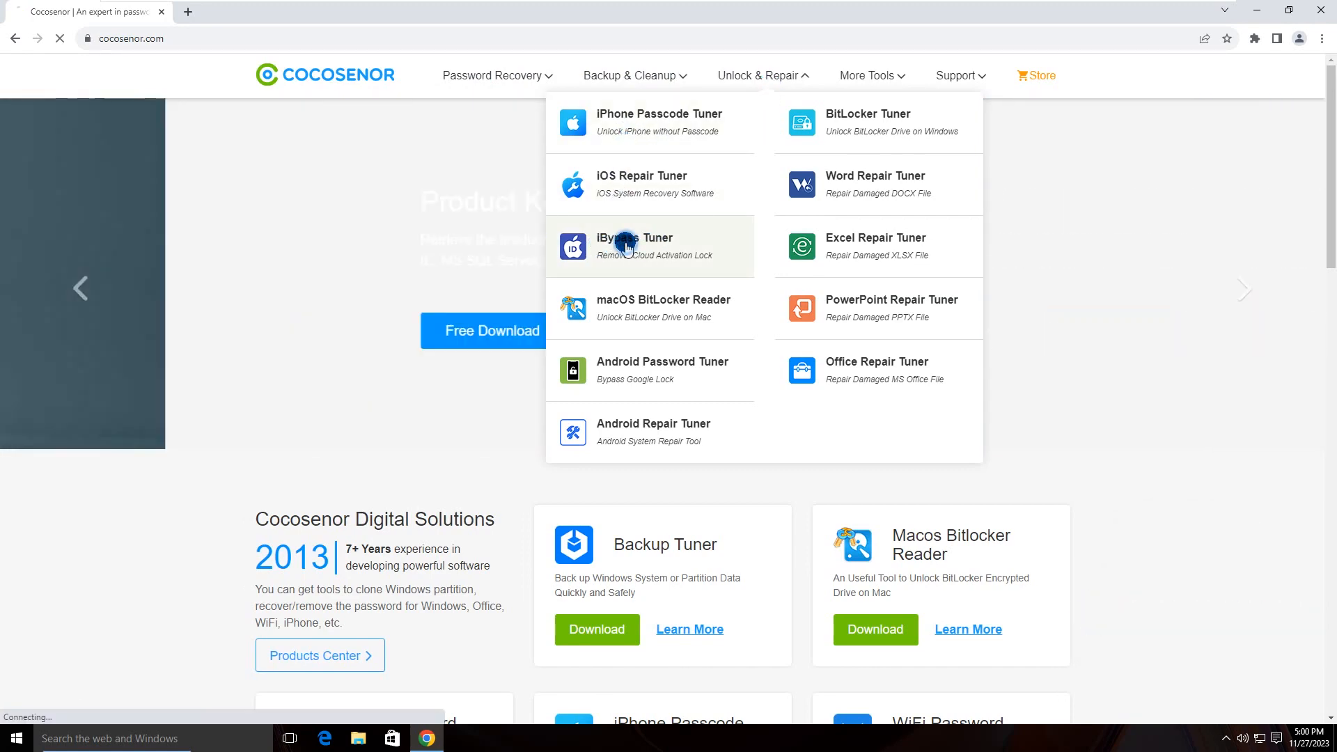
left_click(635, 246)
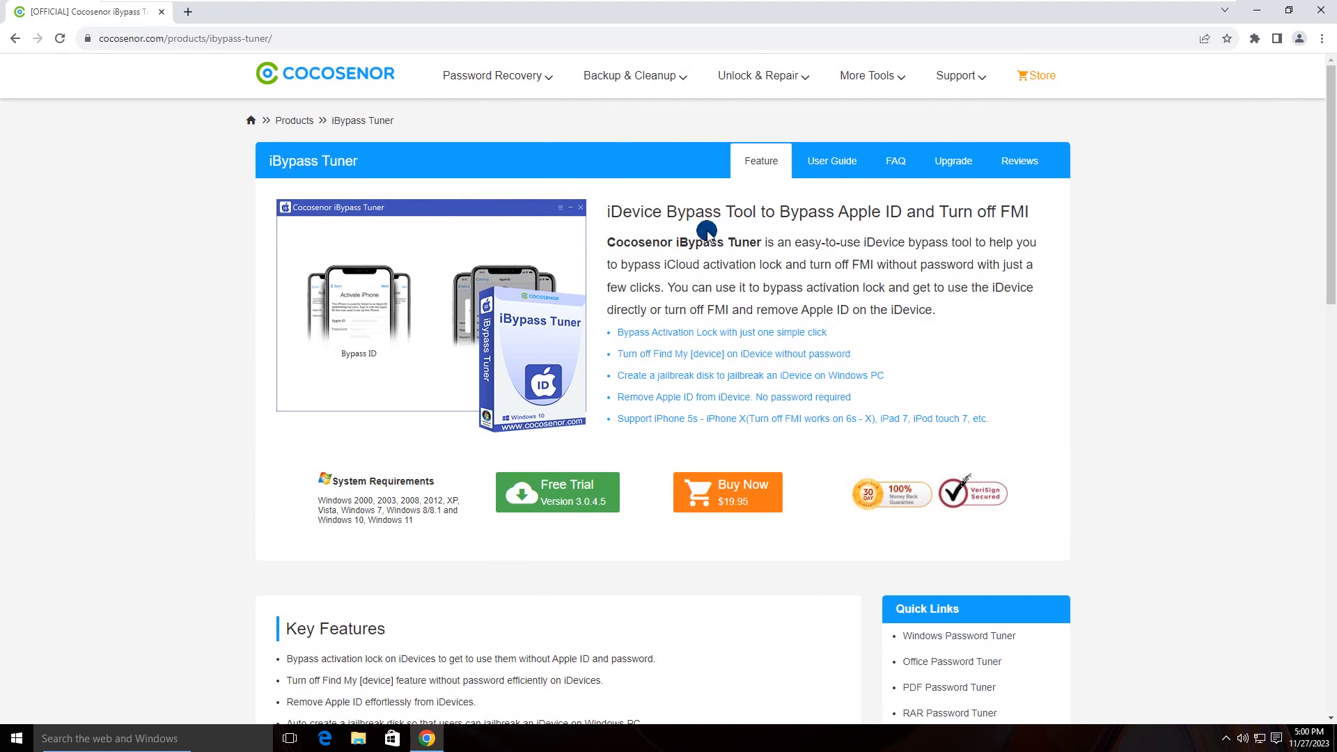
mouse_move(935, 258)
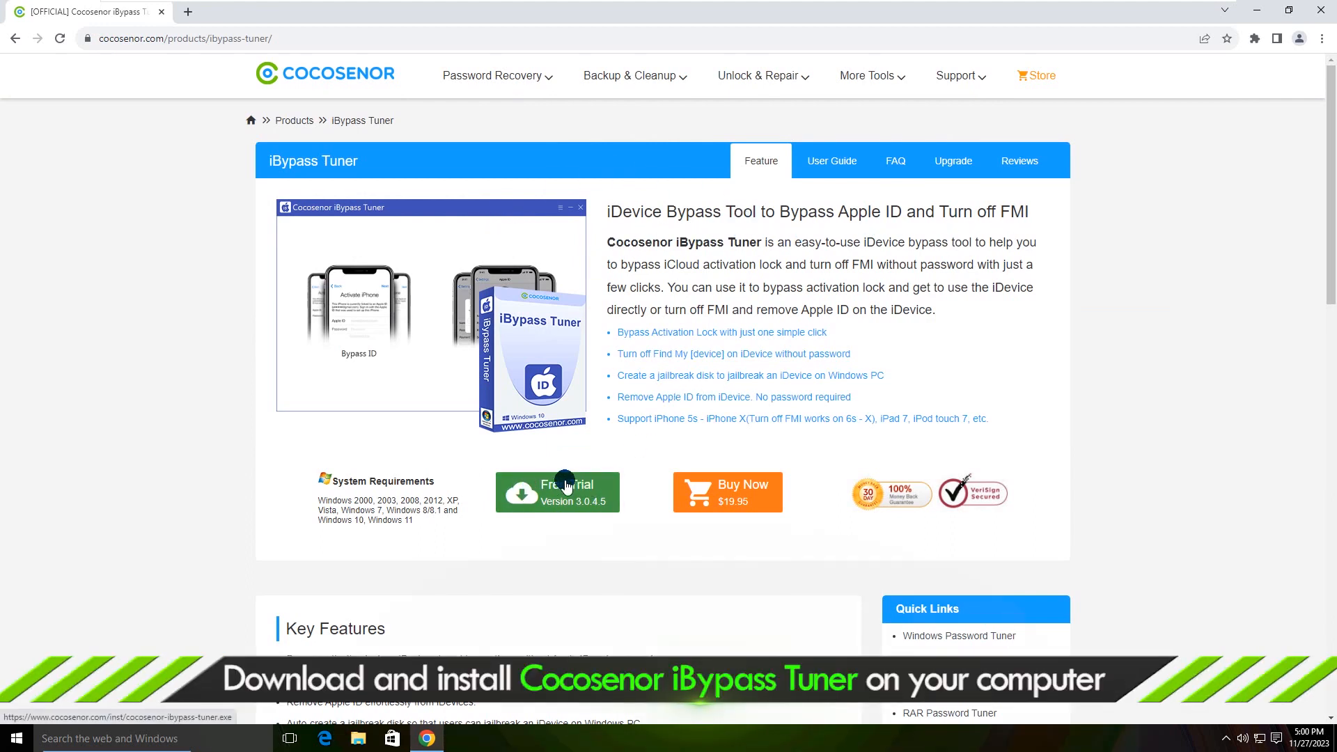
left_click(557, 493)
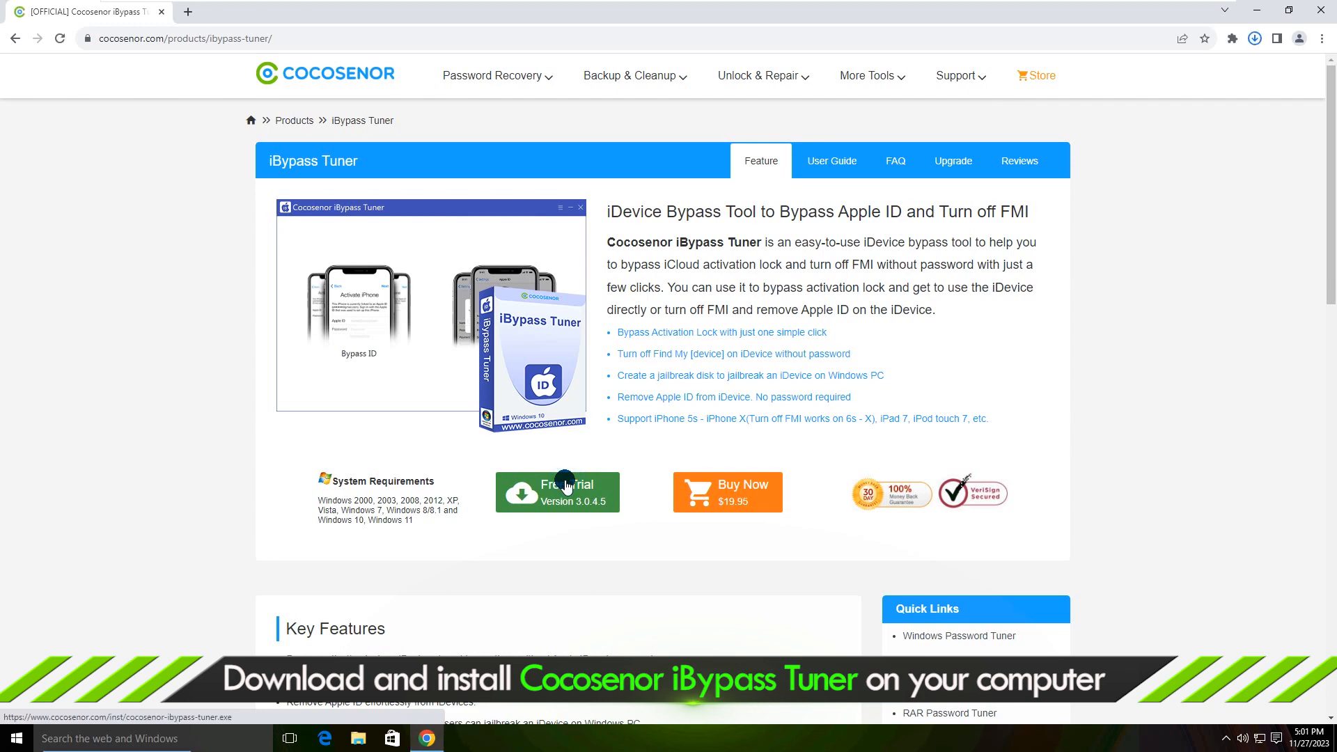
left_click(556, 493)
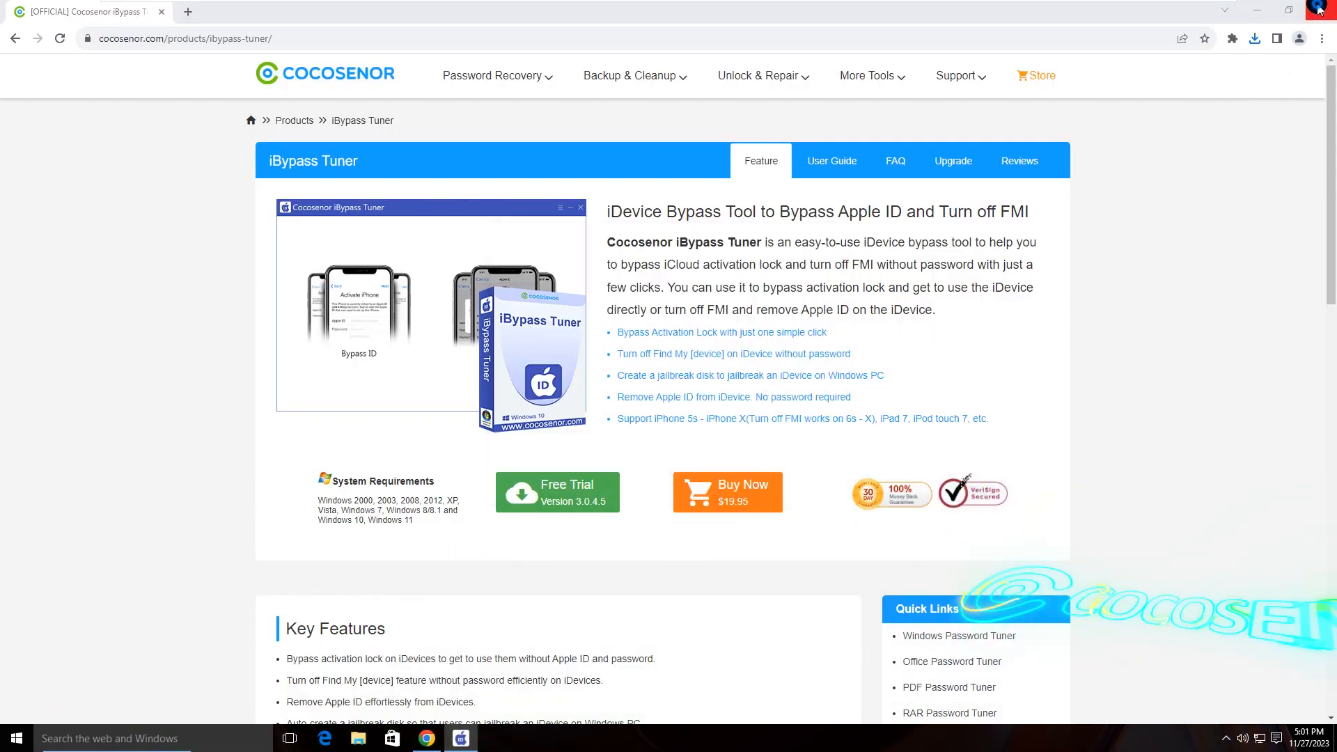
Accept the license and complete the iBypass Tuner 3.0.4.7 installation wizard.
left_click(743, 480)
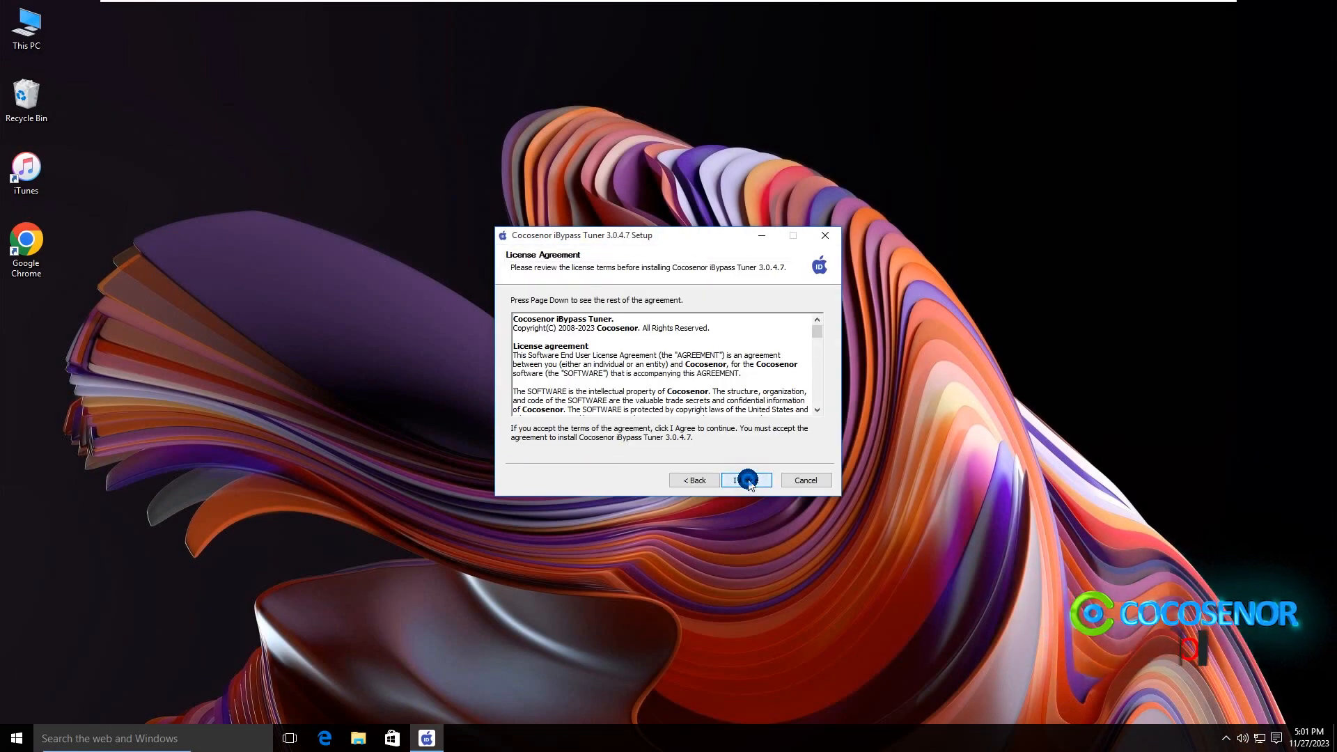
left_click(746, 479)
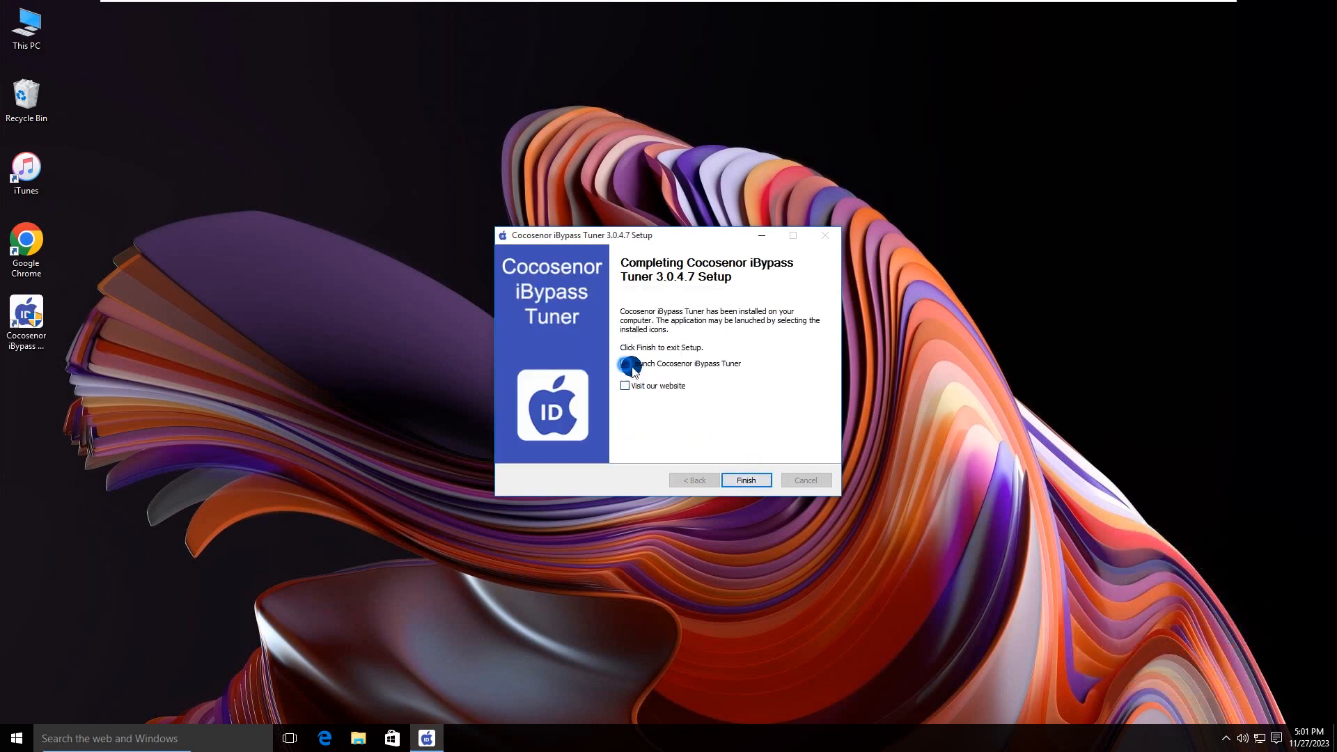
left_click(744, 480)
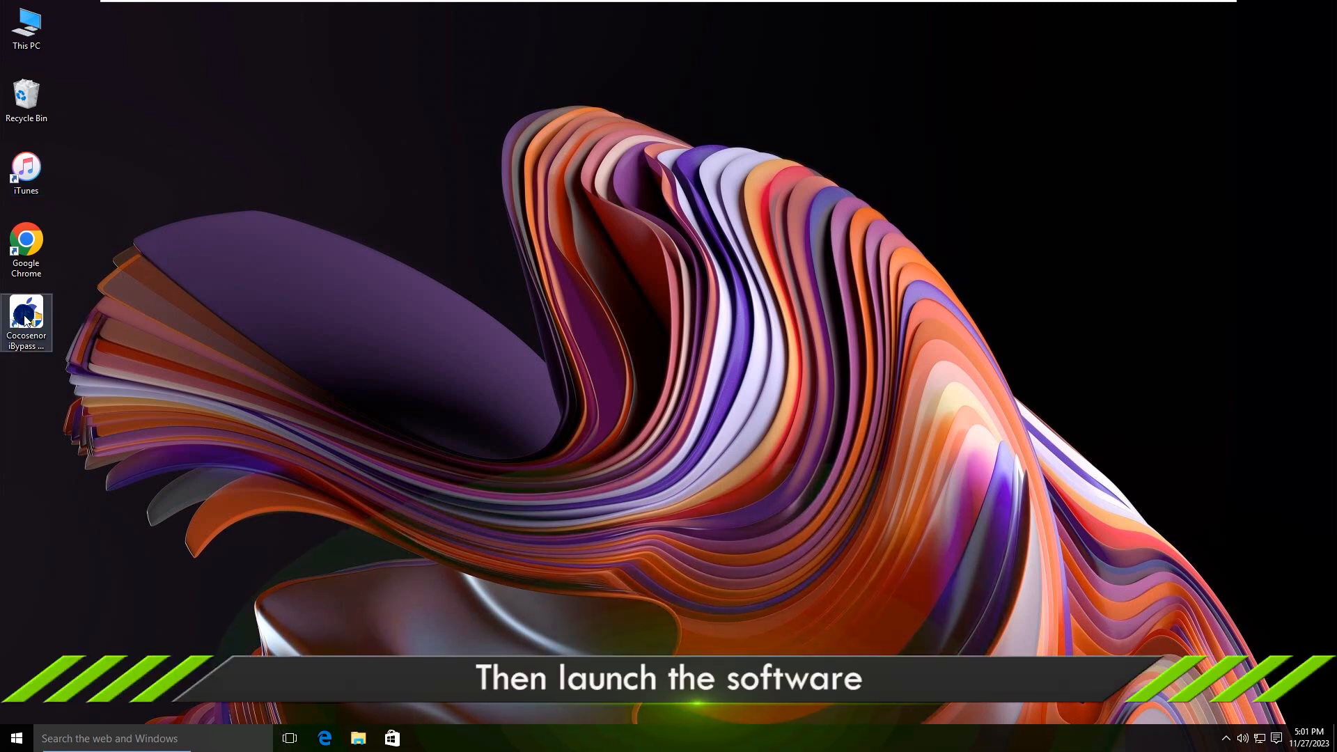
Launch iBypass Tuner with admin rights, choose Bypass ID, and accept the use agreement.
double_click(26, 319)
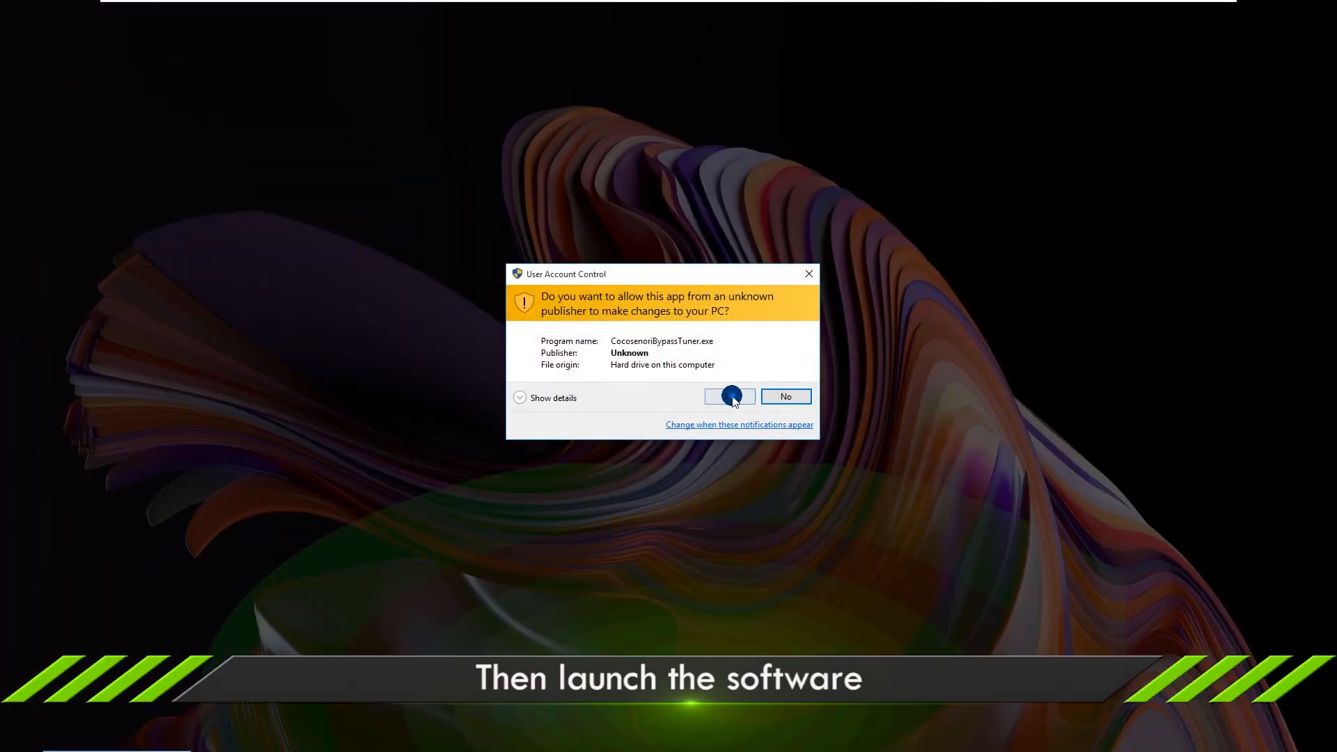
left_click(729, 396)
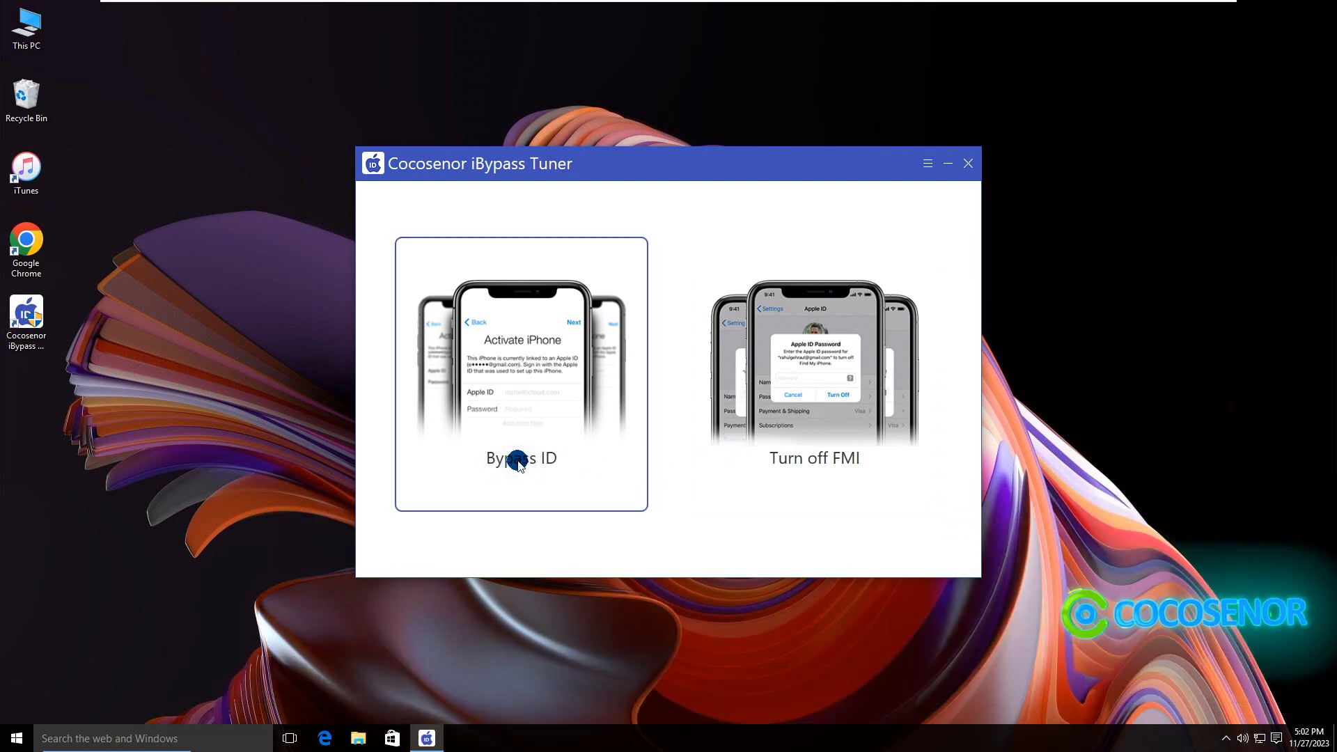
left_click(521, 459)
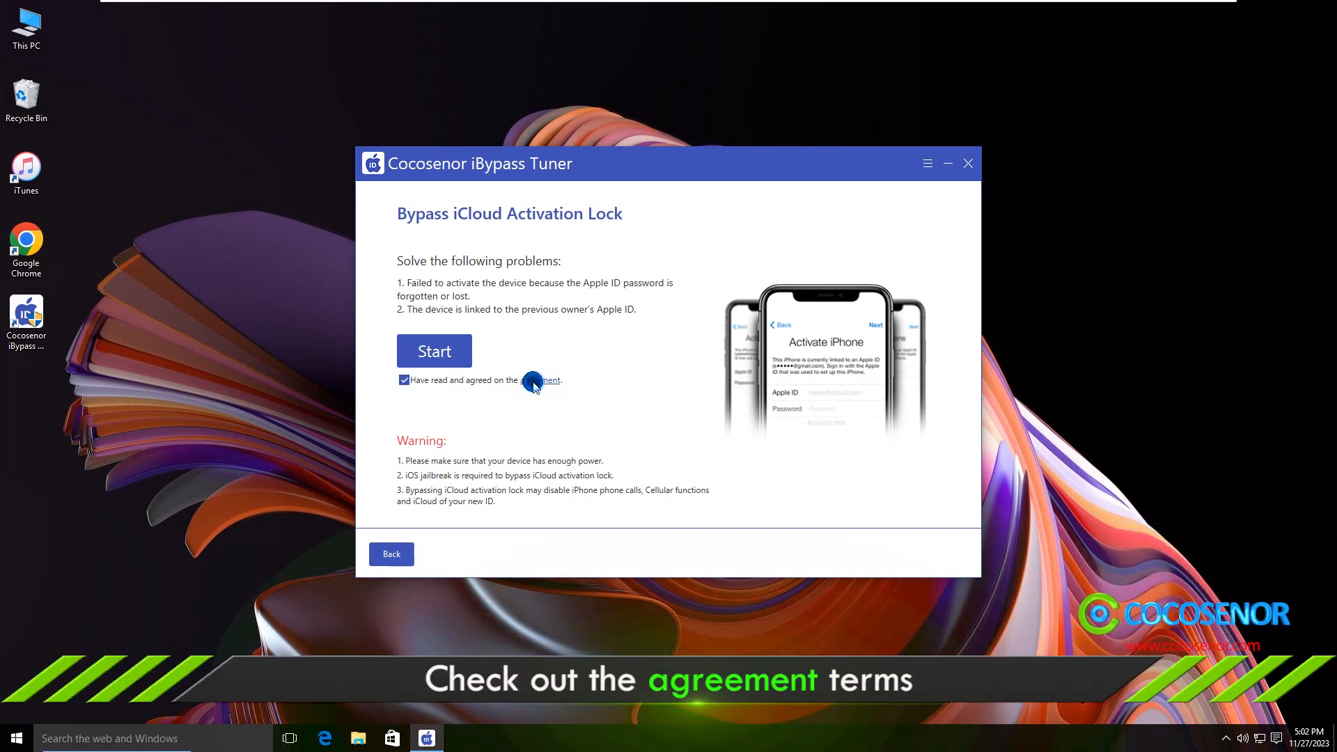
left_click(539, 380)
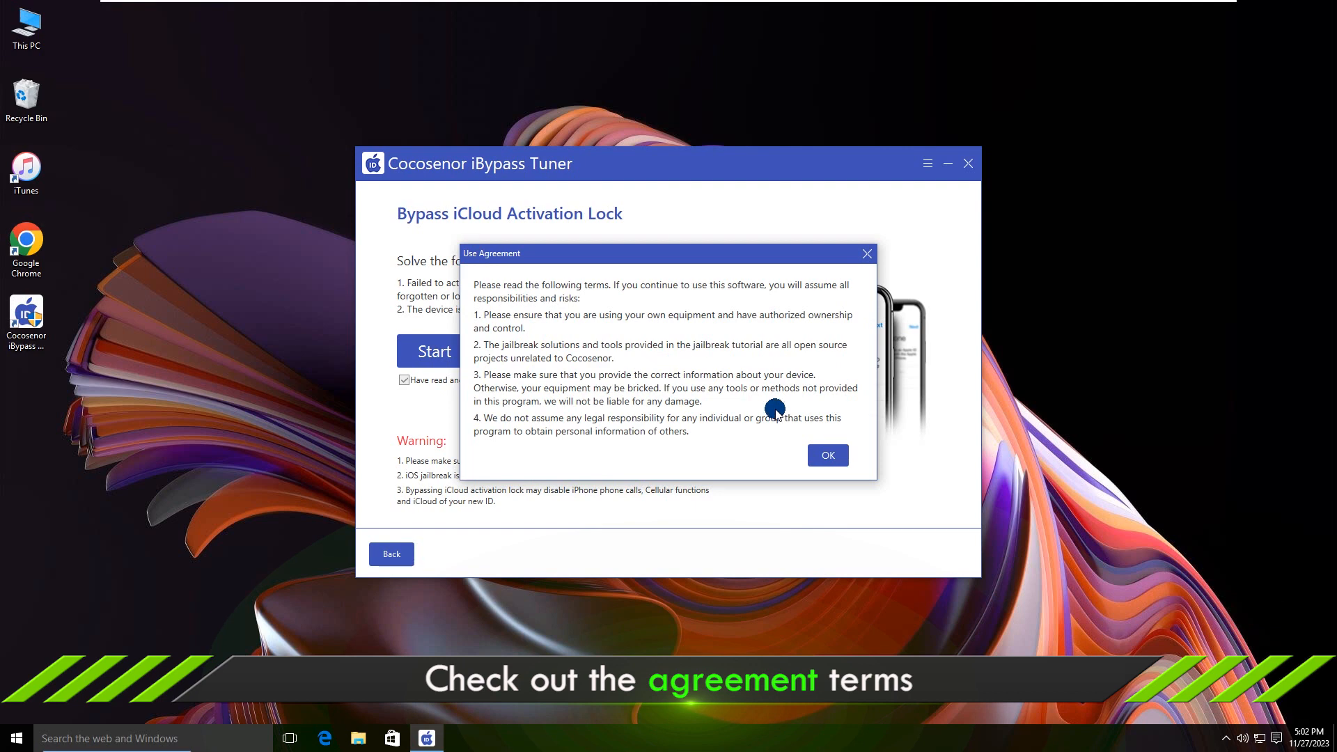
left_click(827, 455)
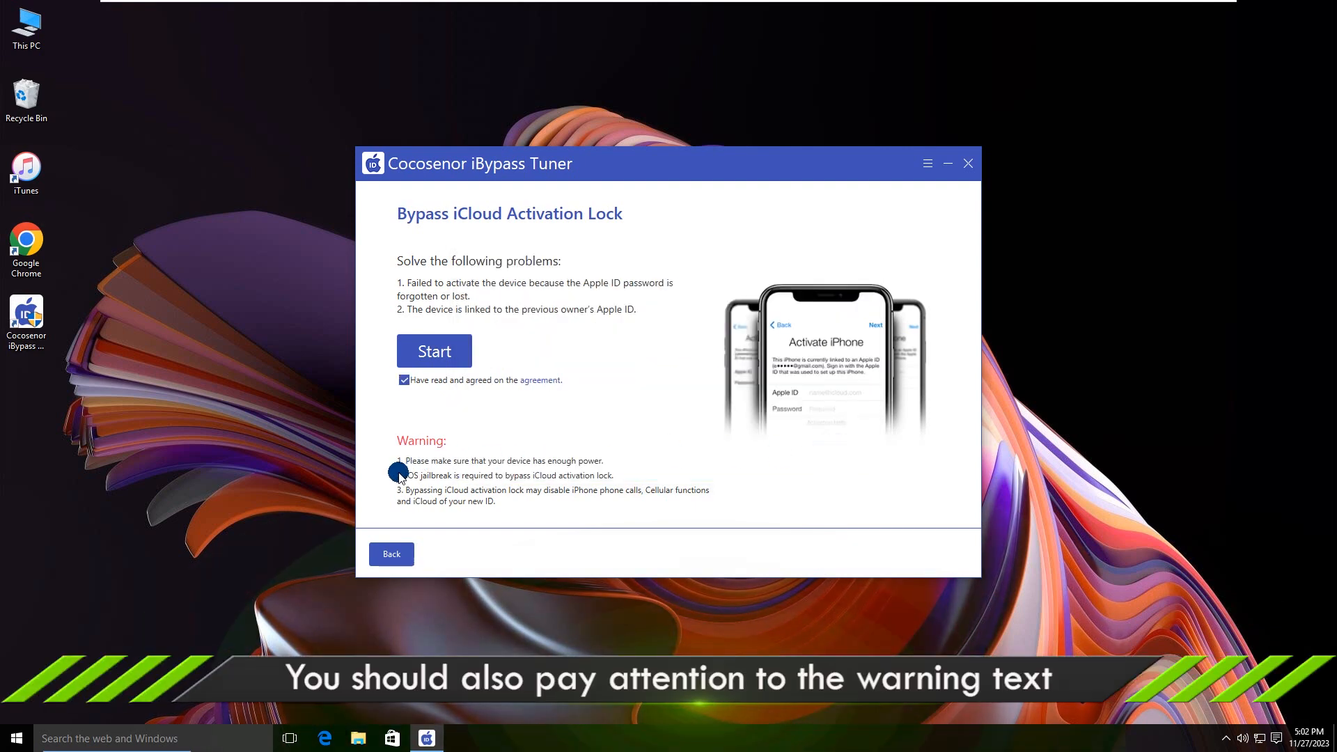
mouse_move(452, 484)
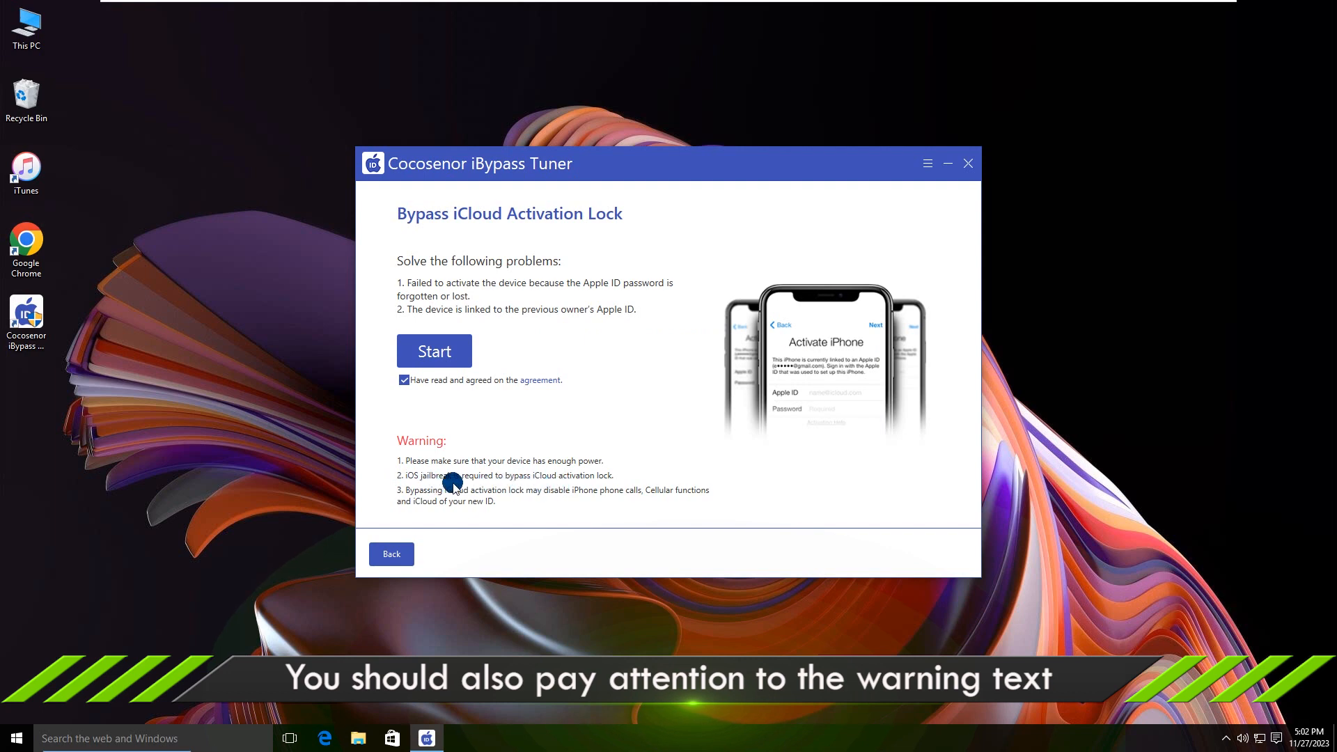
mouse_move(601, 503)
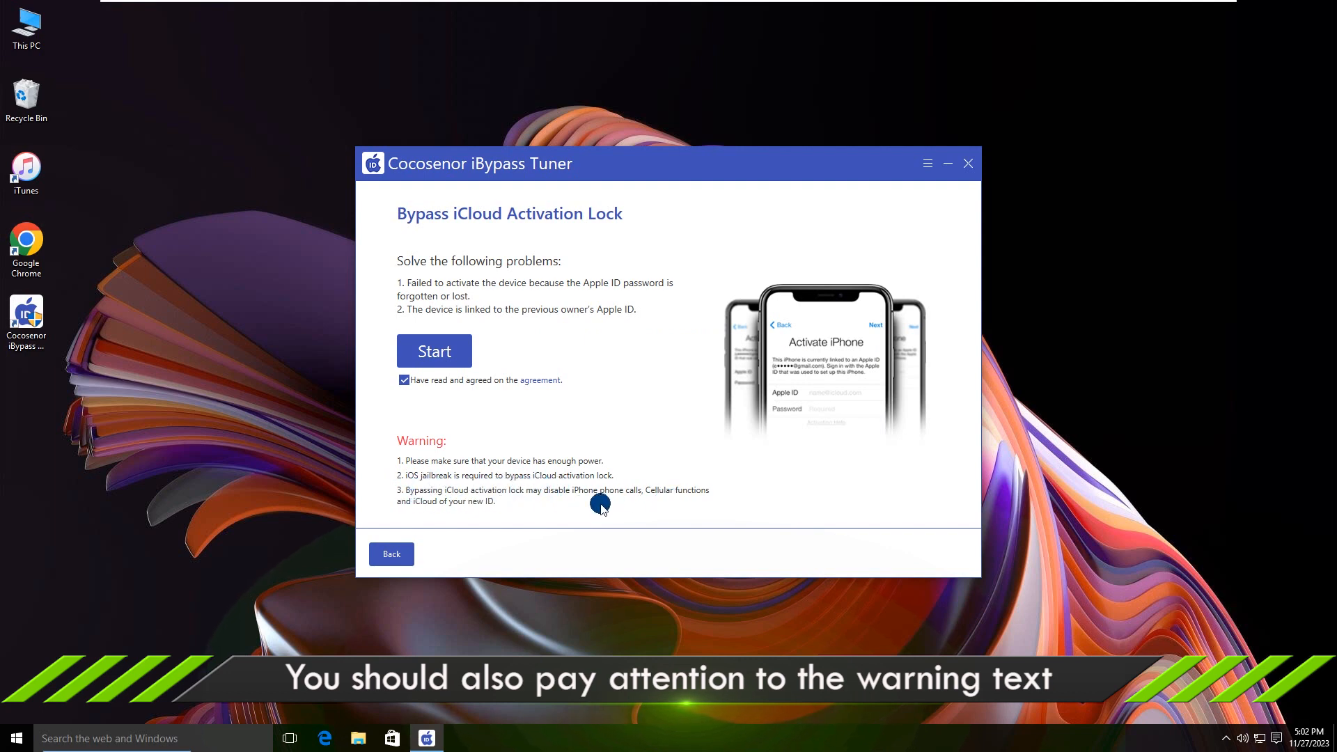
mouse_move(535, 512)
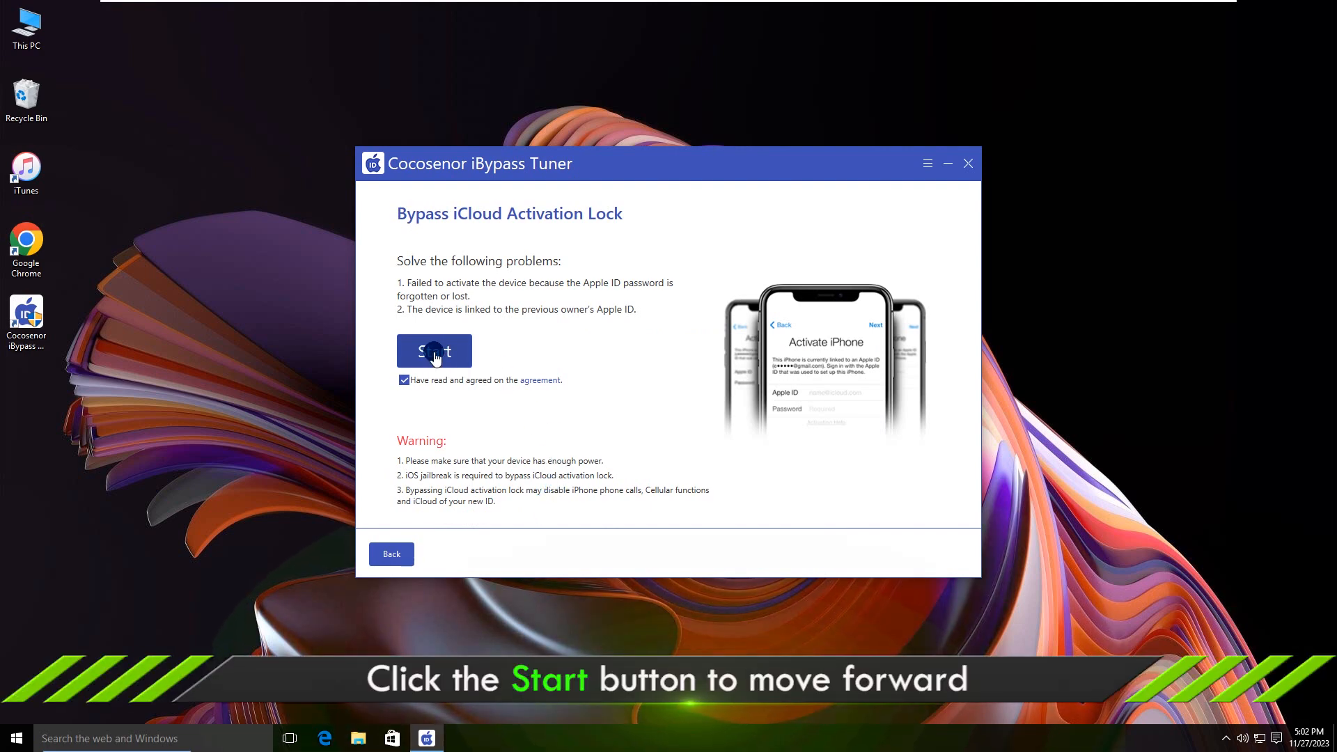
Proceed to the DFU-mode instructions with the Create Fakefs option kept enabled.
left_click(434, 350)
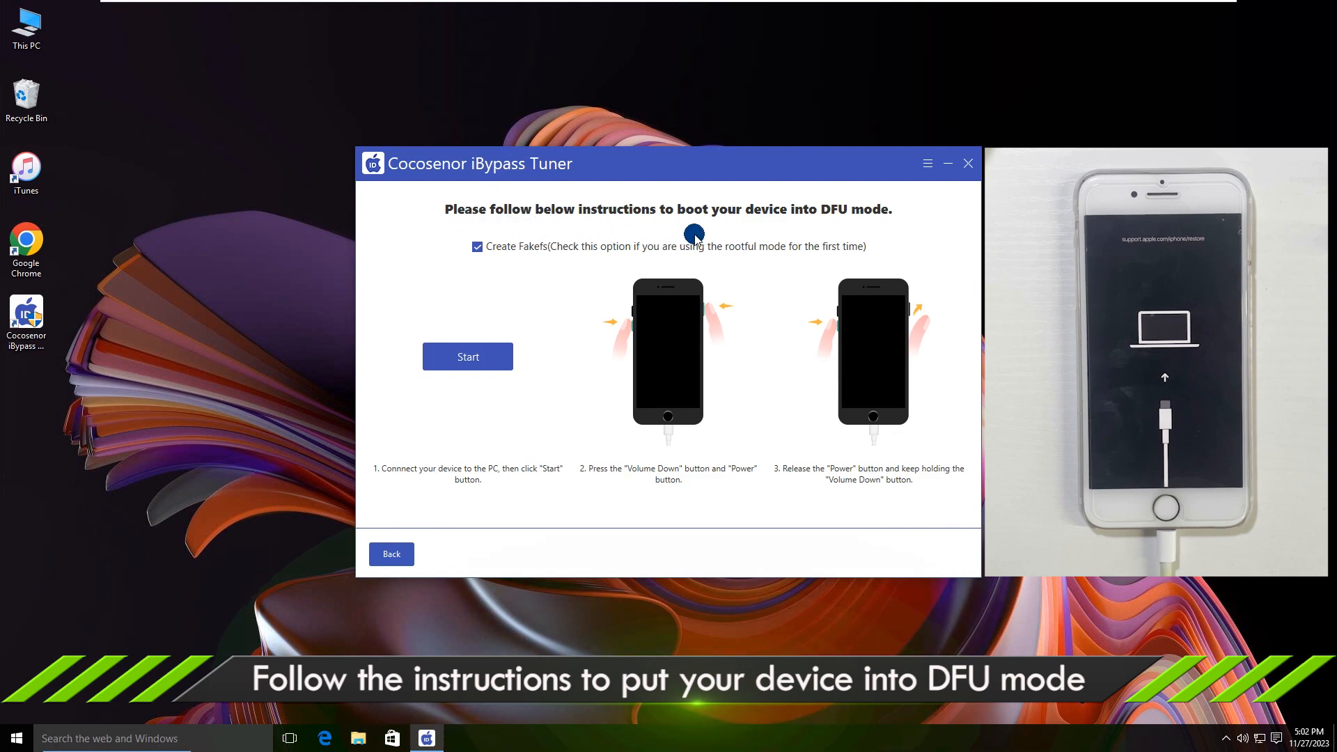
mouse_move(897, 232)
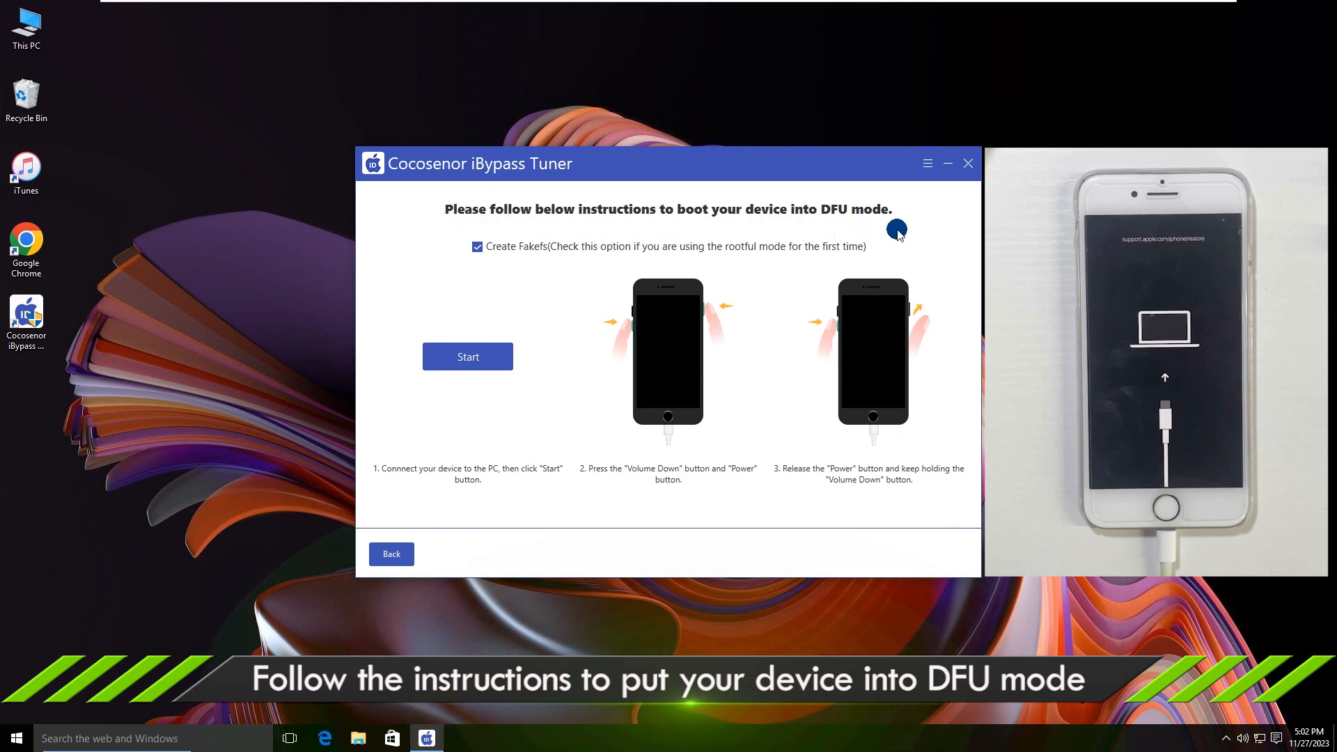
left_click(476, 246)
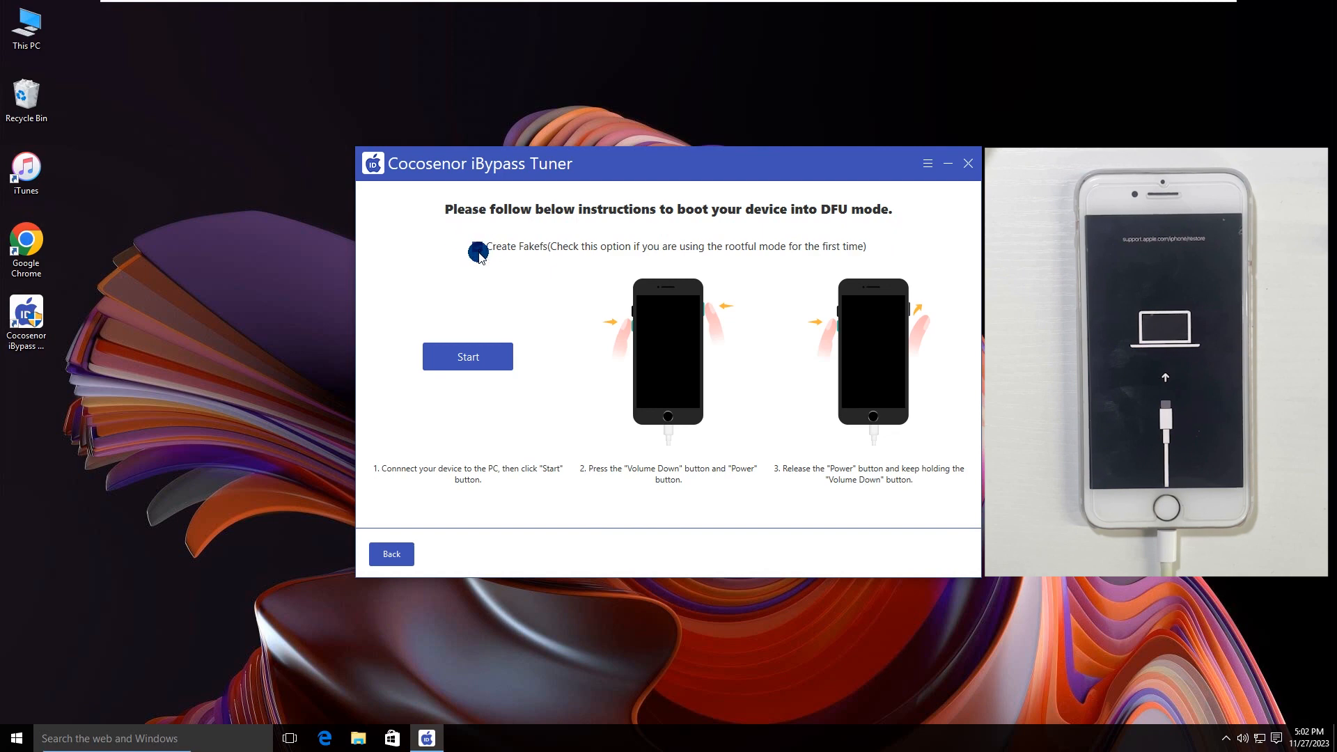
left_click(477, 247)
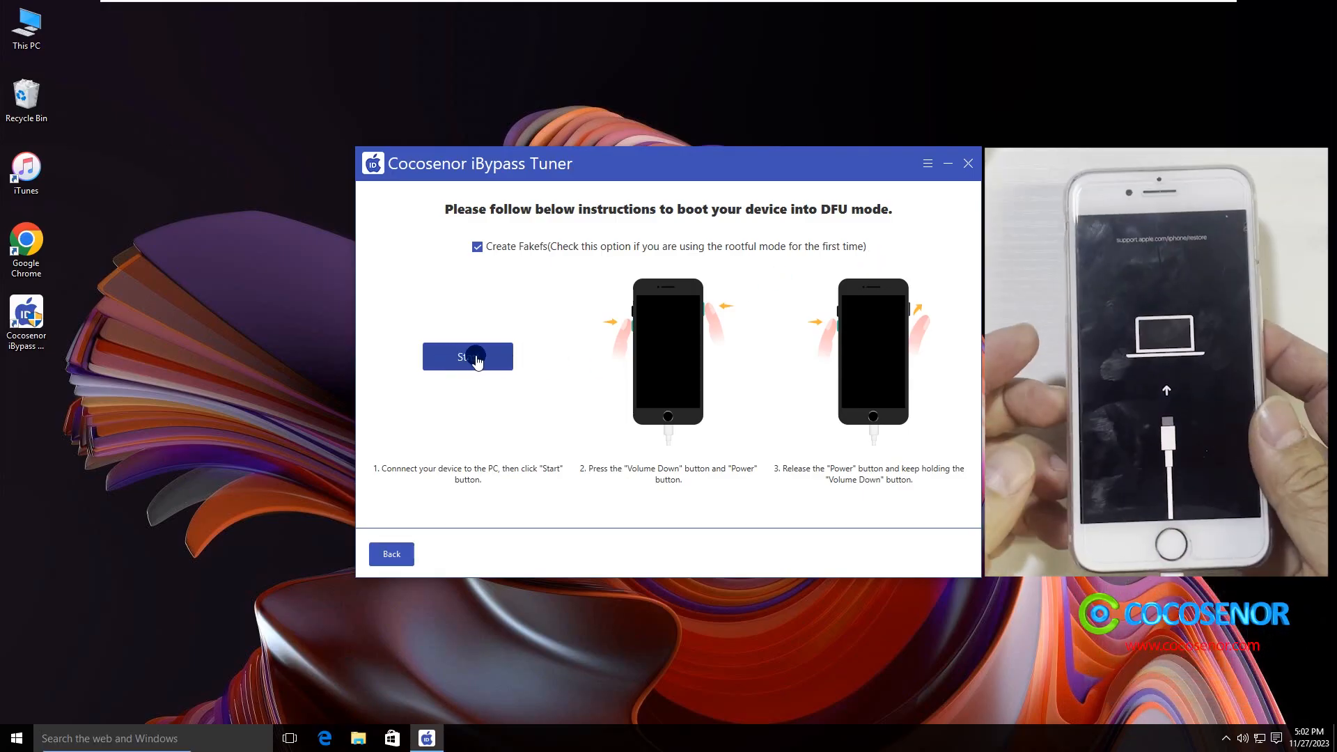
Run the guided DFU button-press countdown once.
left_click(467, 357)
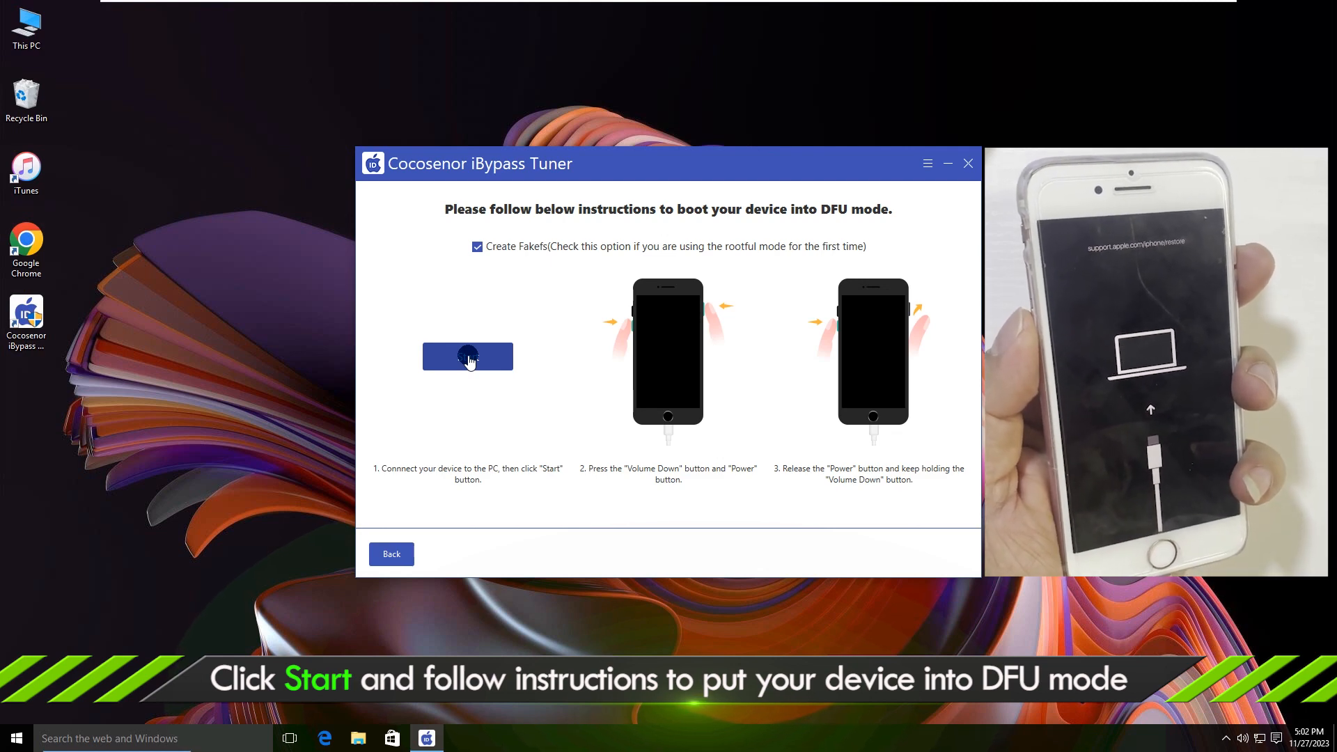
left_click(467, 356)
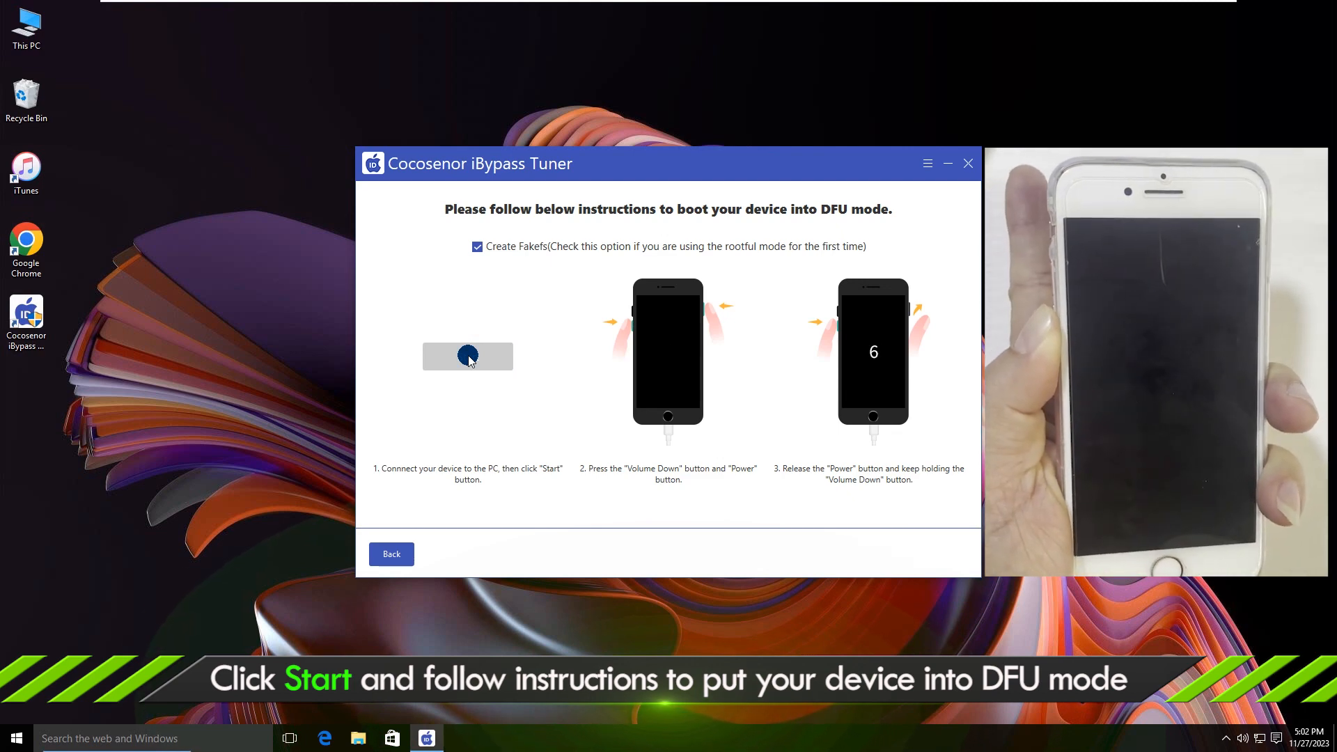
left_click(467, 356)
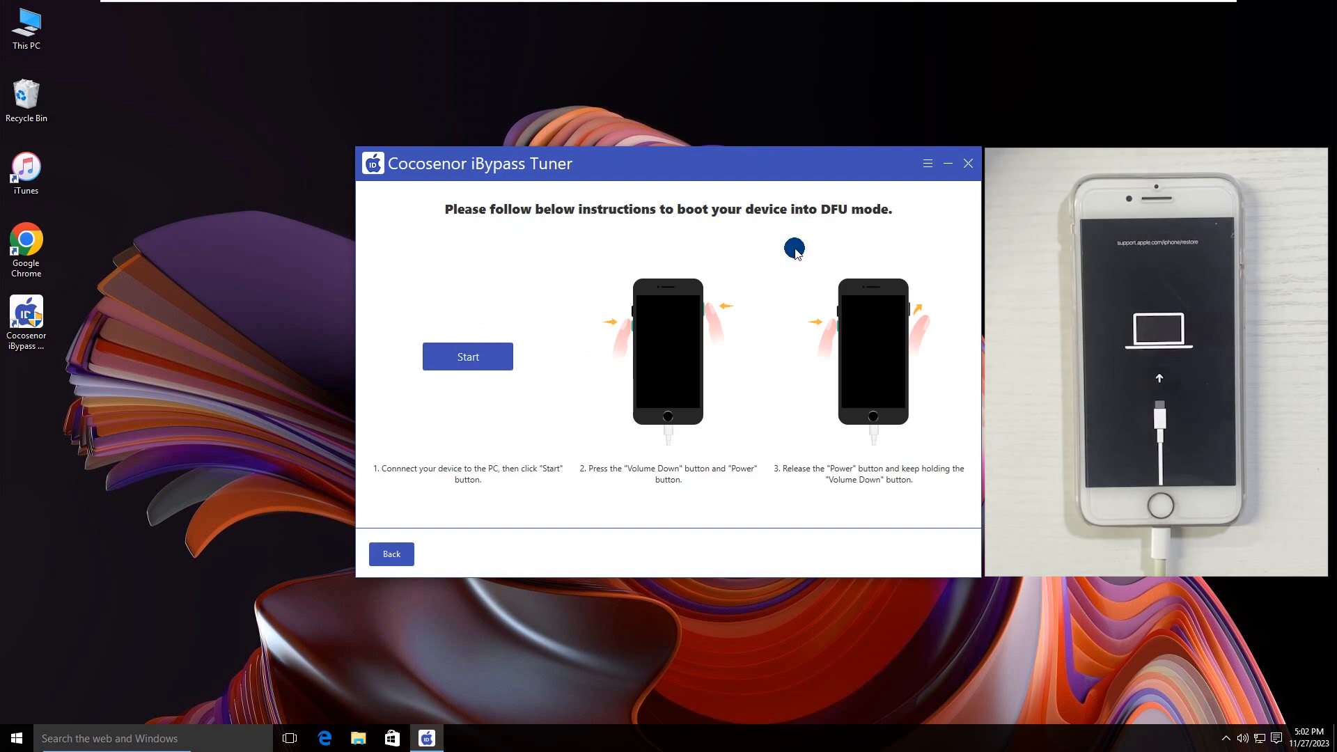
Restart the guided DFU countdown, reaching the hold-both-buttons step.
left_click(468, 357)
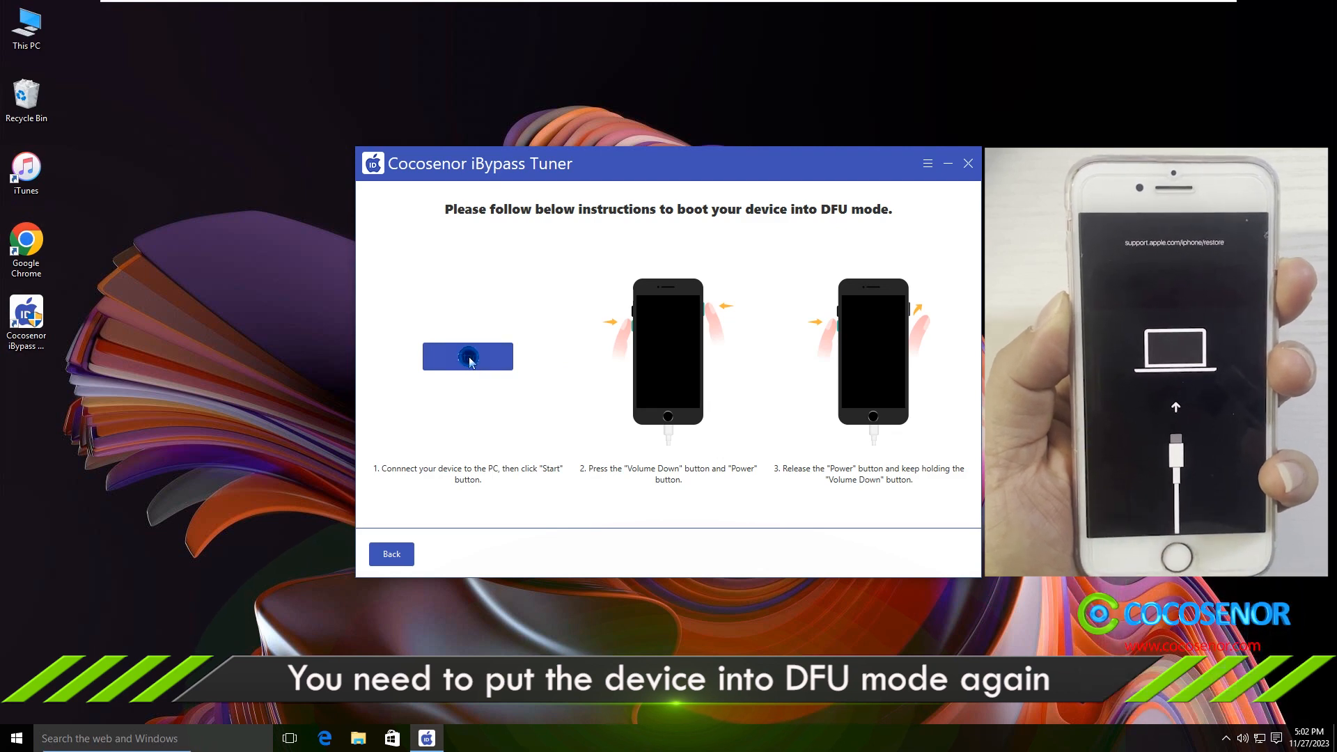
left_click(467, 356)
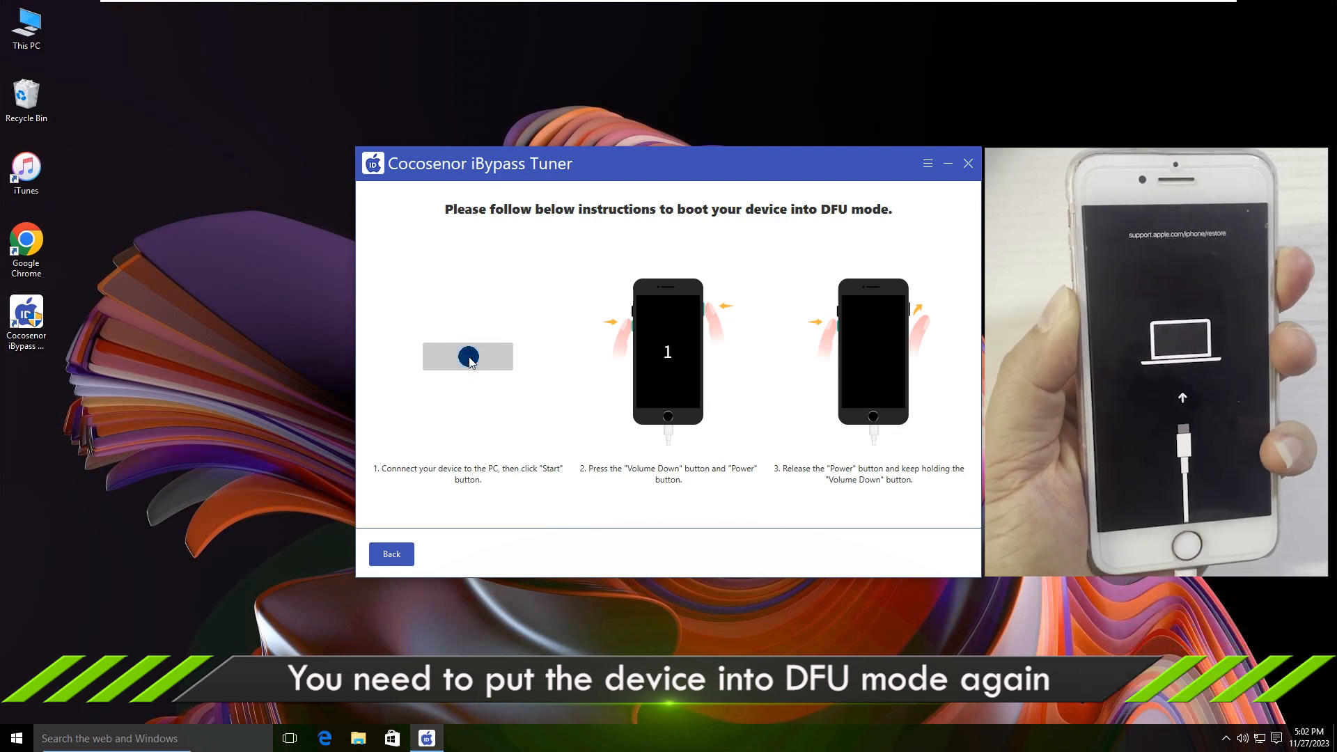